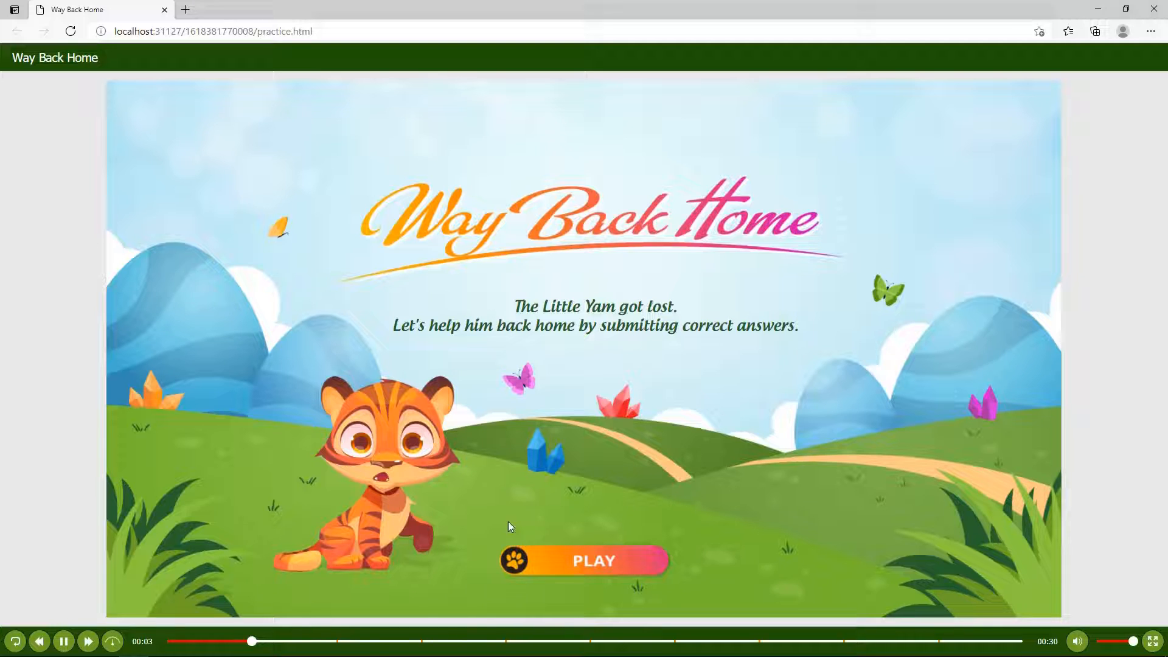
Start the maze game, answer False, then restart it from the start screen
{"action": "left_click", "coordinate": [583, 560]}
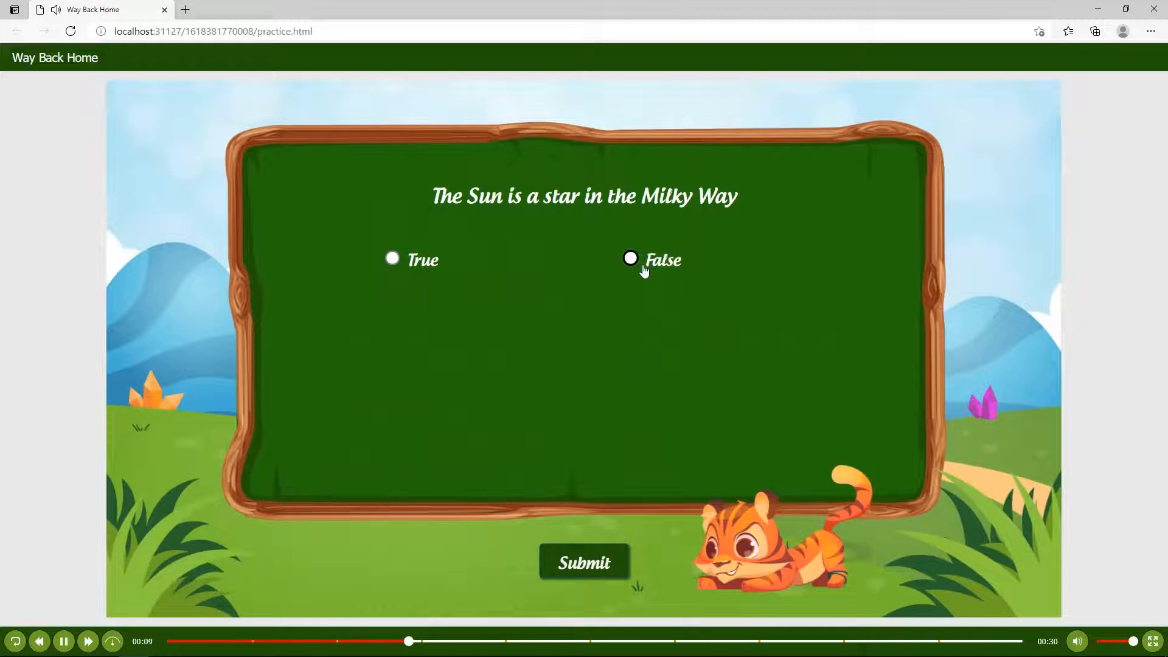
{"action": "left_click", "coordinate": [584, 561]}
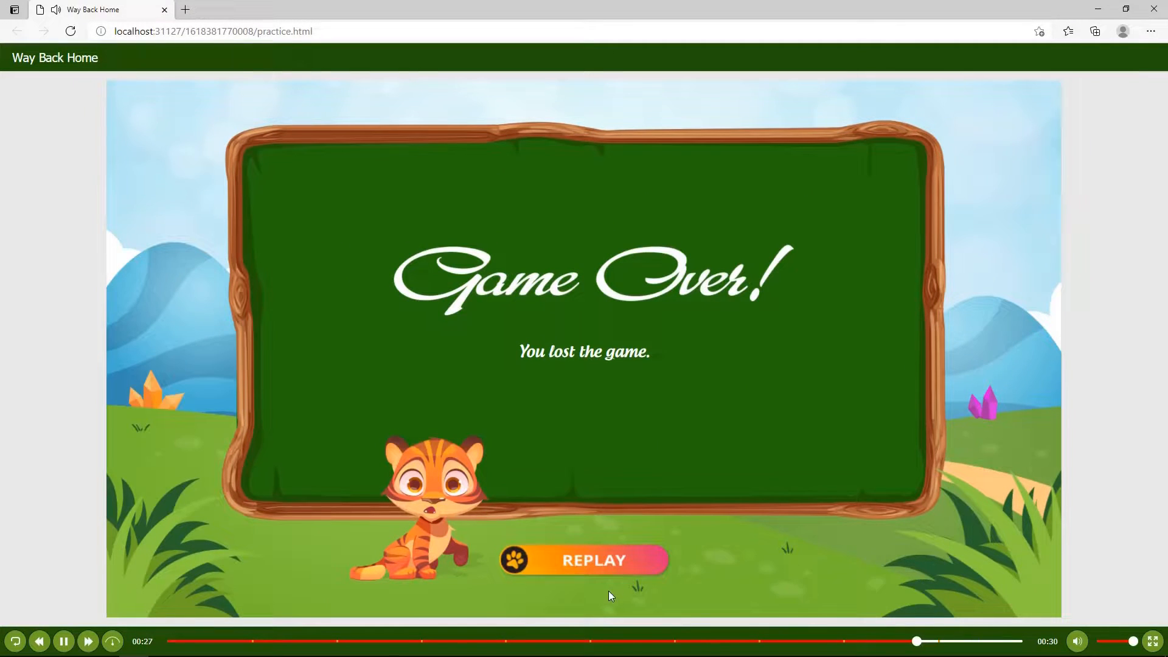
{"action": "left_click", "coordinate": [583, 560]}
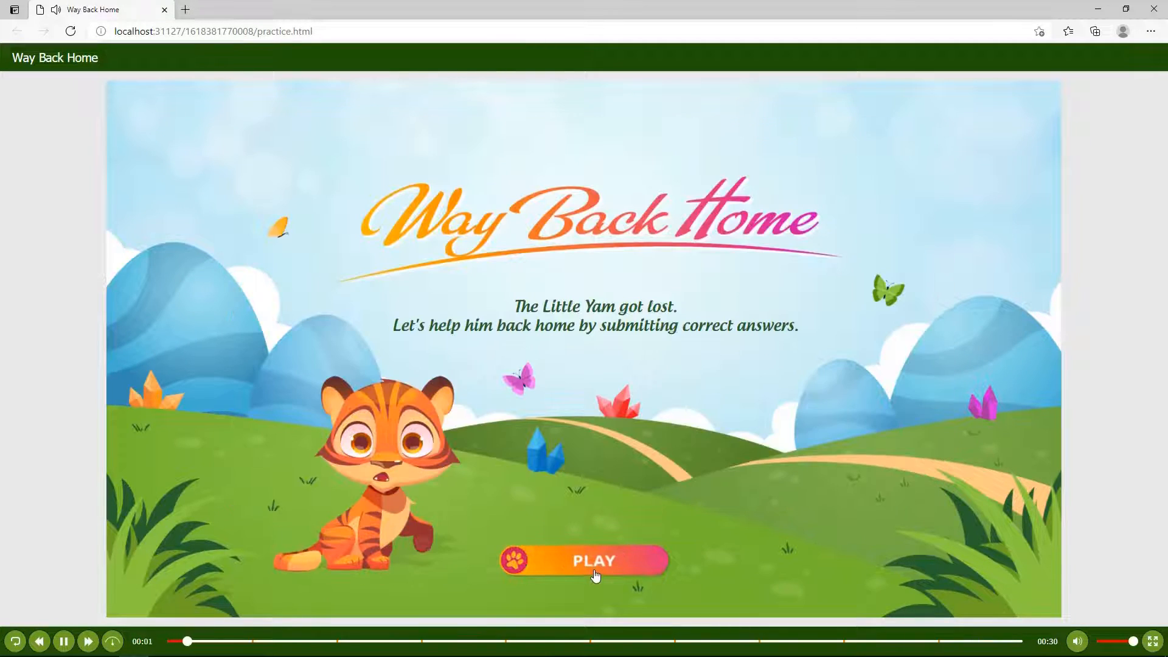
{"action": "left_click", "coordinate": [592, 561]}
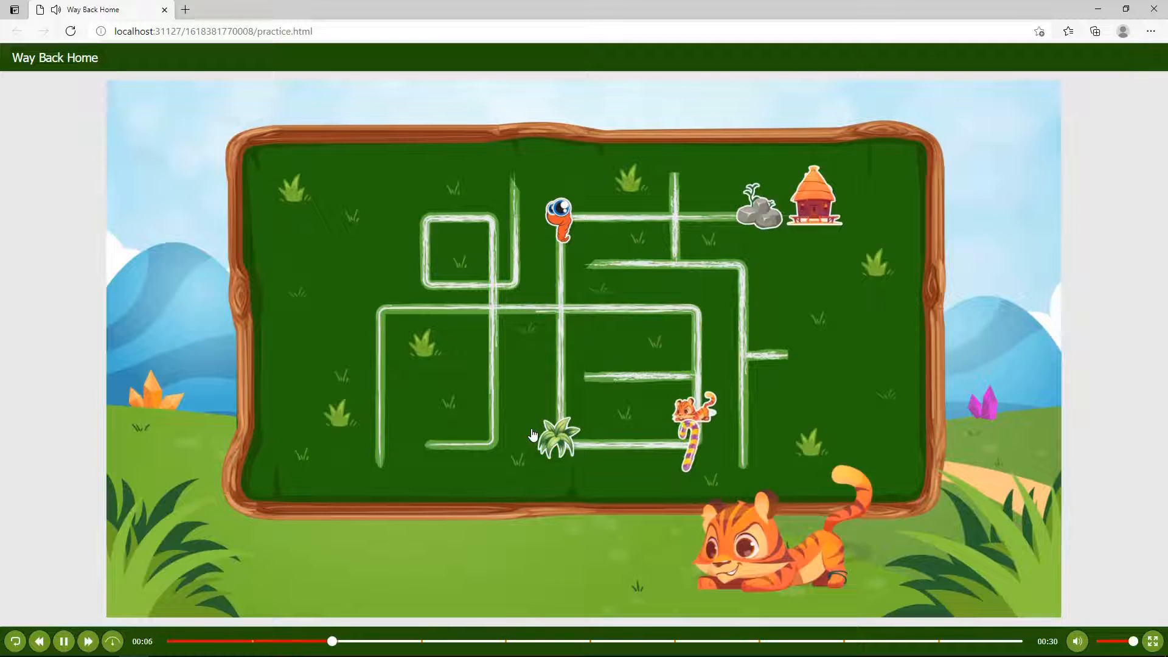
Answer the movie question by typing 'Fro', then pick Sleeping Beauty for the fairy tale
{"action": "type", "text": "Fro"}
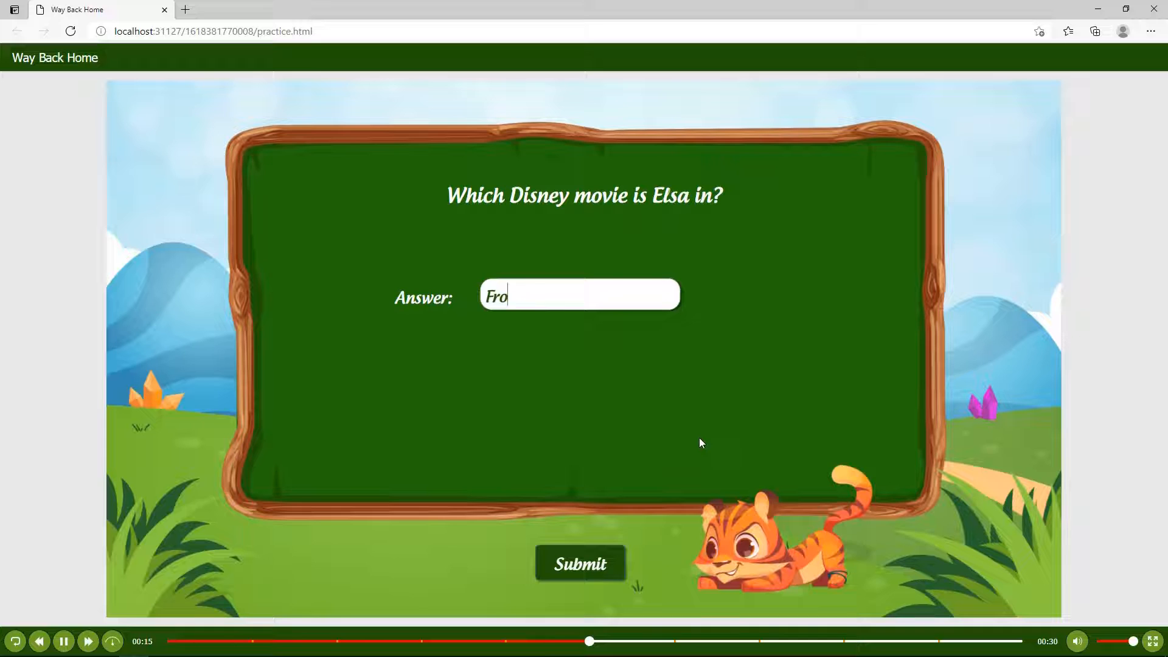
{"action": "left_click", "coordinate": [579, 562]}
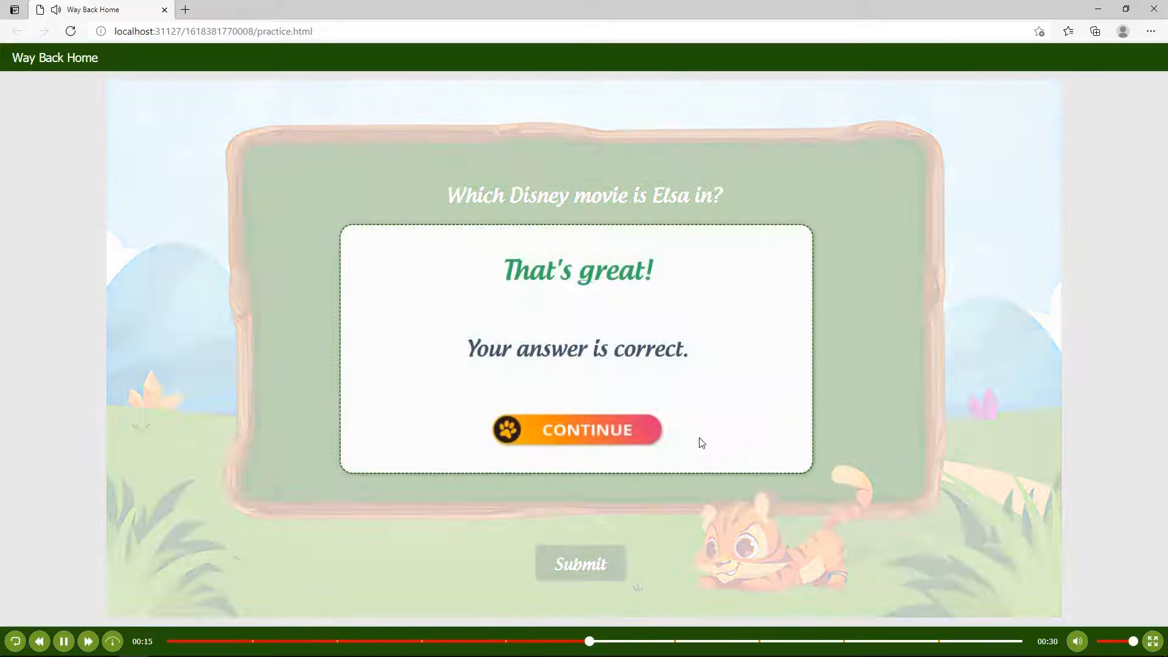
{"action": "left_click", "coordinate": [576, 429]}
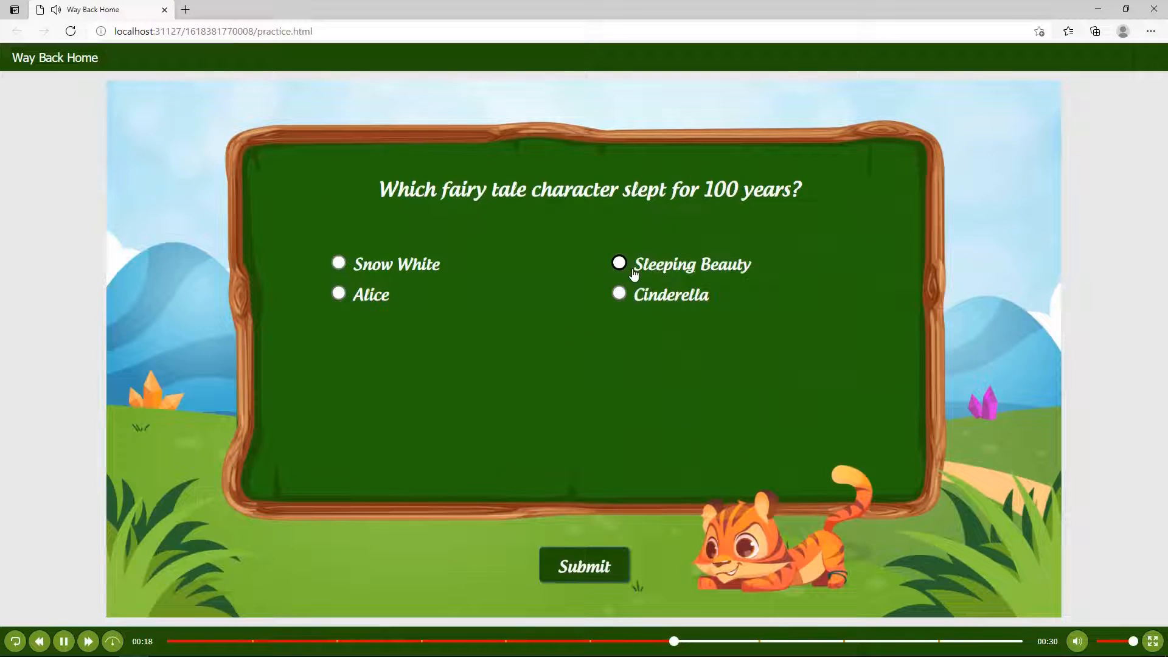
{"action": "left_click", "coordinate": [584, 567]}
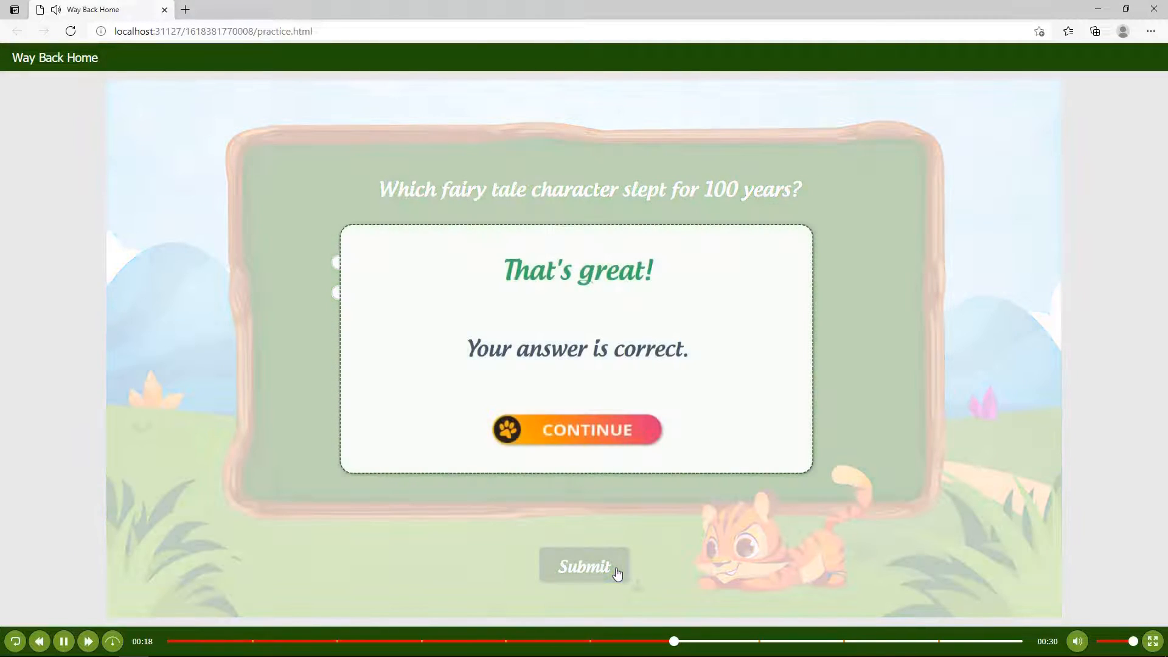
{"action": "left_click", "coordinate": [576, 429]}
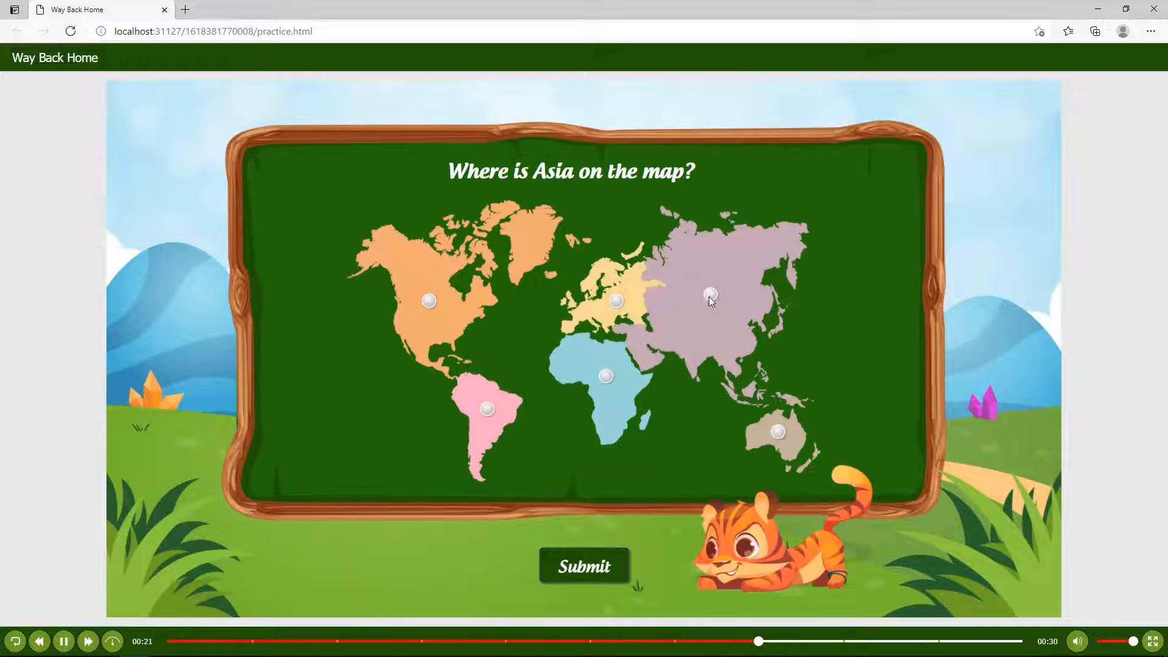
Mark Asia on the world map, then submit Mar and Venus as the closest planets
{"action": "left_click", "coordinate": [584, 565]}
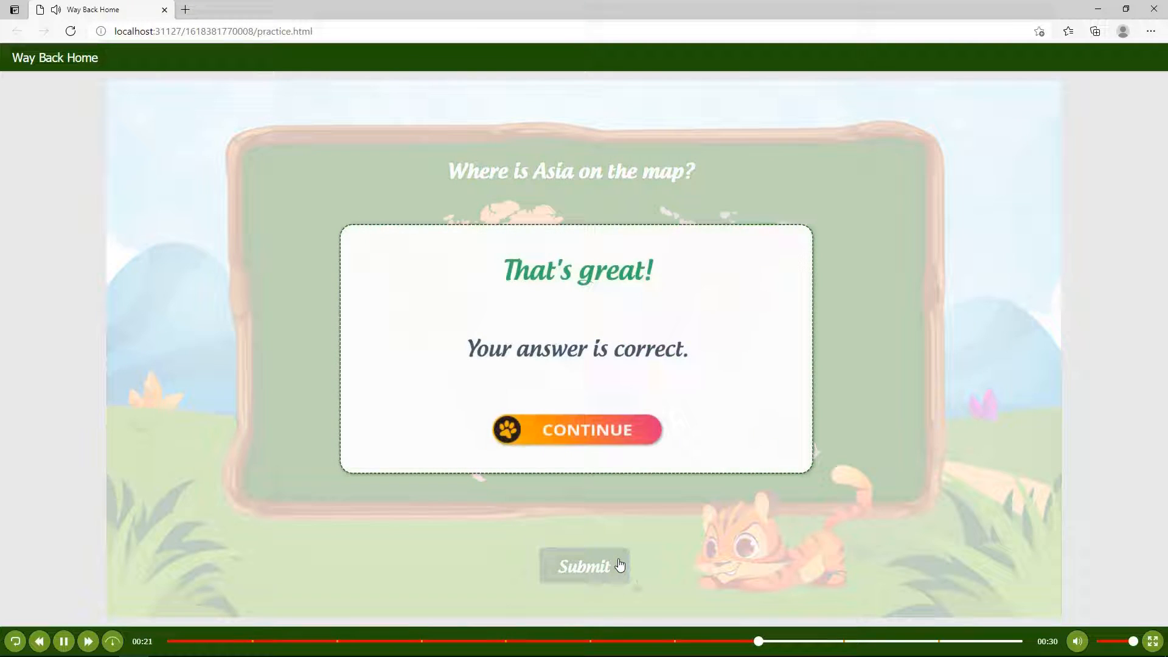
{"action": "left_click", "coordinate": [576, 429]}
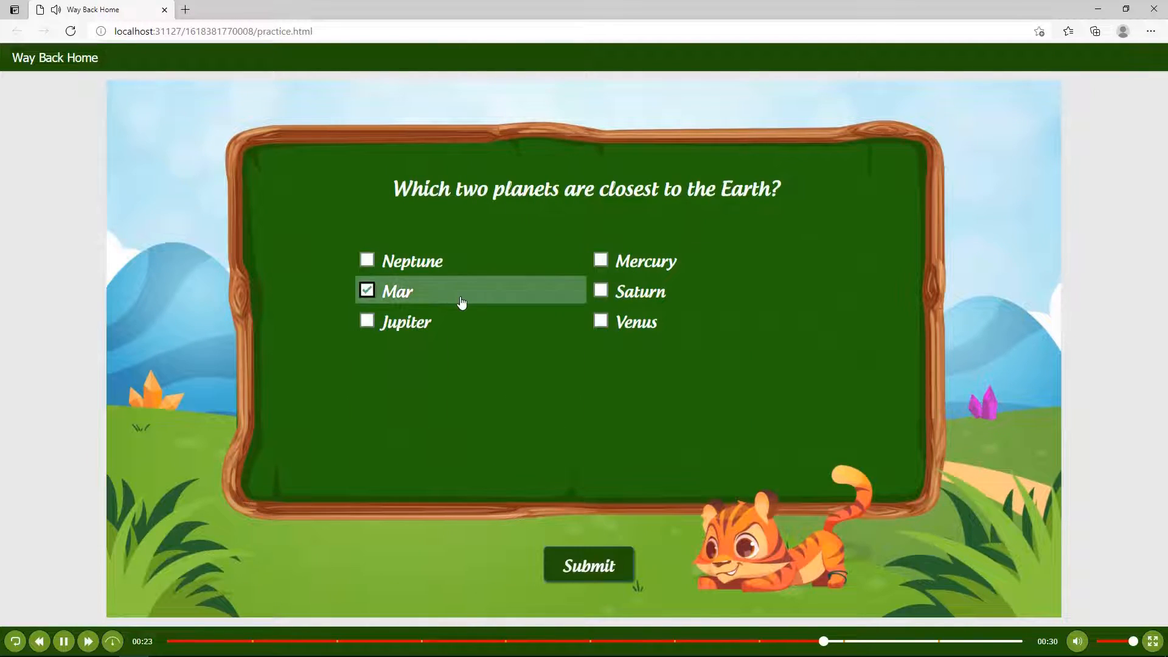
{"action": "left_click", "coordinate": [600, 291]}
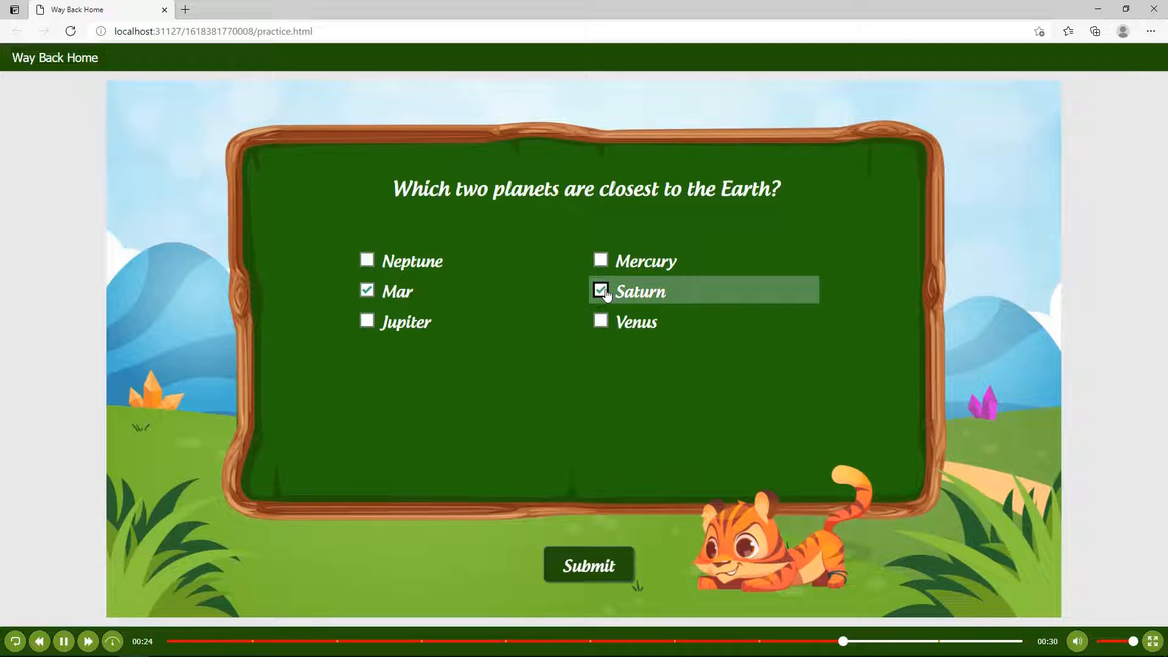
{"action": "left_click", "coordinate": [588, 565]}
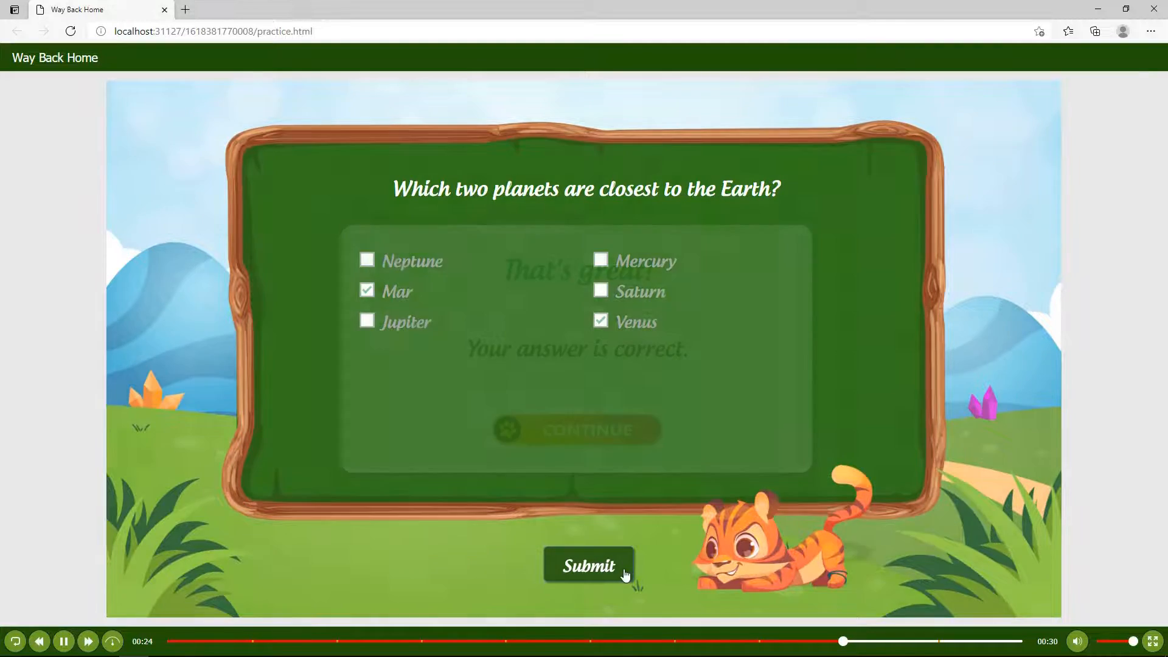
{"action": "left_click", "coordinate": [576, 431]}
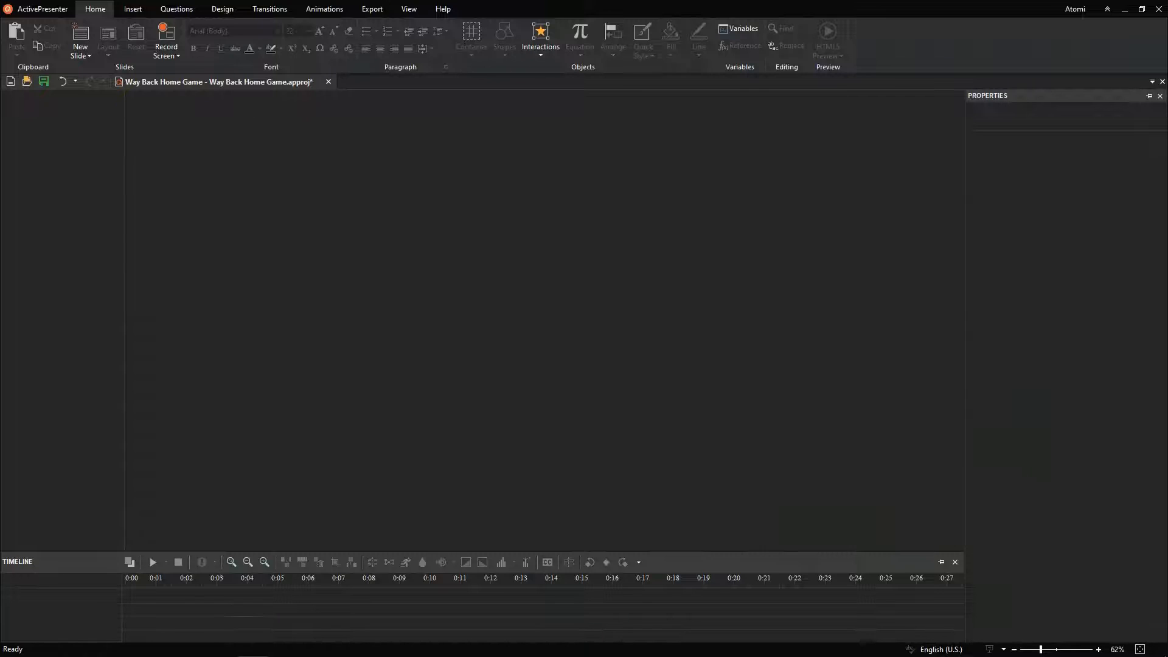
Import all 26 image and sound files from the Project folder into Resources
{"action": "left_click", "coordinate": [408, 9]}
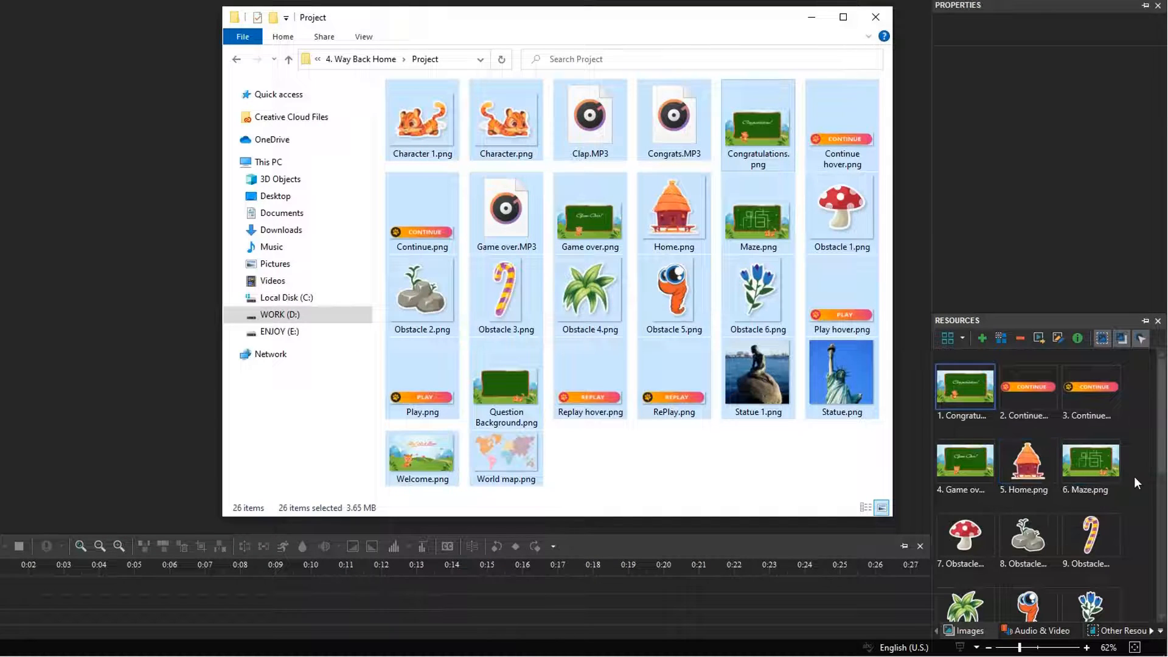
{"action": "left_click", "coordinate": [966, 624]}
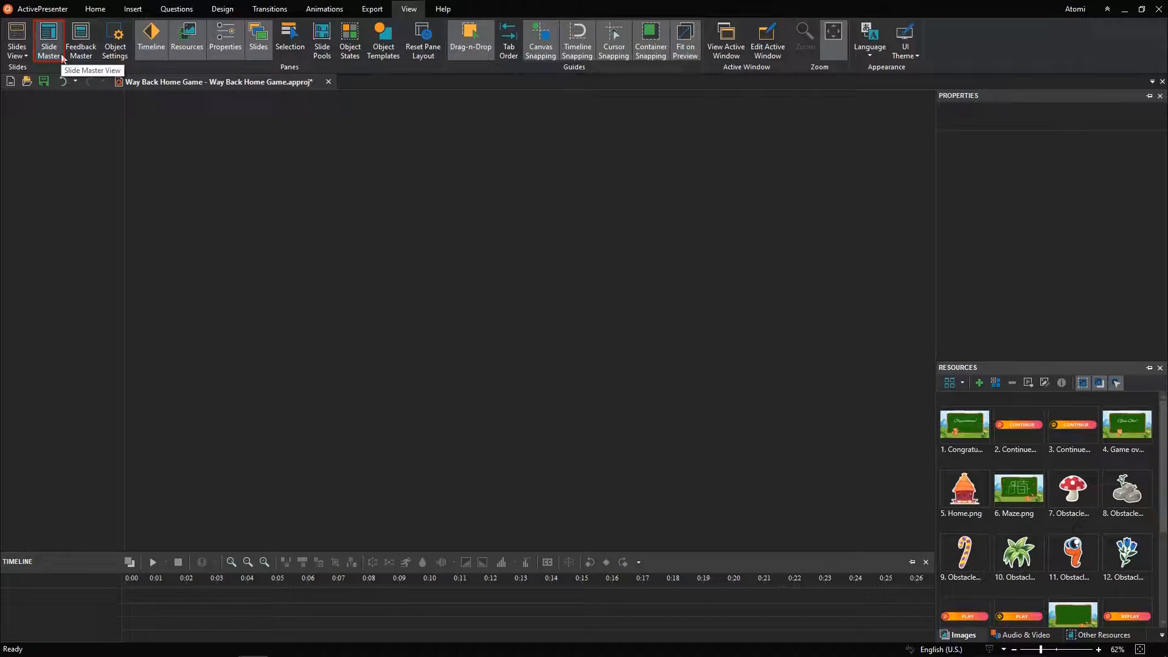
In Slide Master, set master title and body text to UTM Androgyne with new sizes
{"action": "left_click", "coordinate": [49, 41]}
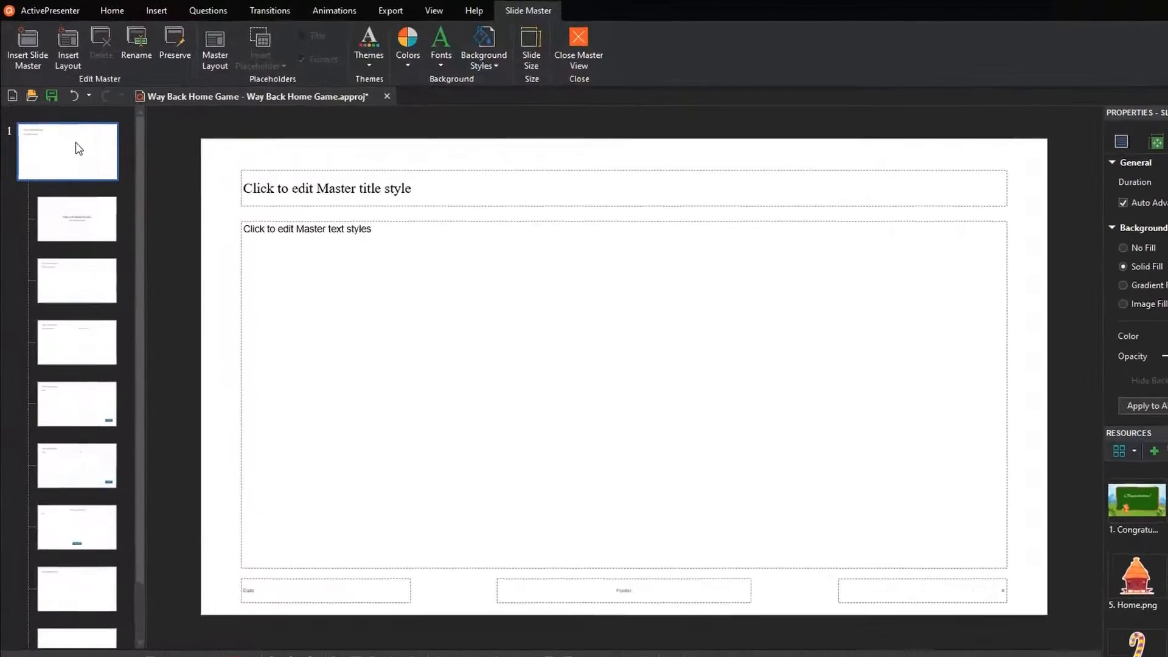
{"action": "left_click", "coordinate": [579, 49]}
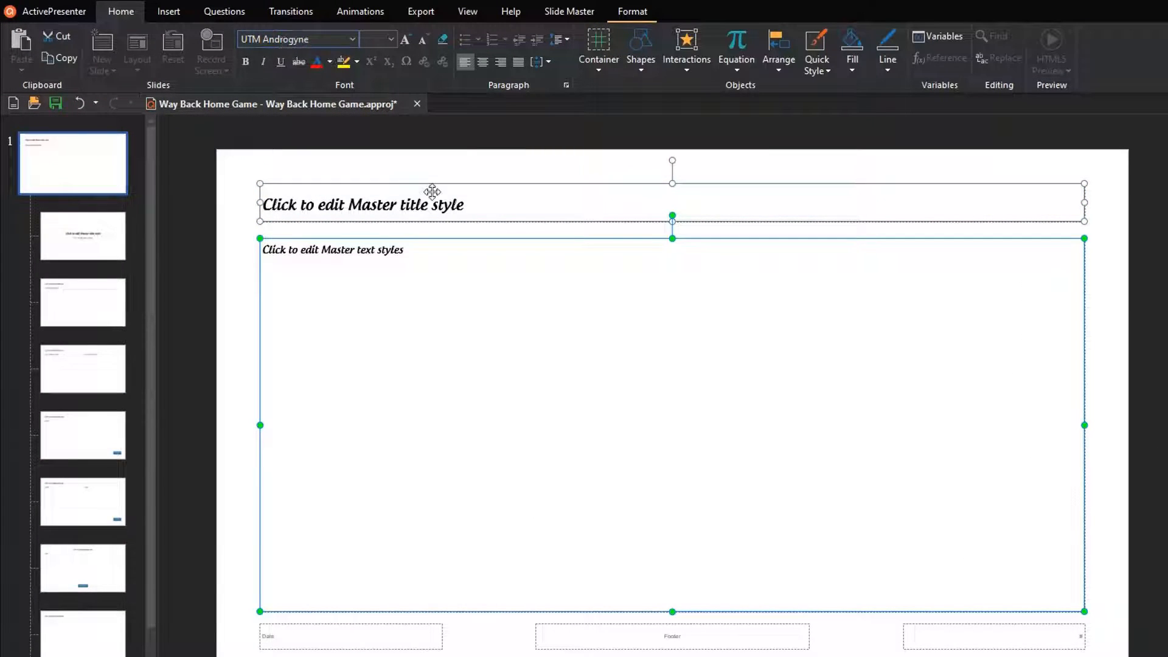
{"action": "triple_click", "coordinate": [362, 204]}
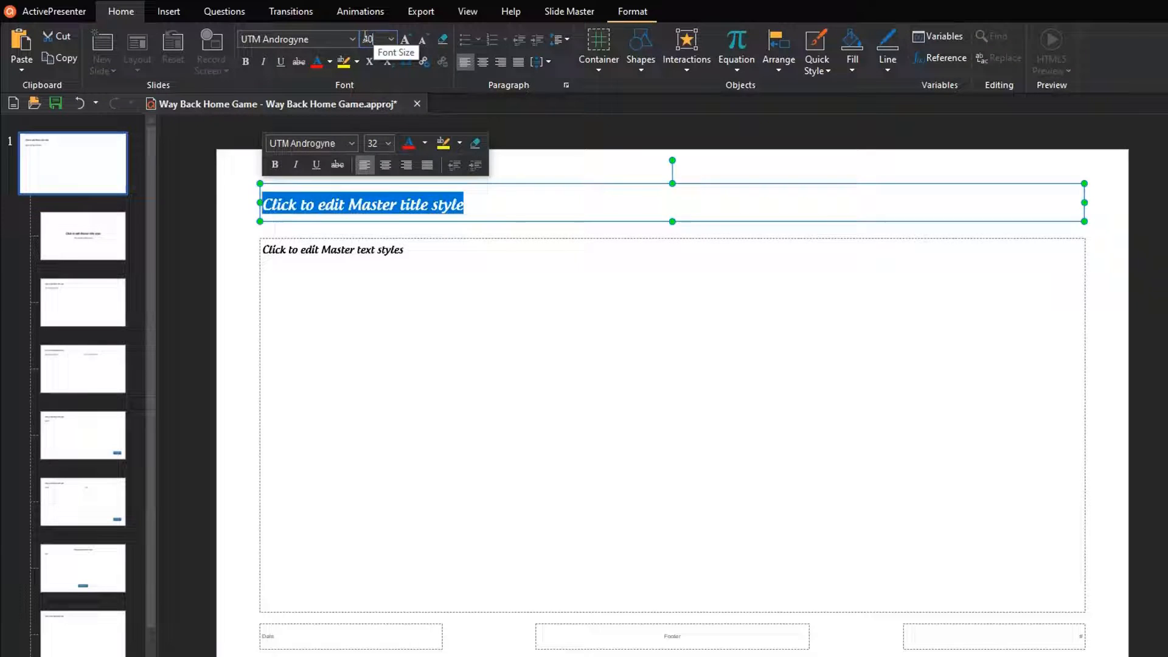
{"action": "left_click", "coordinate": [389, 192]}
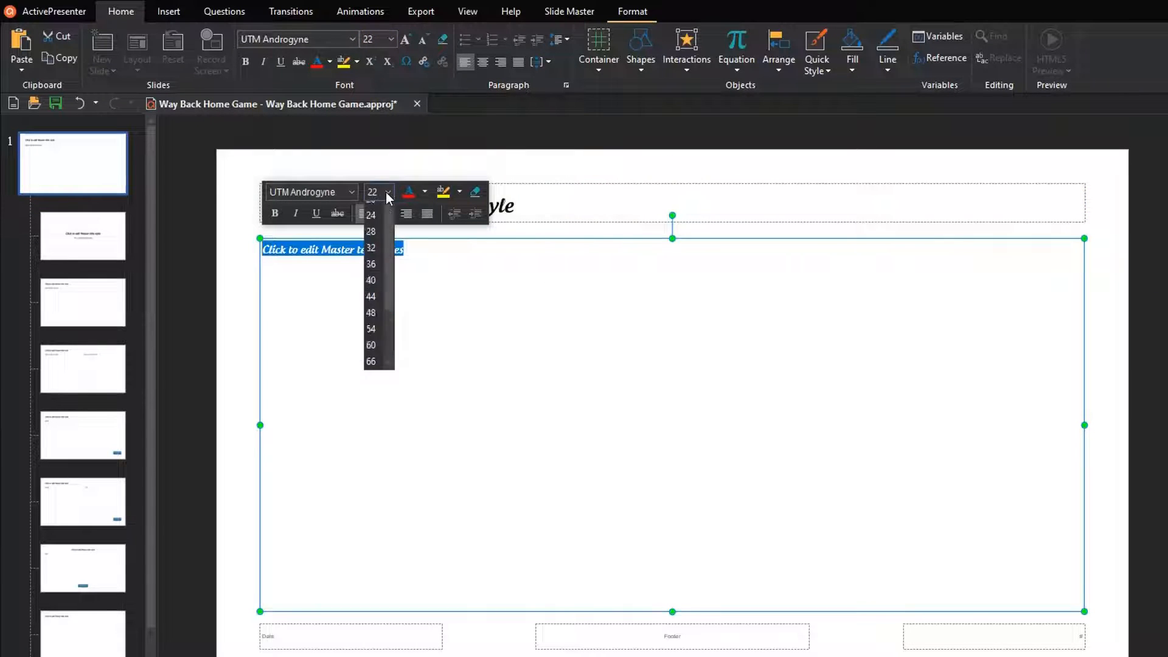
{"action": "left_click", "coordinate": [371, 247]}
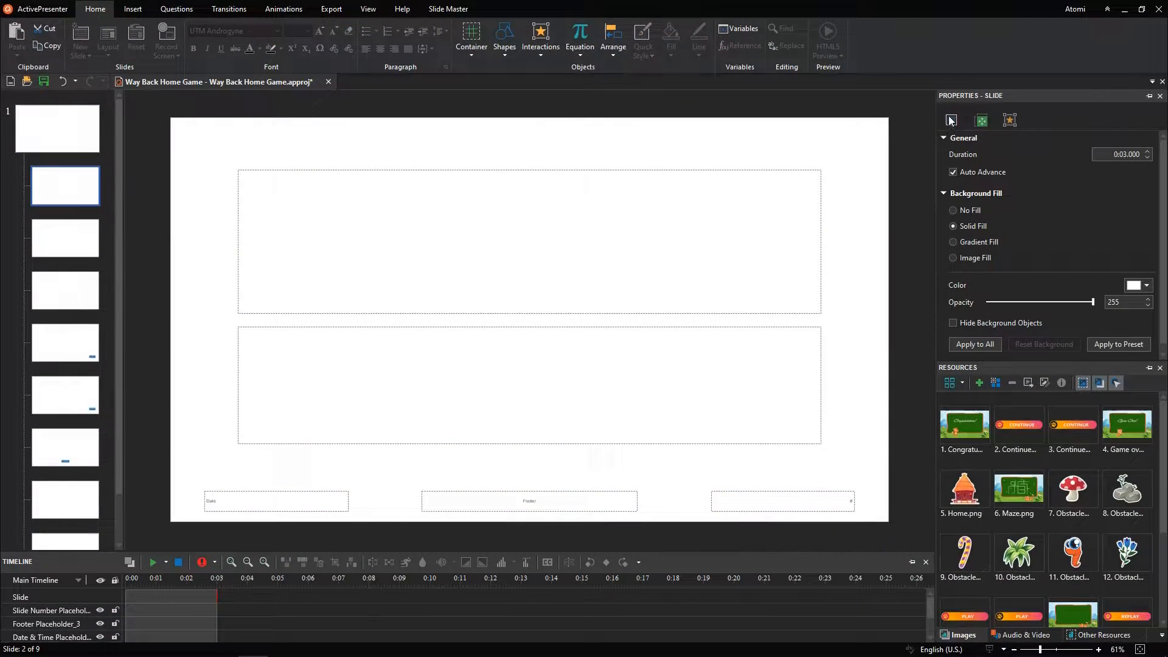
Set the title layout's background to an image fill with the Welcome picture
{"action": "left_click", "coordinate": [952, 258]}
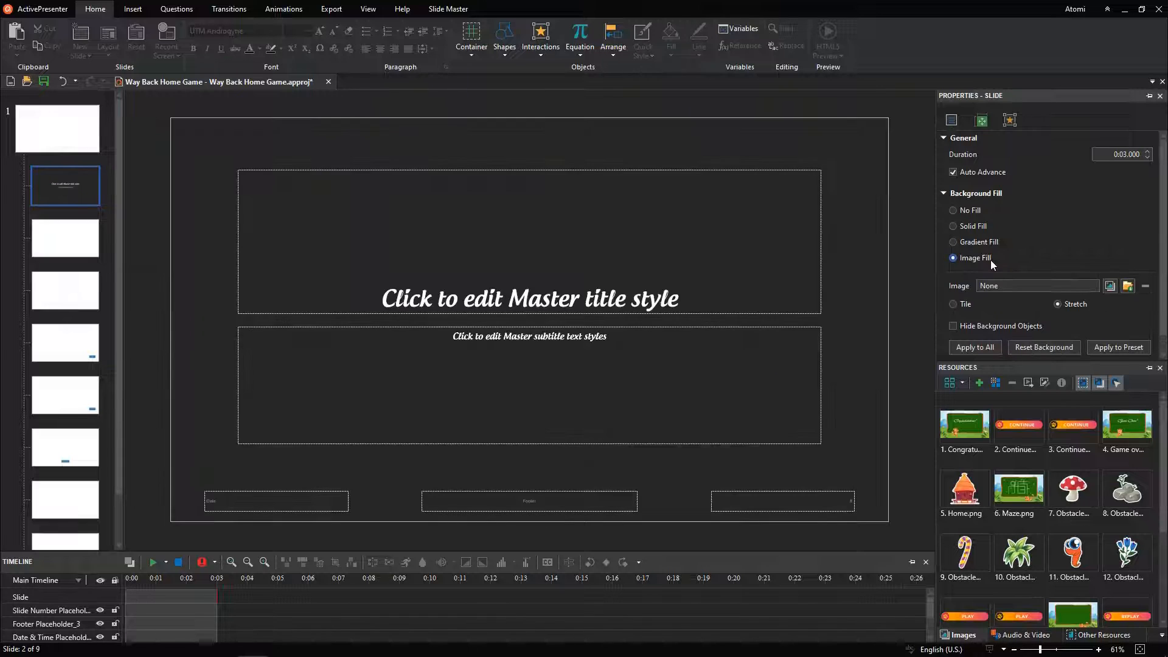
{"action": "left_click", "coordinate": [1110, 286]}
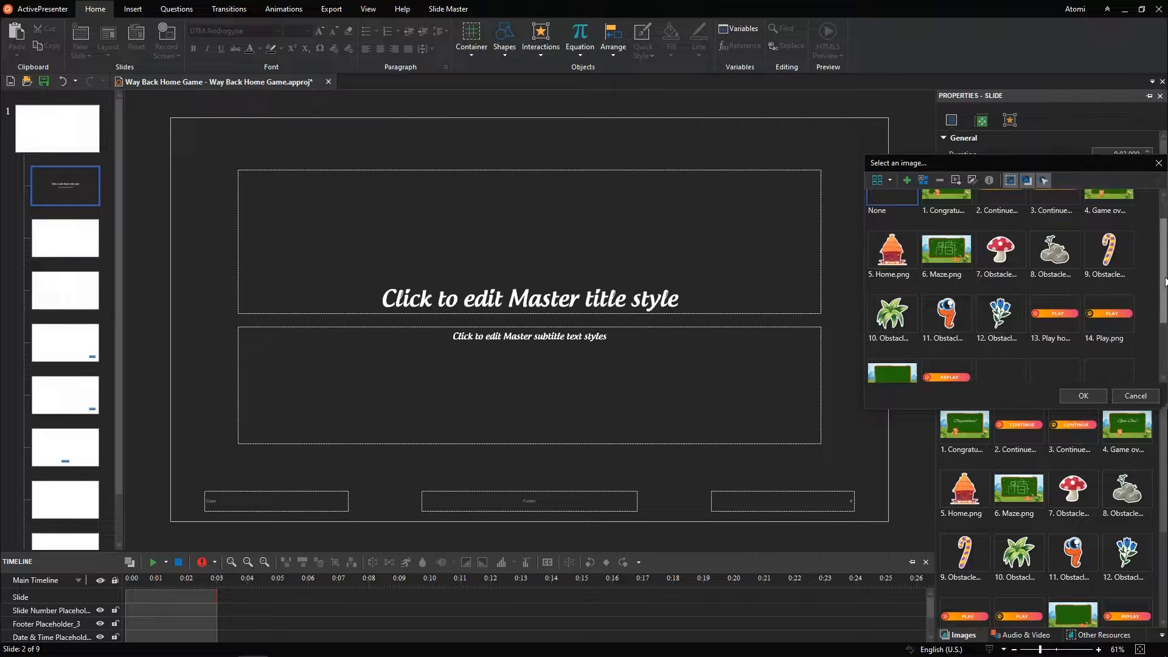
{"action": "scroll", "scroll_direction": "down", "scroll_amount": 3}
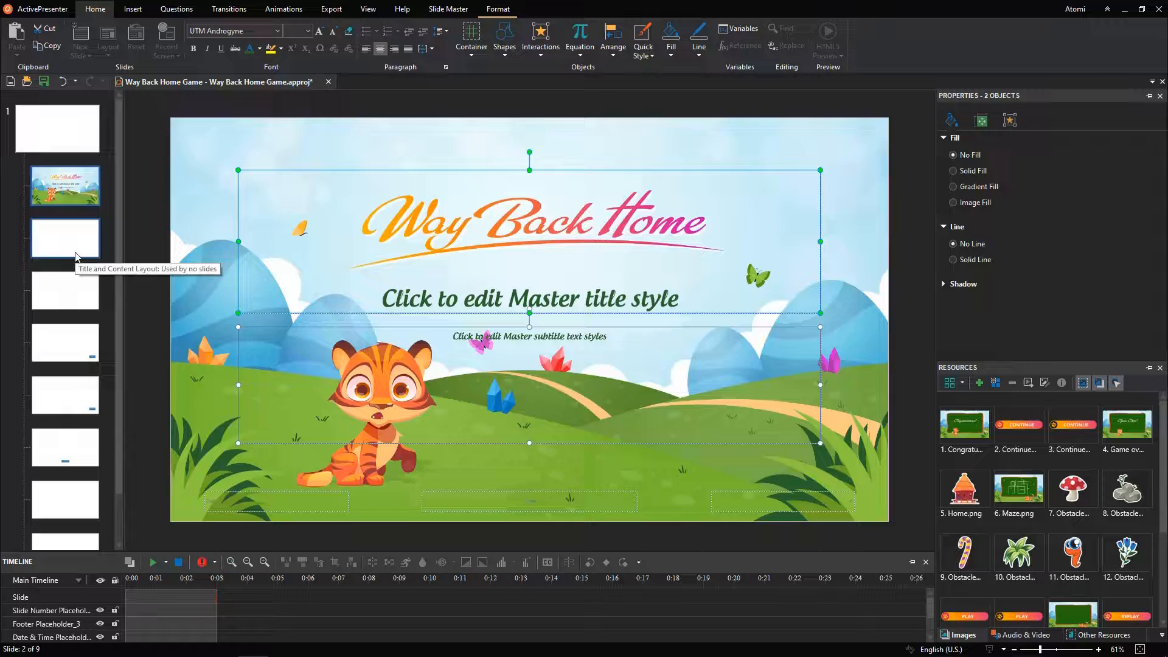
Give the next layout the Maze image as its background
{"action": "left_click", "coordinate": [65, 238]}
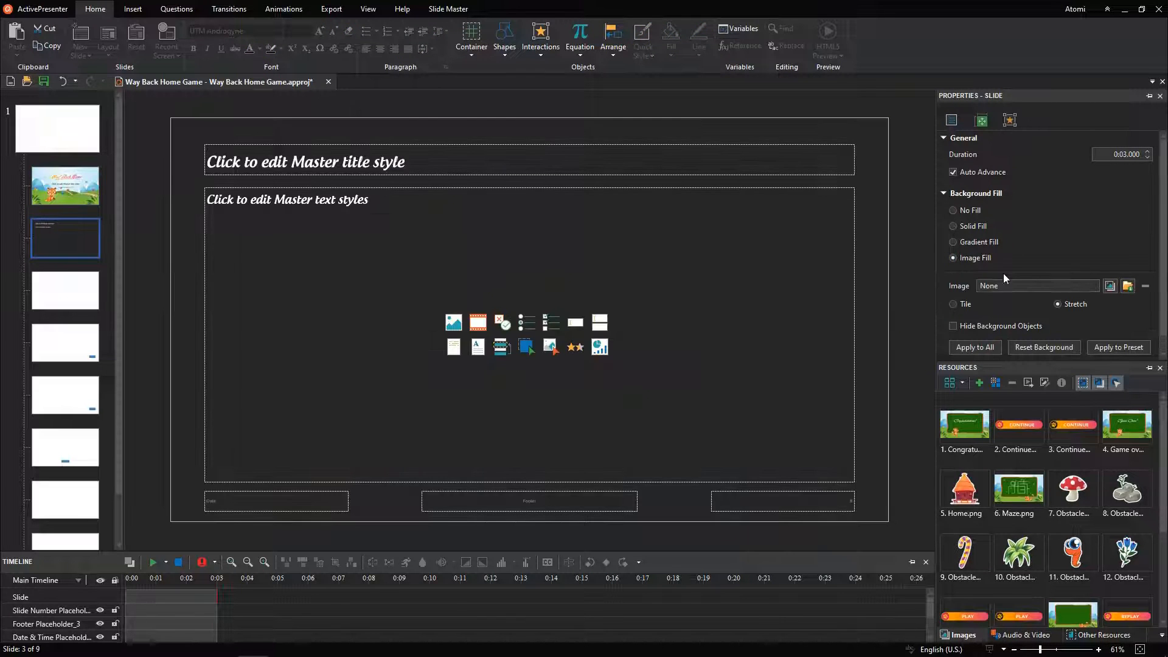
{"action": "left_click", "coordinate": [1109, 286]}
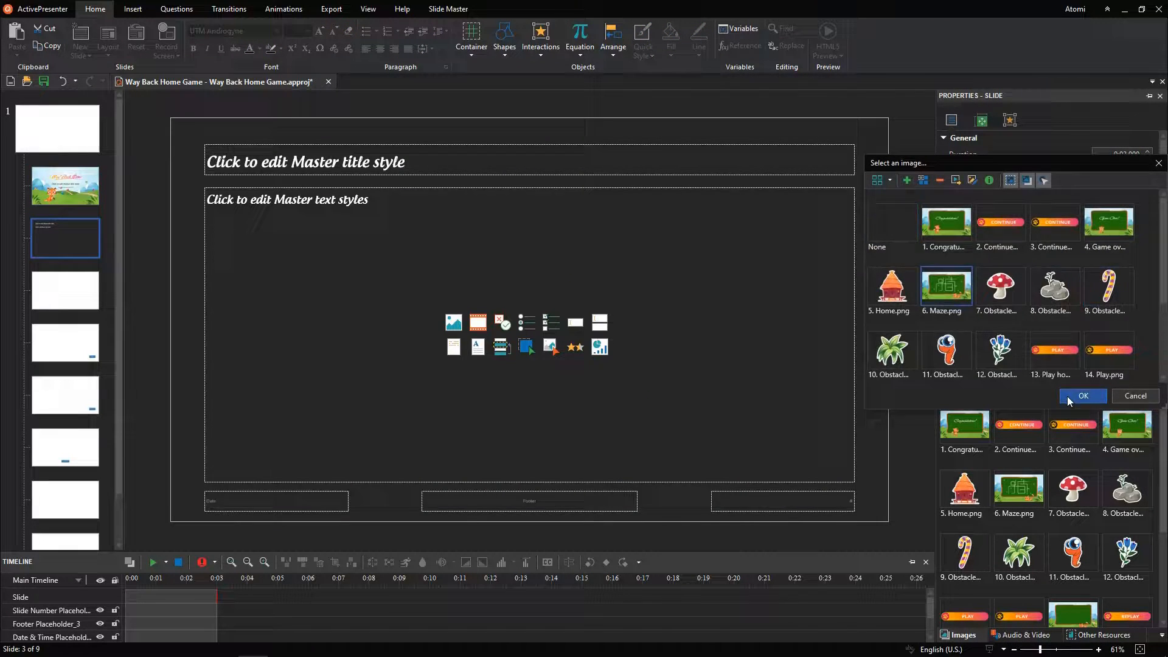
{"action": "left_click", "coordinate": [1082, 396]}
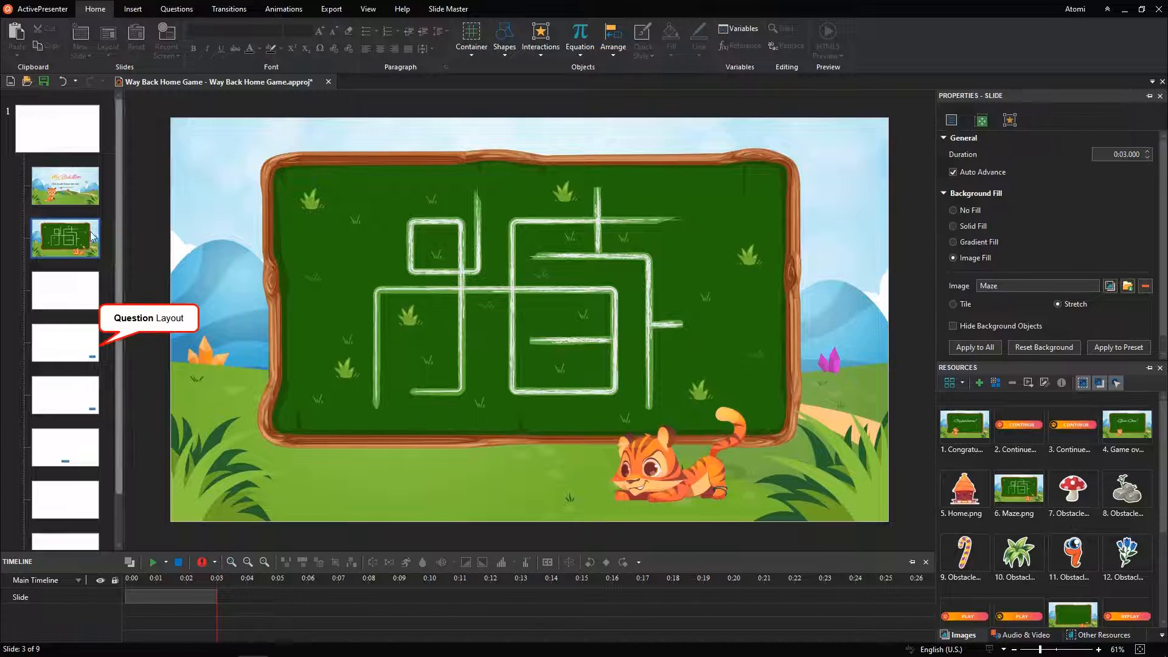
Give the Question layout the Question Background image and restyle its Submit button
{"action": "left_click", "coordinate": [65, 342]}
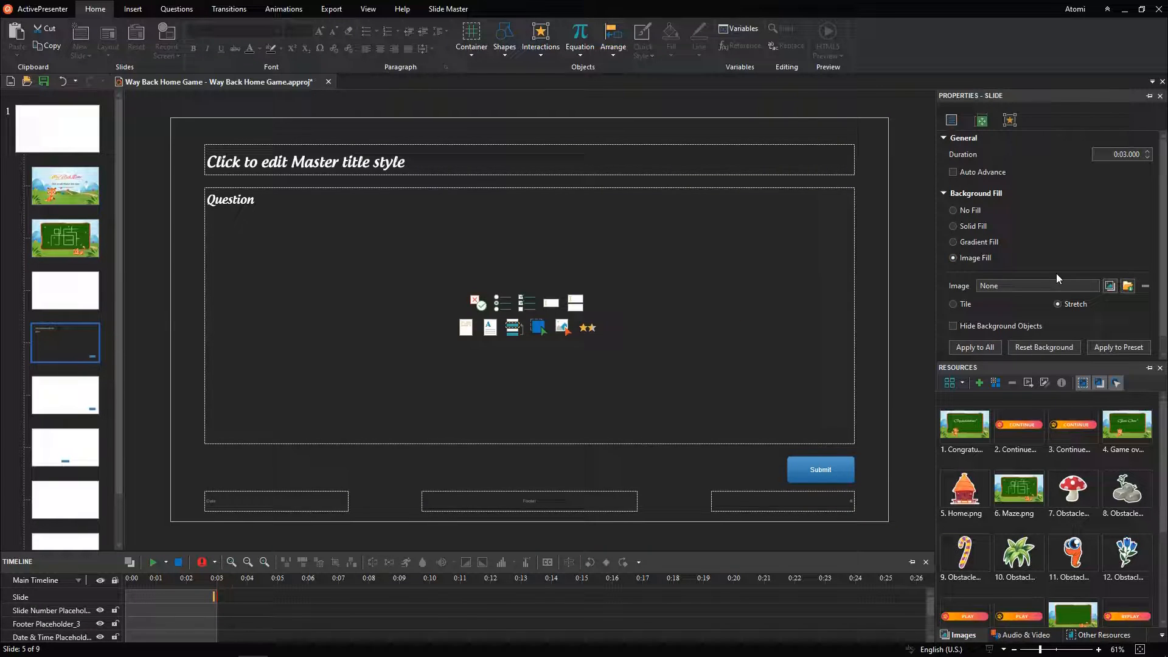
{"action": "left_click", "coordinate": [1109, 286]}
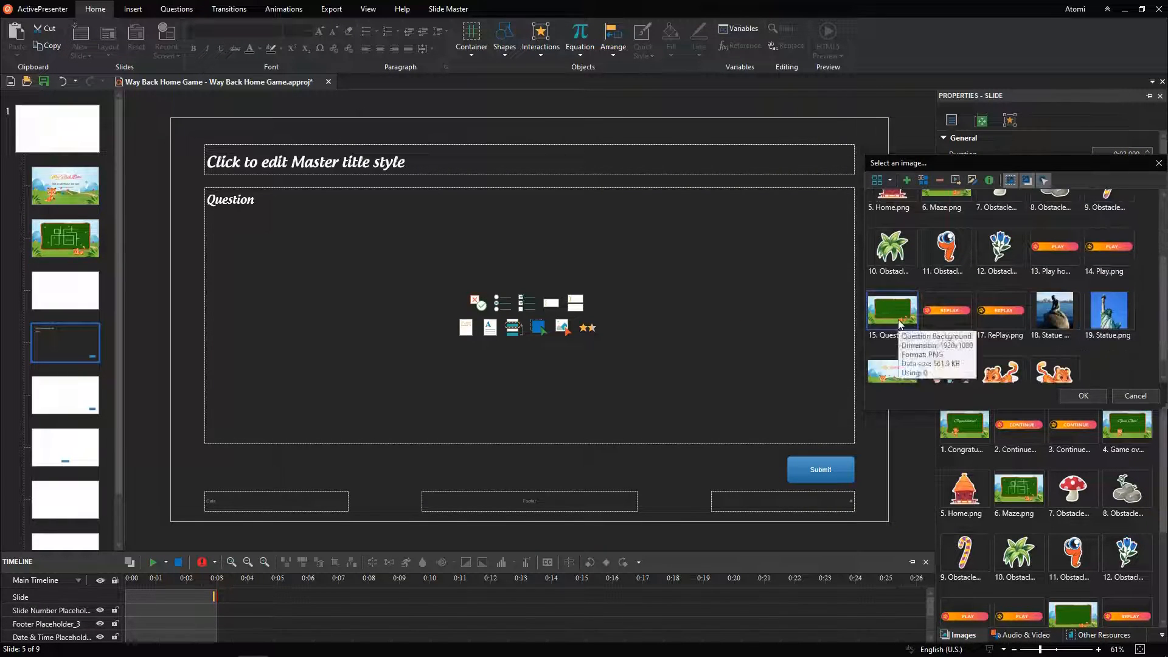
{"action": "left_click", "coordinate": [1082, 395]}
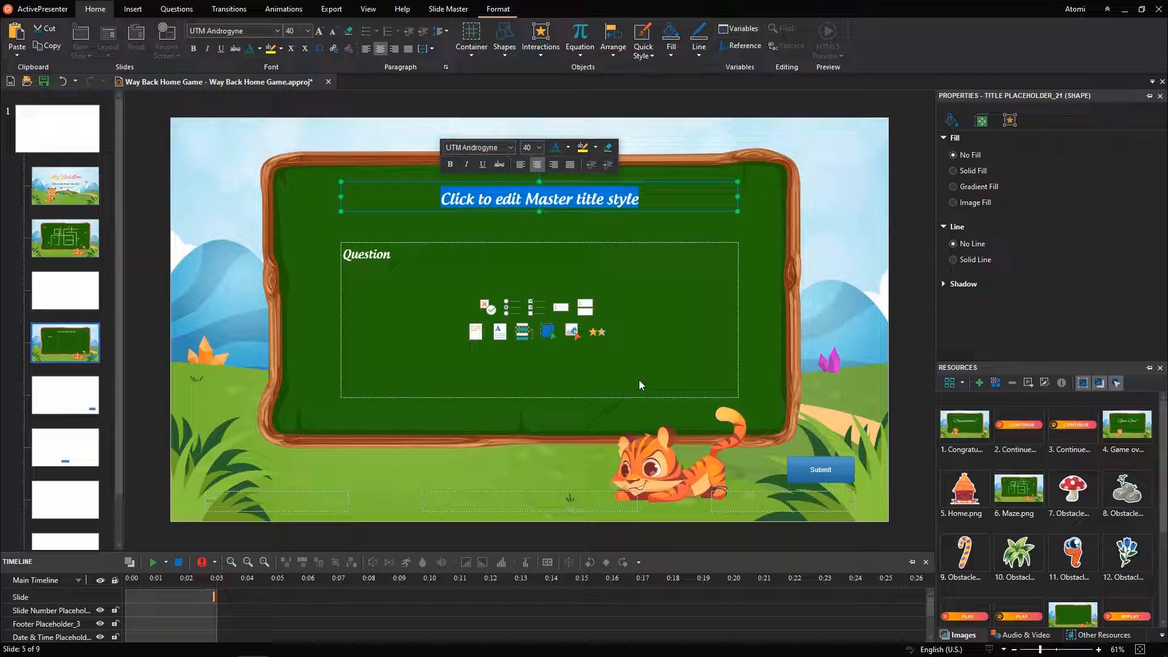
{"action": "left_click", "coordinate": [515, 37]}
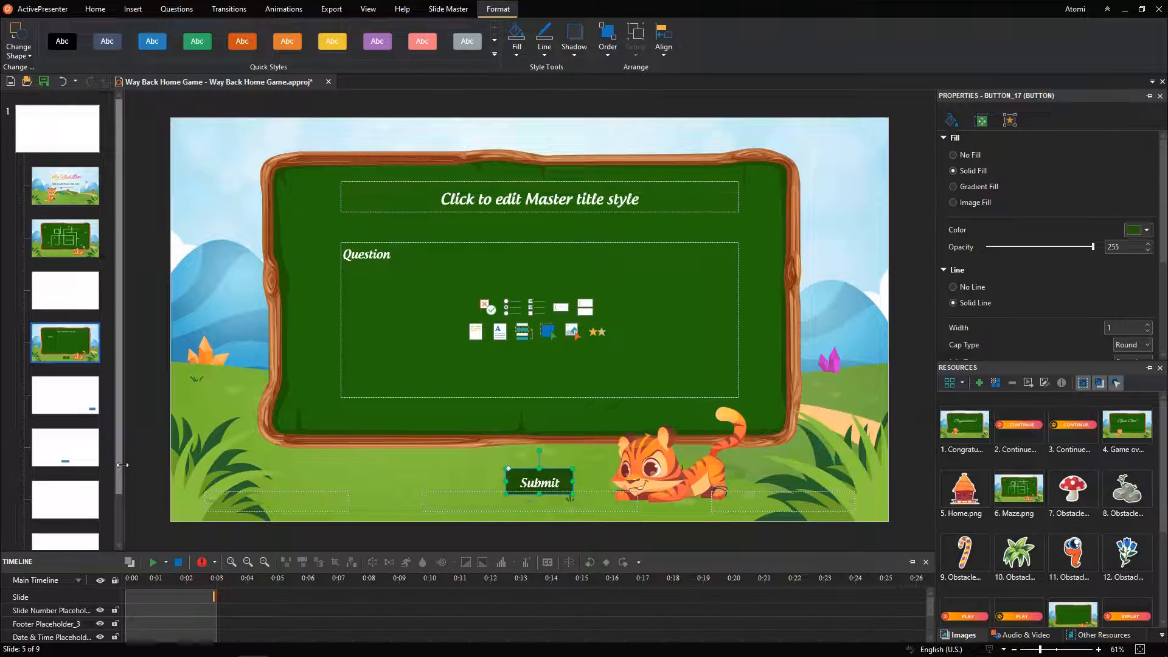
{"action": "left_click", "coordinate": [65, 461]}
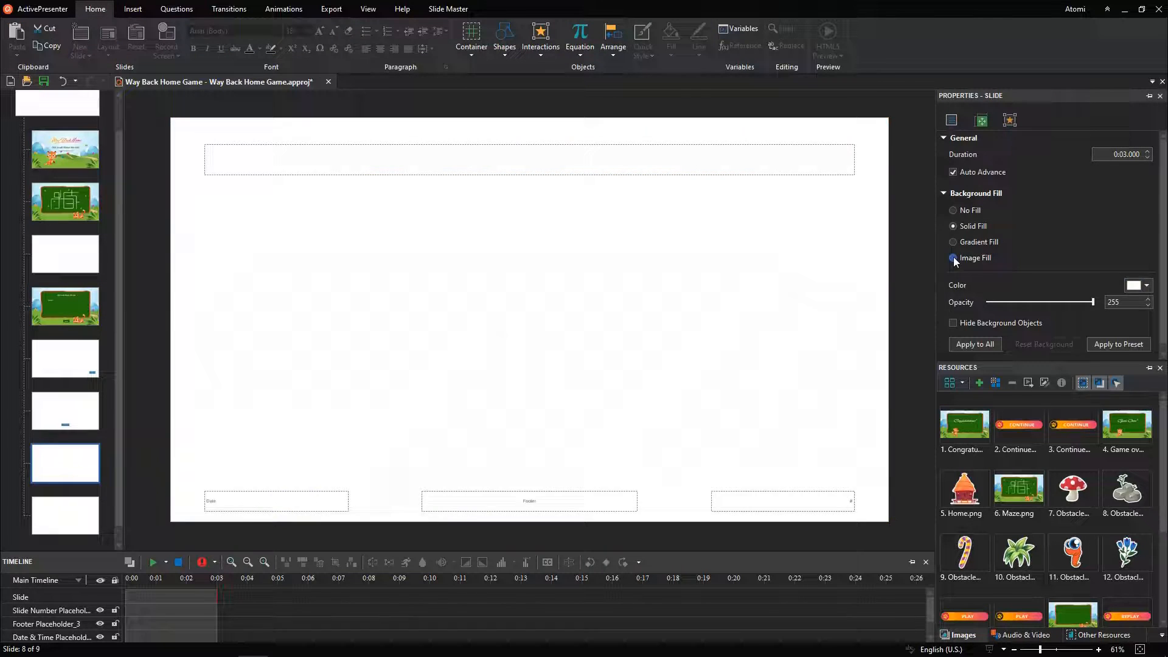
Image-fill layout 8 with Game Over and the last layout with Congratulations
{"action": "left_click", "coordinate": [953, 258]}
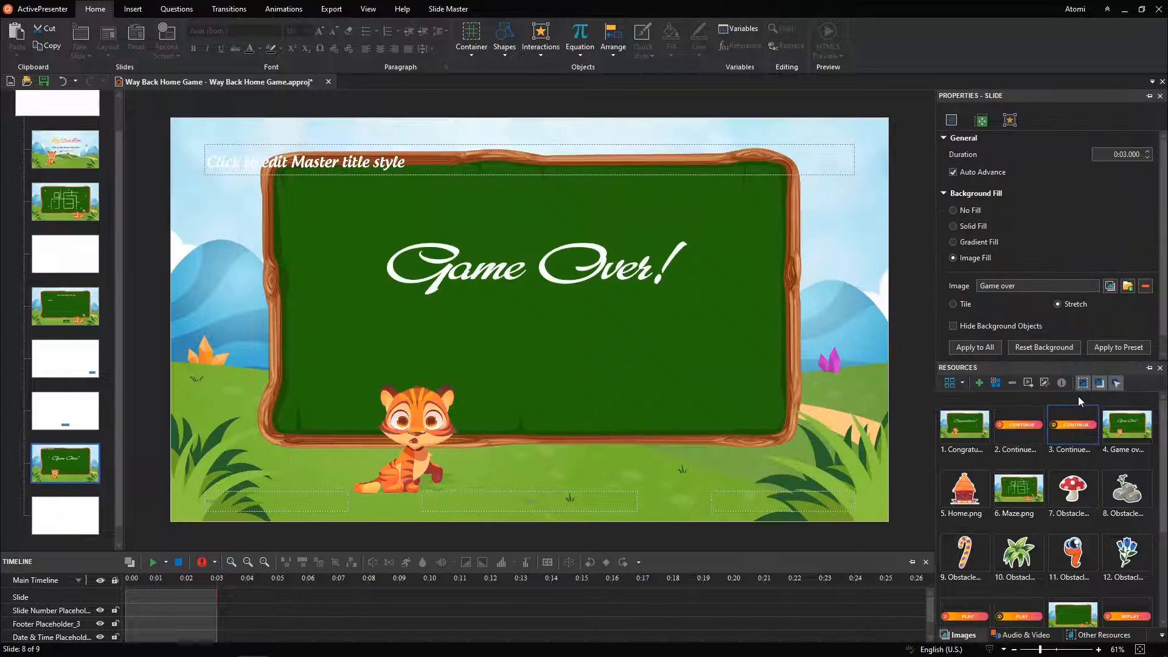
{"action": "left_click", "coordinate": [65, 515]}
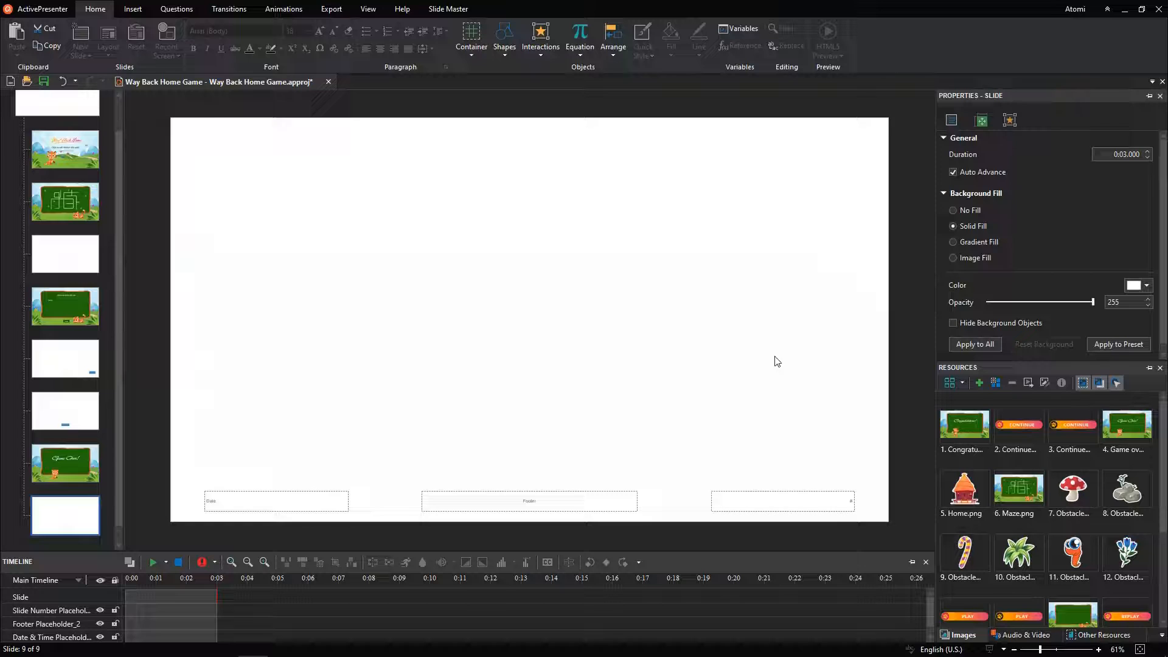
{"action": "left_click", "coordinate": [953, 258]}
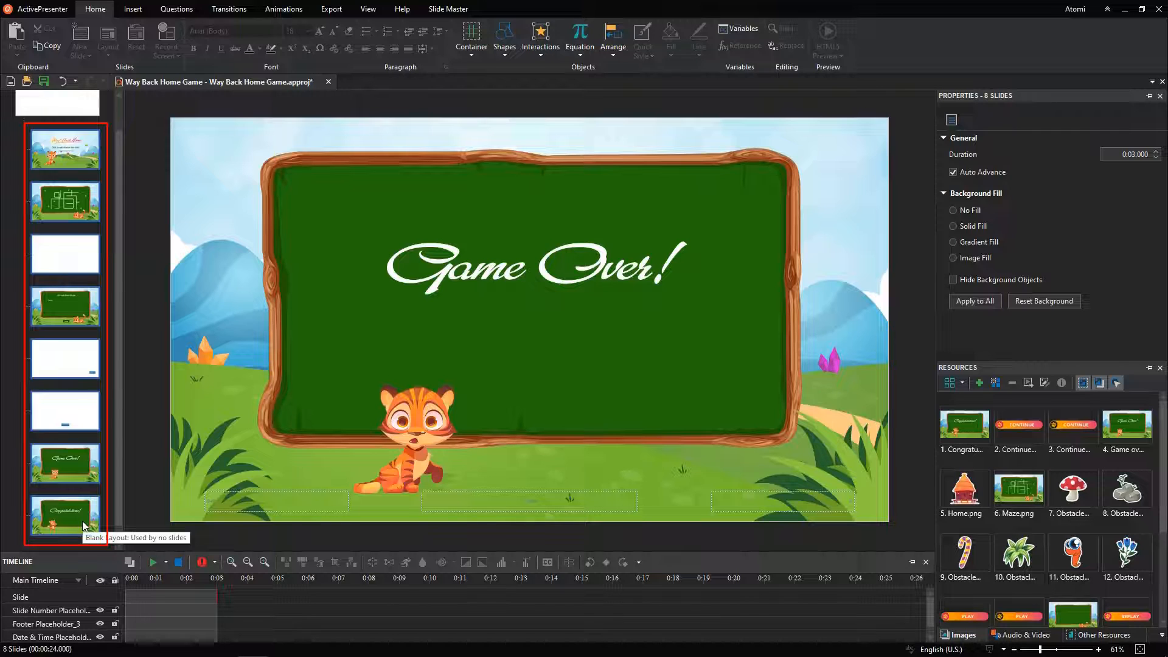
Turn off Auto Advance on all eight layouts and apply the Uncover transition
{"action": "left_click", "coordinate": [954, 173]}
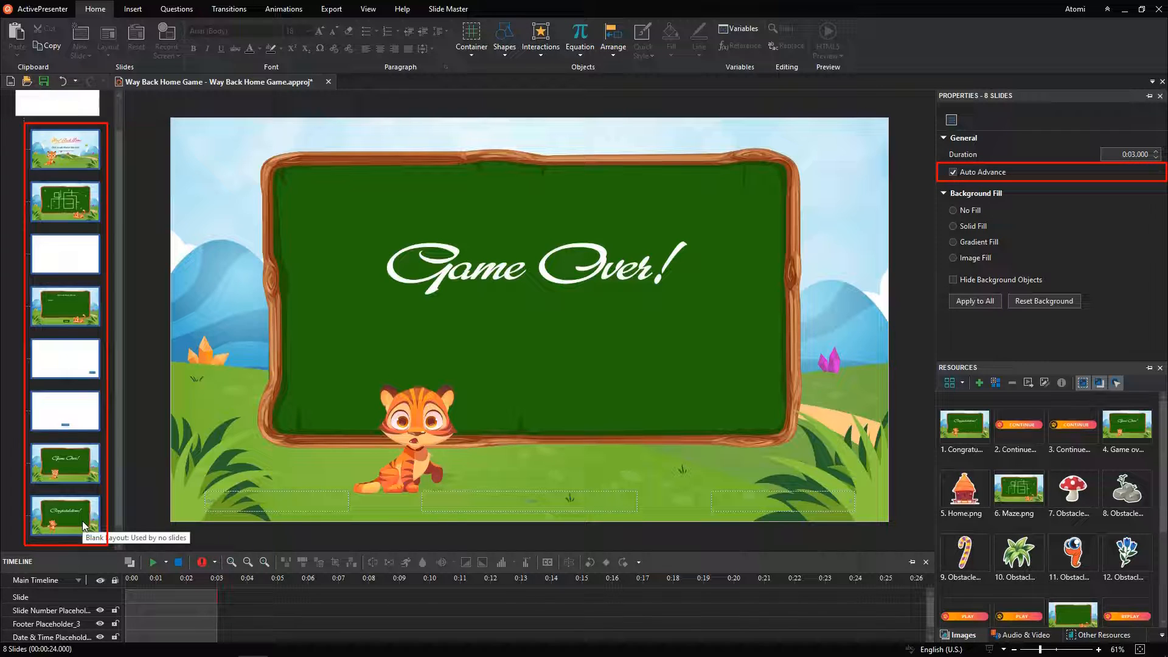
{"action": "left_click", "coordinate": [953, 172]}
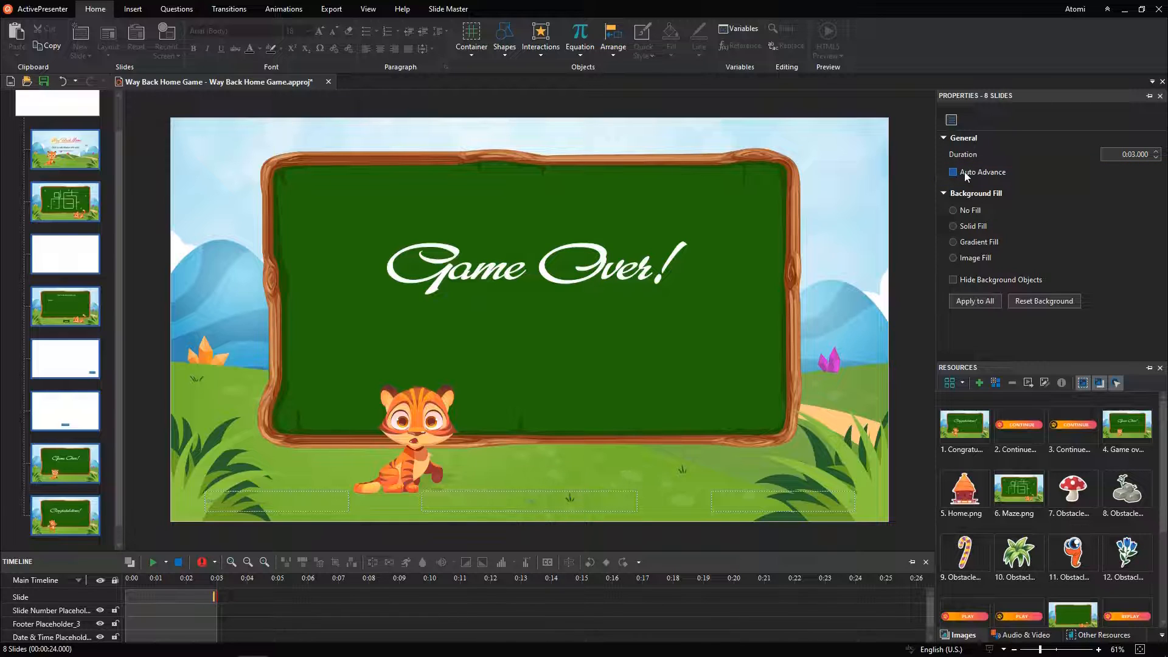
{"action": "left_click", "coordinate": [228, 9]}
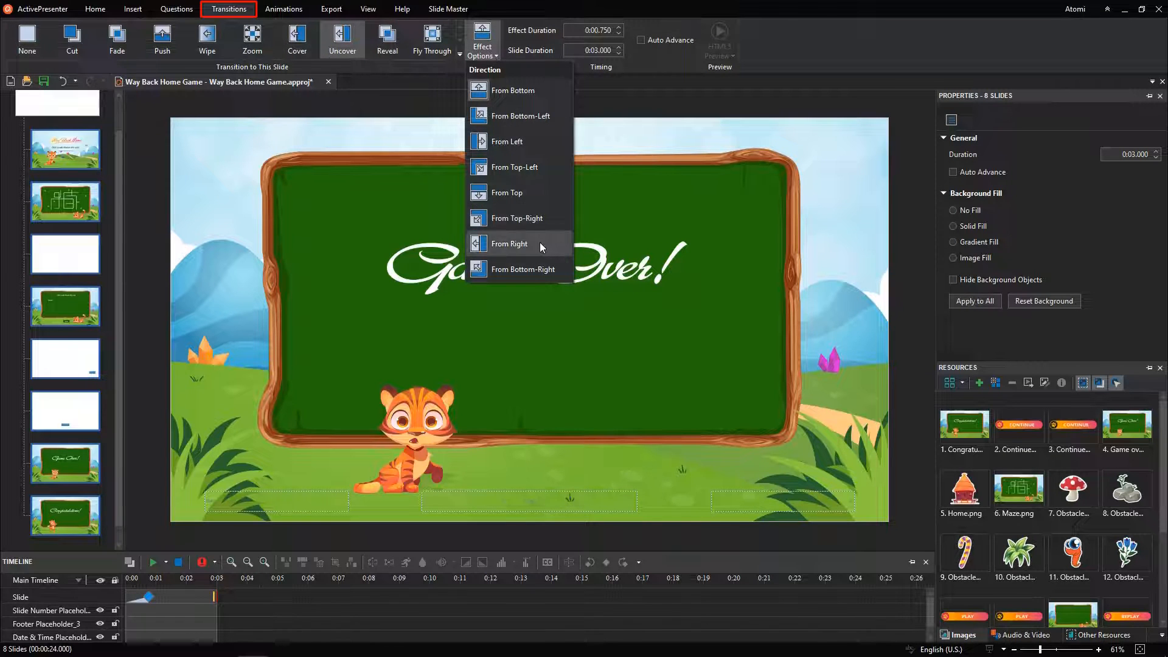
Set the Uncover direction, close Master View, and add Title Slide plus custom-layout slides
{"action": "left_click", "coordinate": [448, 9]}
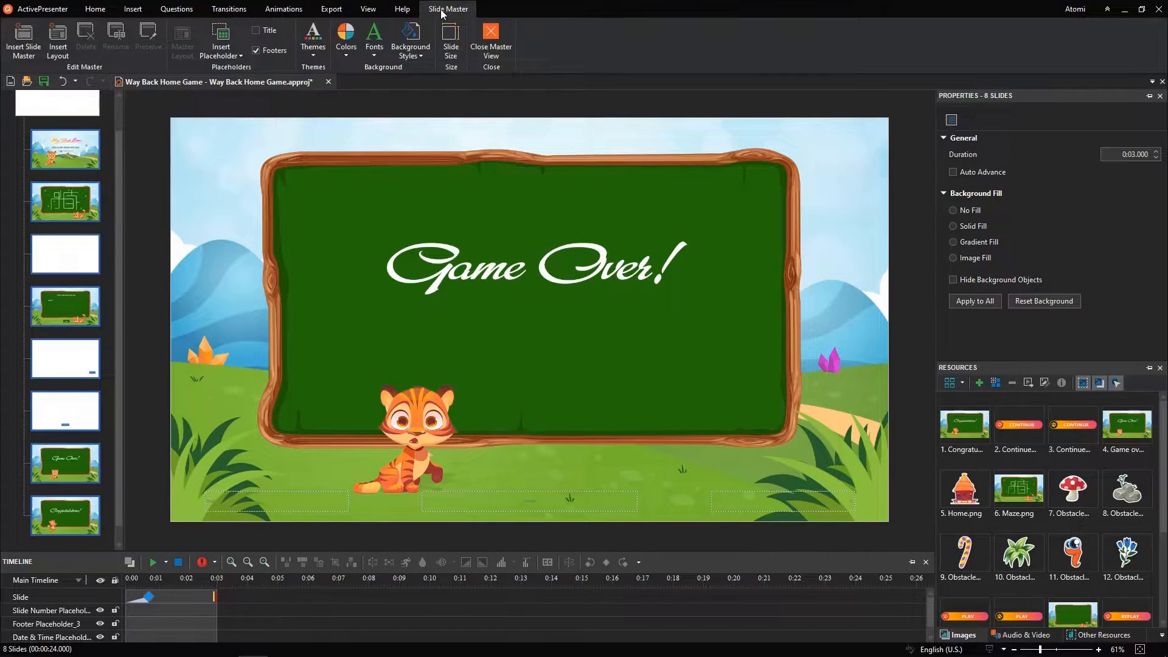
{"action": "left_click", "coordinate": [490, 38]}
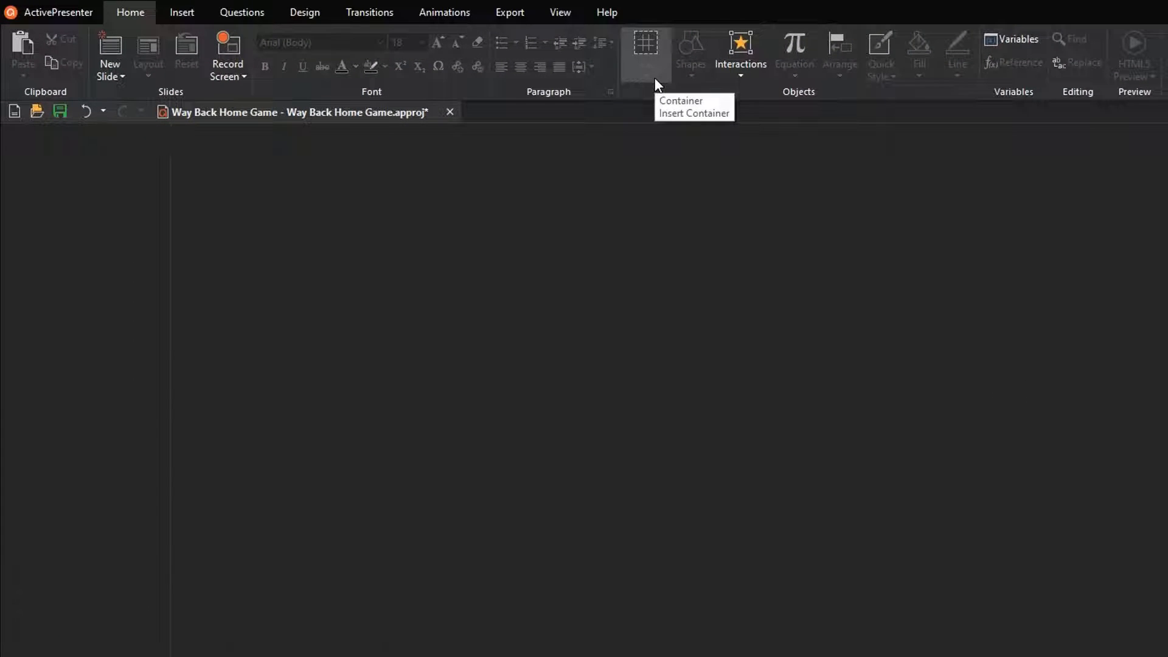
{"action": "mouse_move", "coordinate": [233, 103]}
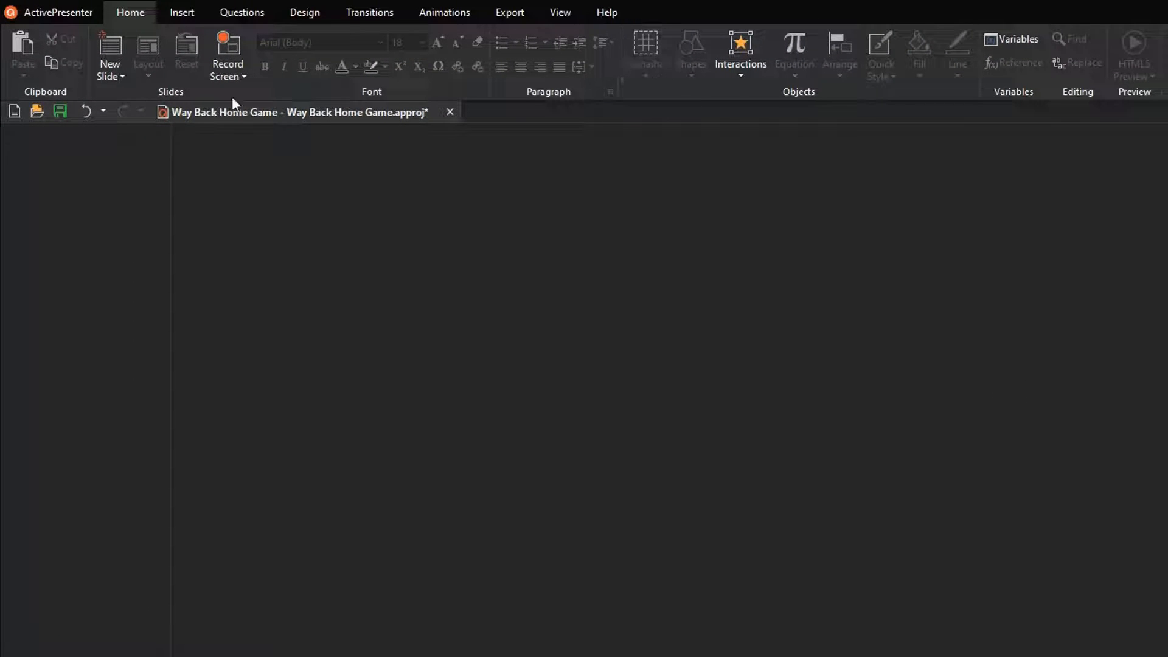
{"action": "left_click", "coordinate": [110, 55]}
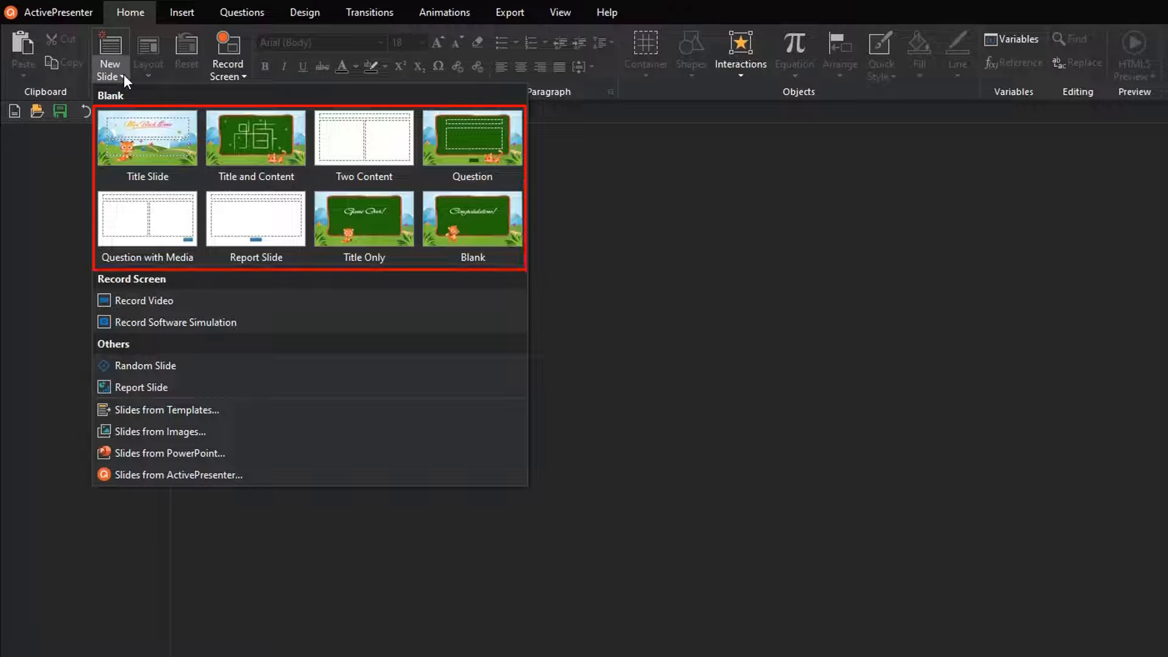
{"action": "left_click", "coordinate": [147, 138]}
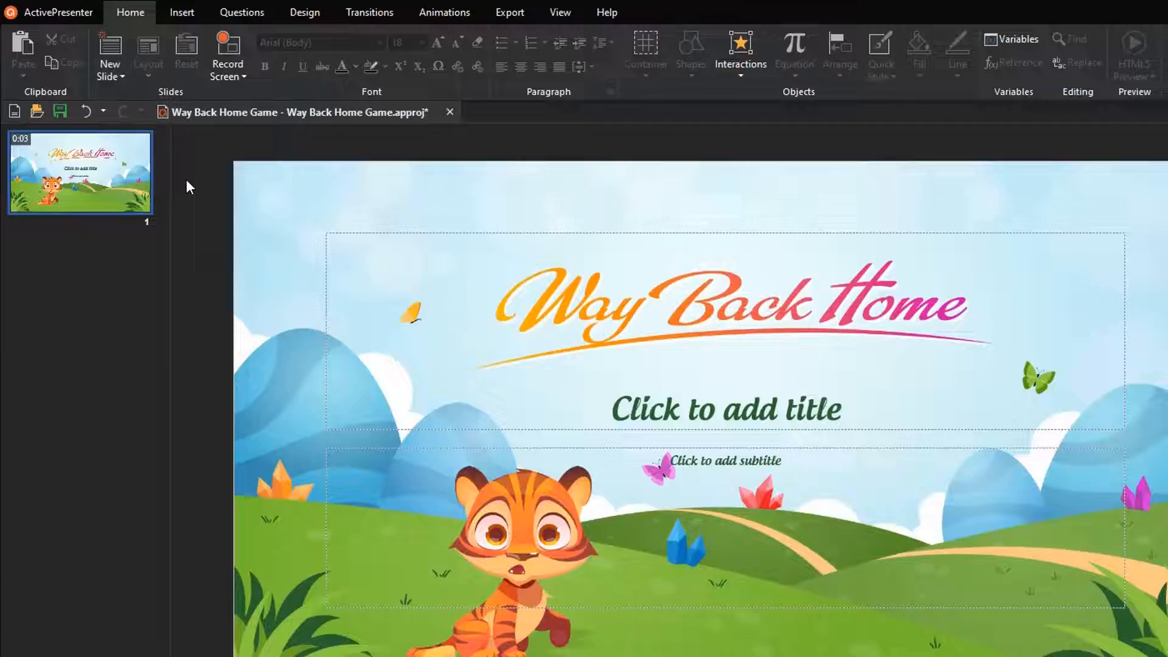
{"action": "left_click", "coordinate": [110, 56]}
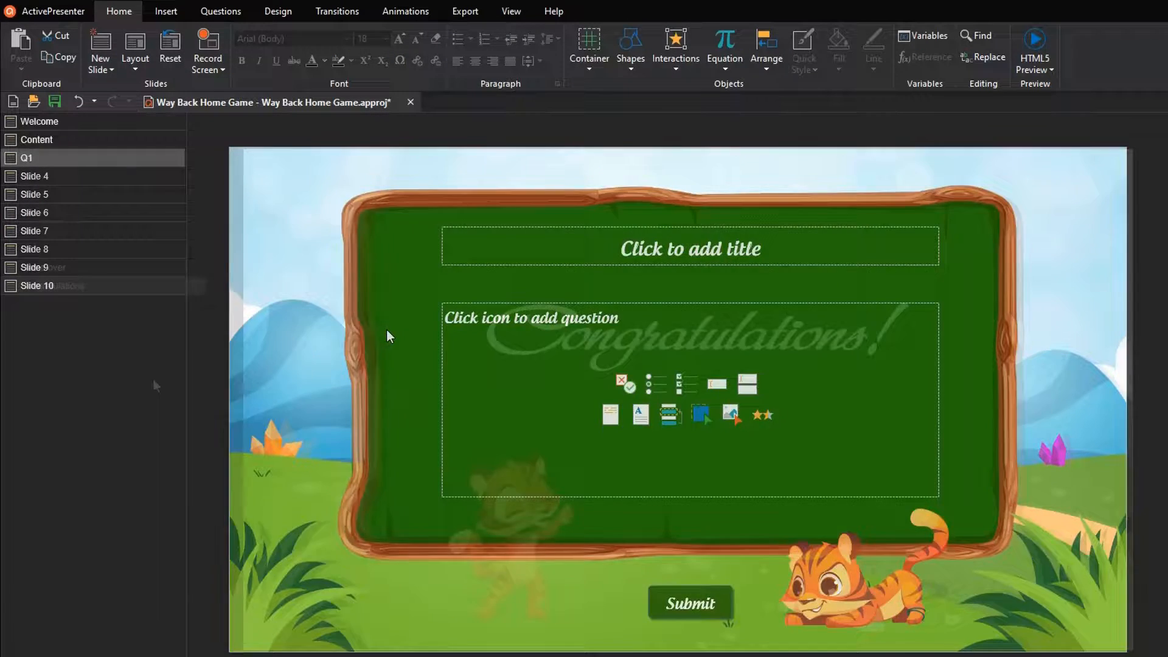
Switch the slide list to Slides In Grid and open slide 3, Q1
{"action": "right_click", "coordinate": [53, 285]}
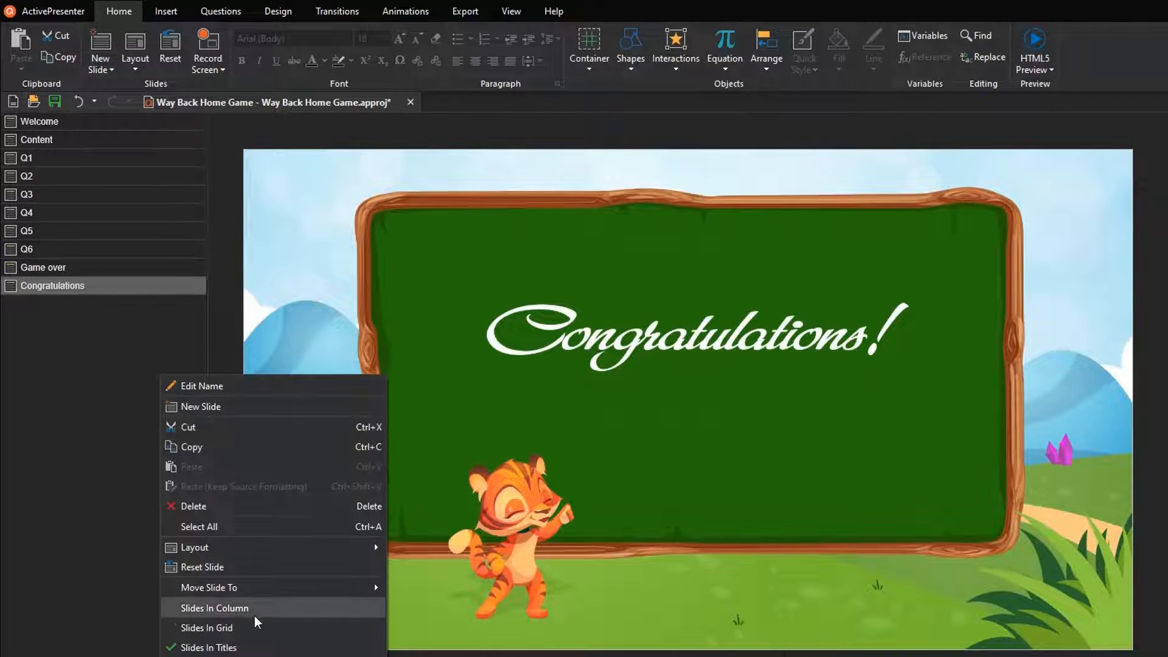
{"action": "left_click", "coordinate": [206, 627]}
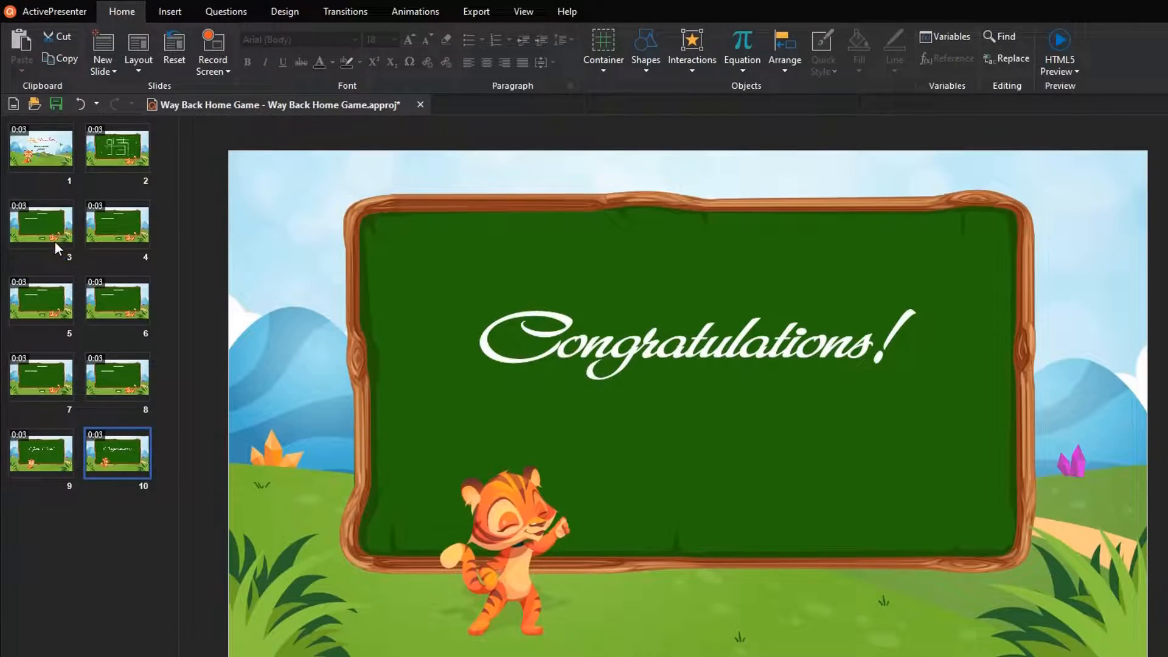
{"action": "left_click", "coordinate": [41, 226]}
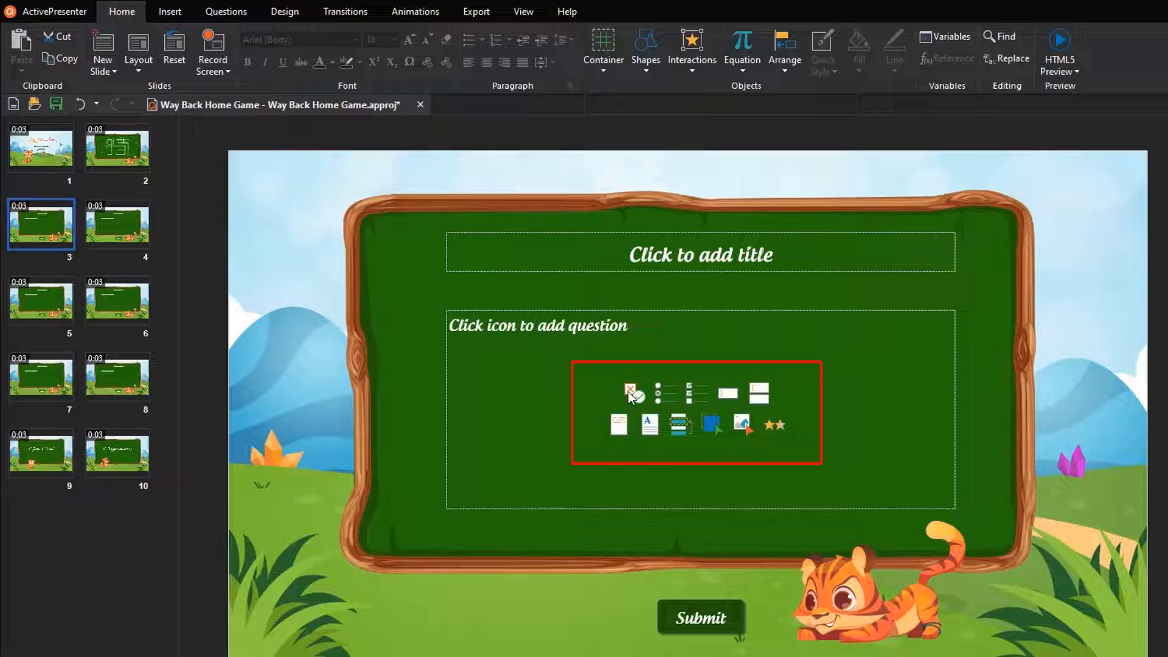
Add a two-column True/False question 'The Sun is a star in the Milky Way', then review Q2–Q6
{"action": "left_click", "coordinate": [632, 392]}
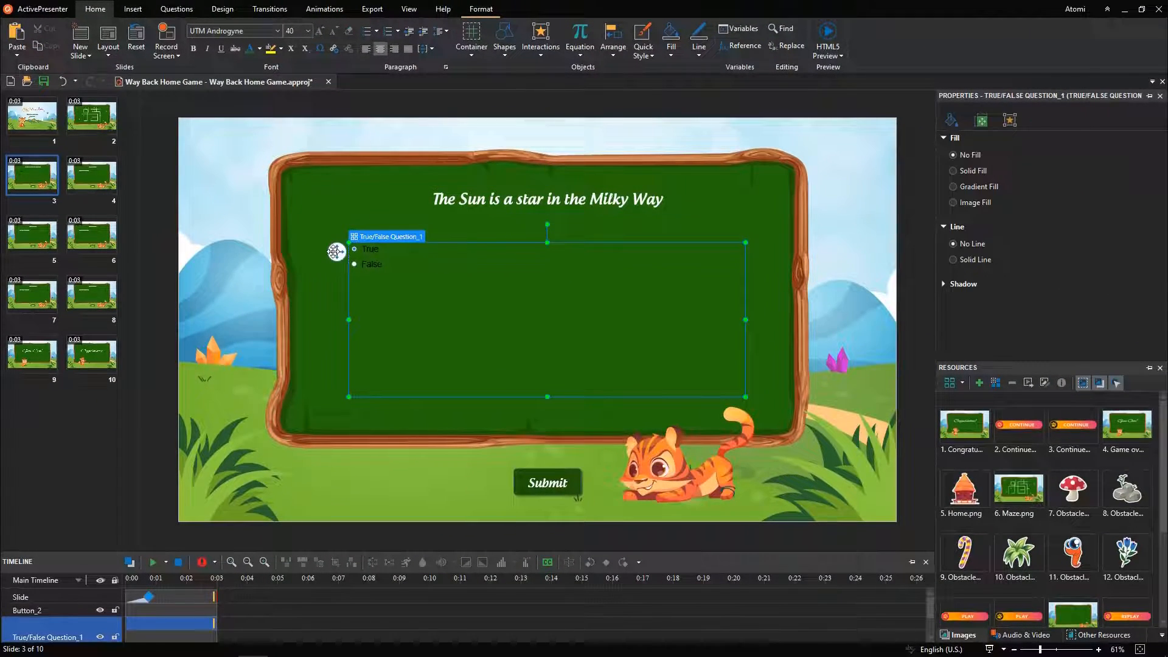
{"action": "left_click", "coordinate": [982, 120]}
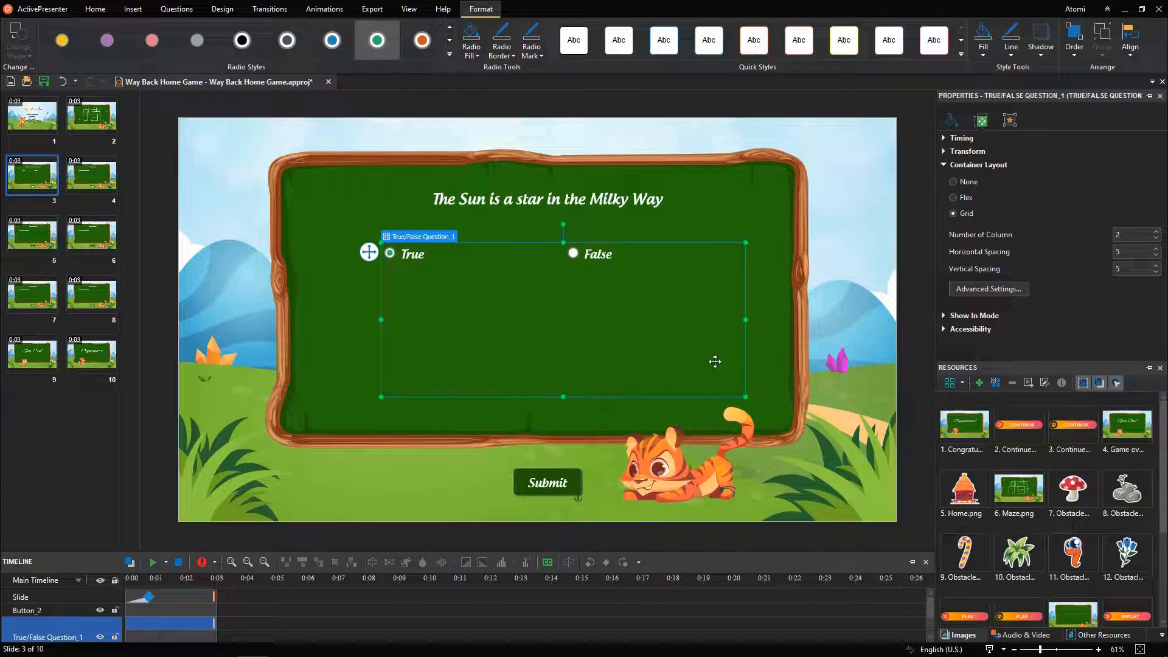
{"action": "left_click", "coordinate": [91, 176]}
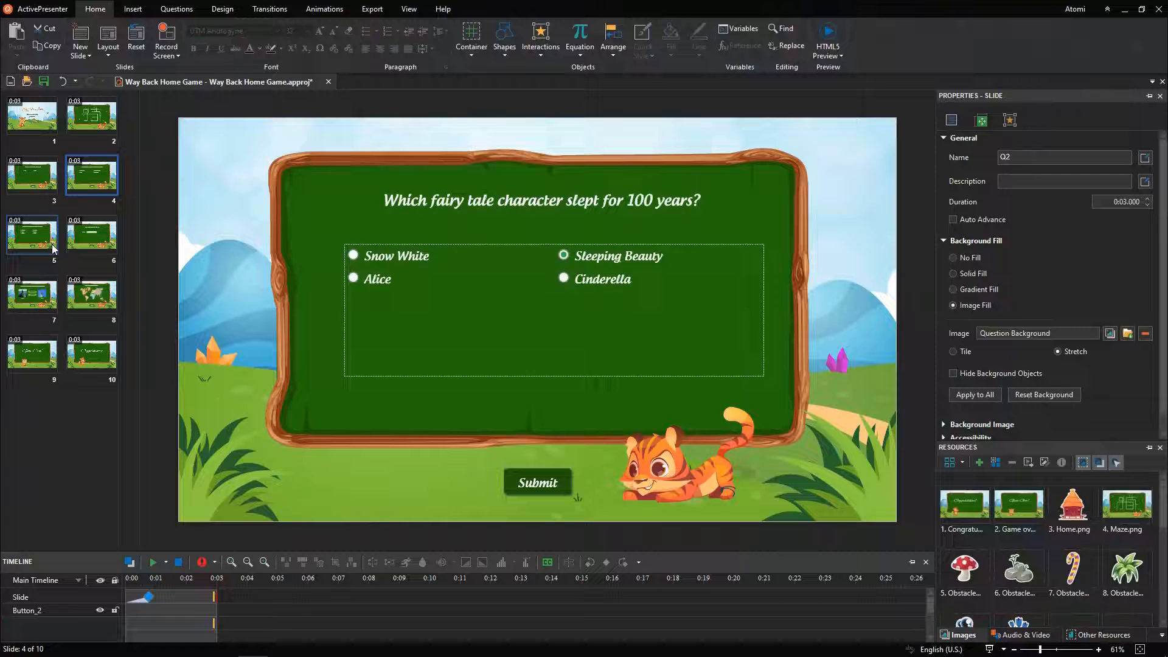
{"action": "left_click", "coordinate": [90, 235]}
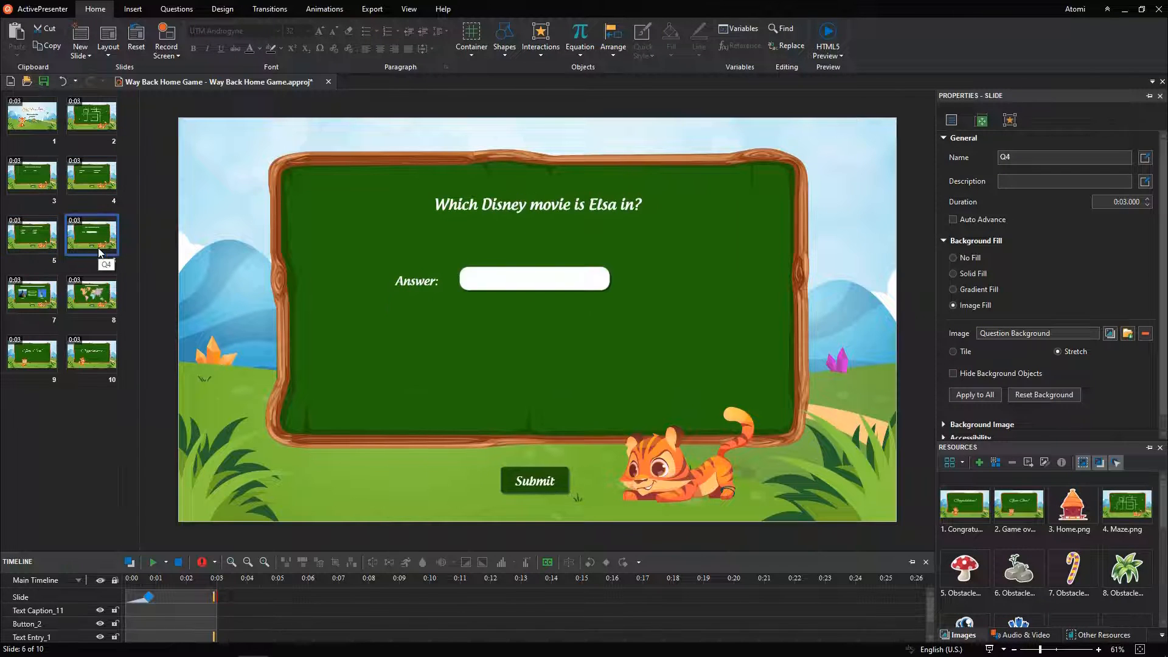
{"action": "left_click", "coordinate": [31, 295]}
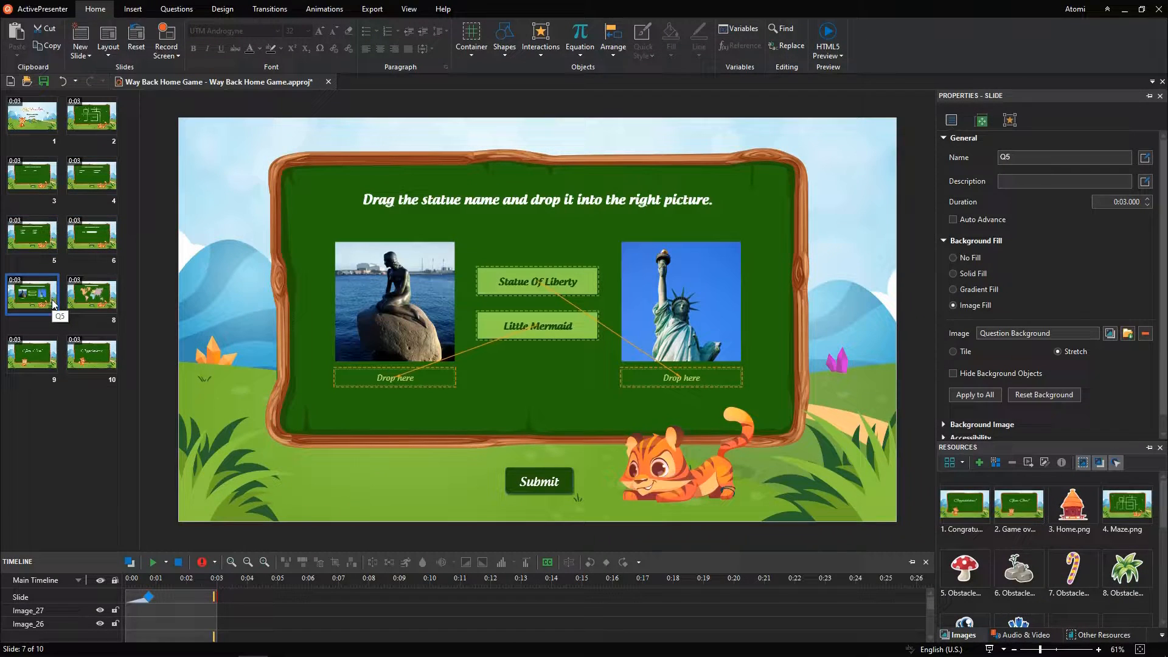
{"action": "left_click", "coordinate": [91, 294]}
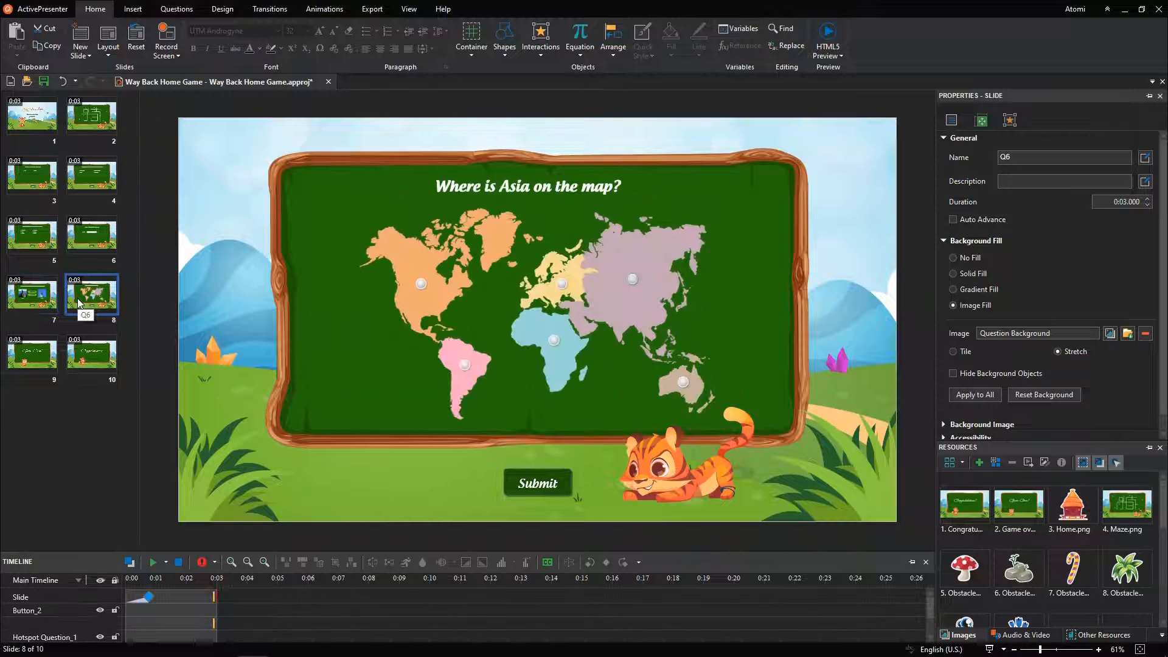
{"action": "left_click", "coordinate": [408, 9]}
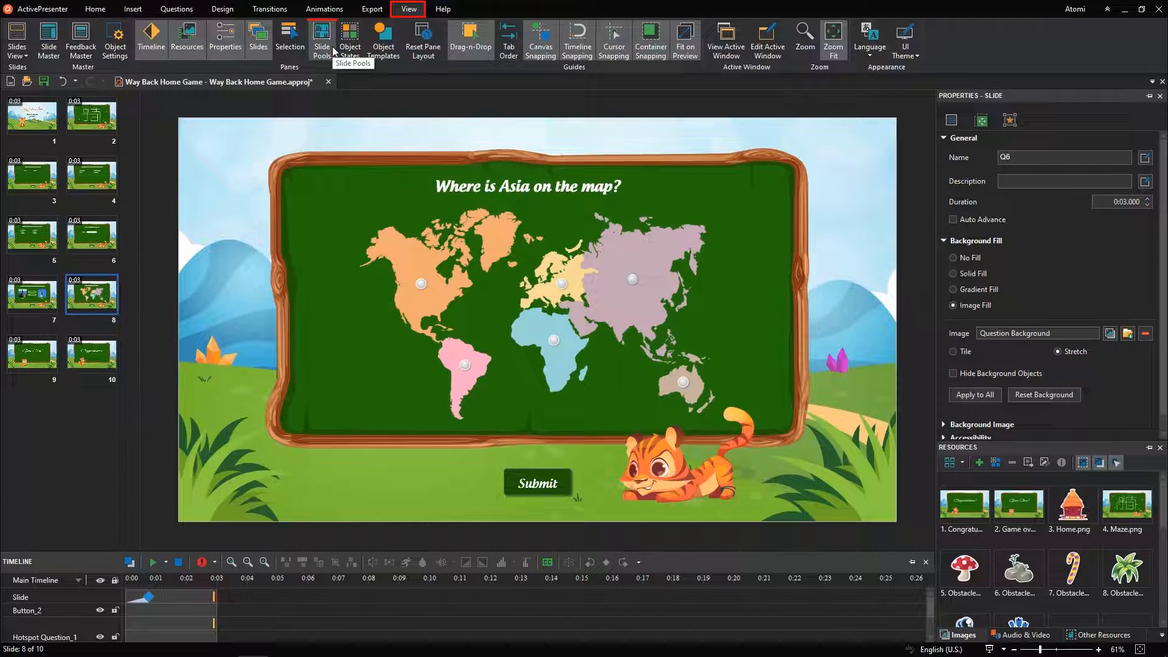
Move question slides 3–8 into Pool 1 and open the map question there
{"action": "left_click", "coordinate": [322, 39]}
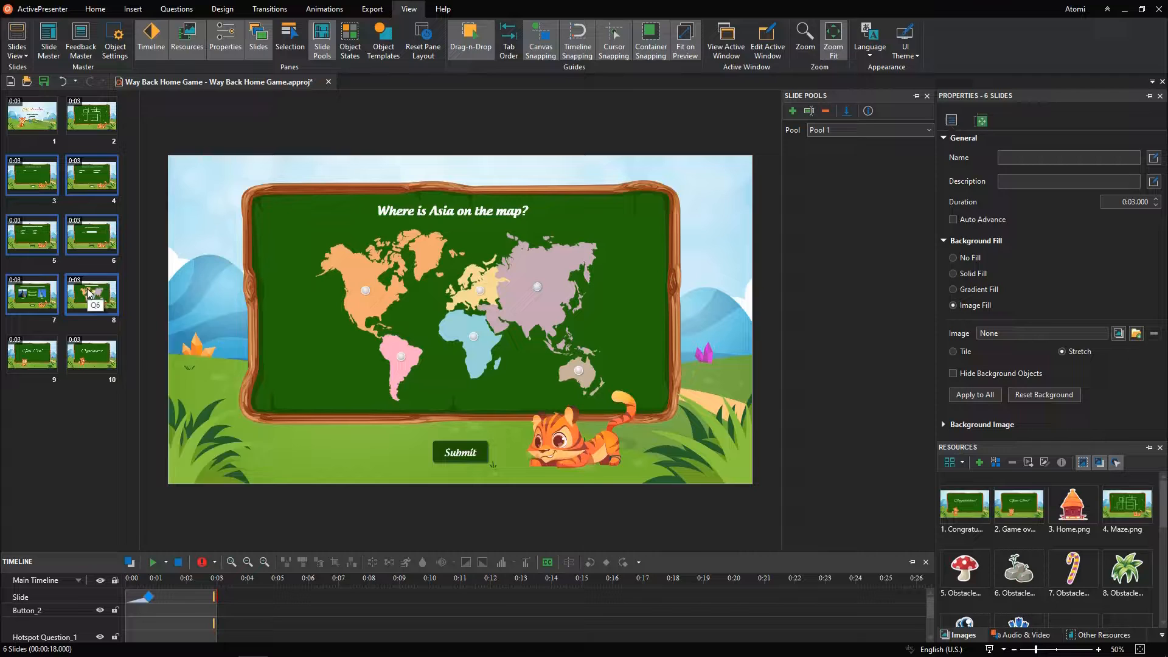
{"action": "right_click", "coordinate": [89, 294]}
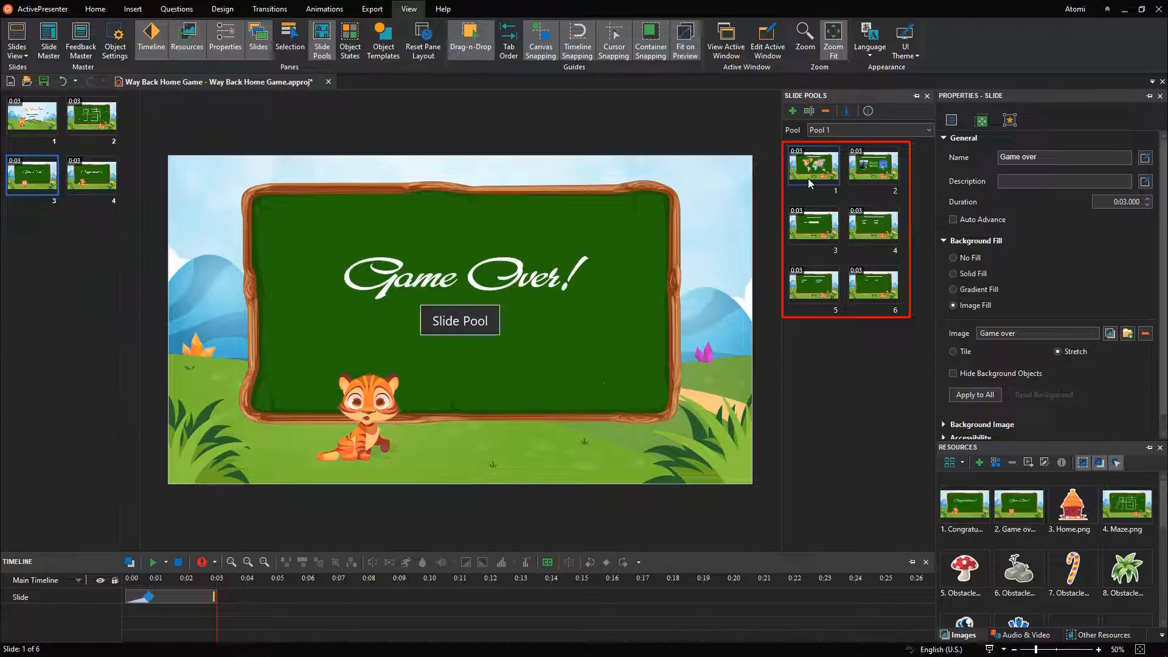
{"action": "left_click", "coordinate": [812, 166]}
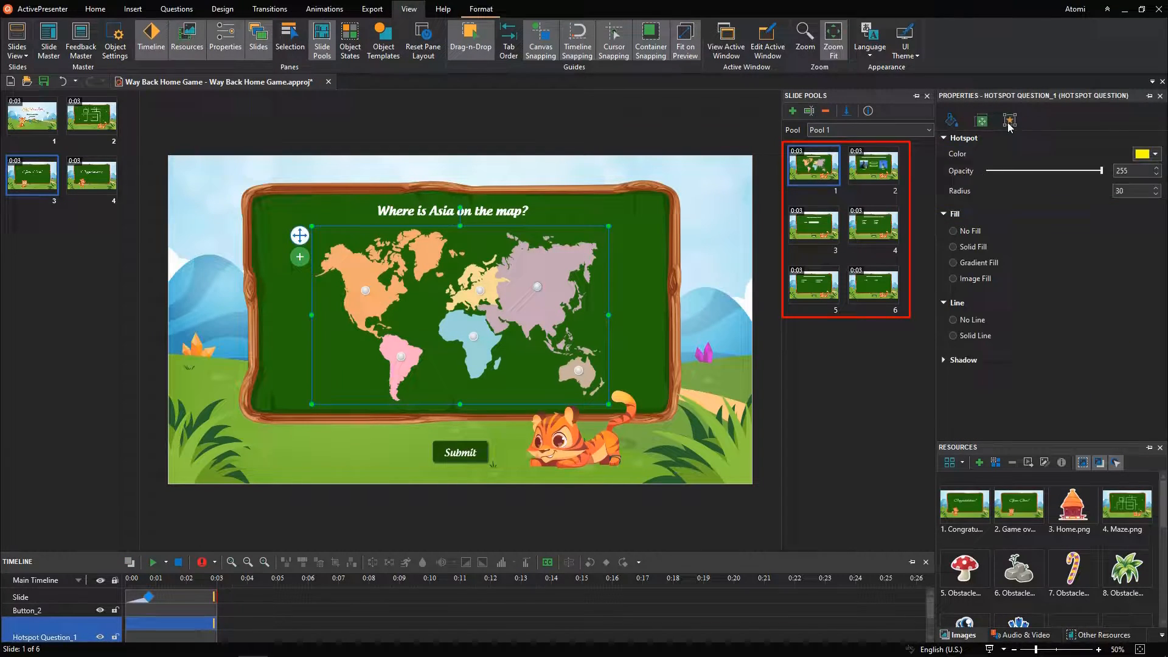
Replace the map question's On Incorrect feedback action with Go to Slide 'Game over'
{"action": "left_click", "coordinate": [1009, 121]}
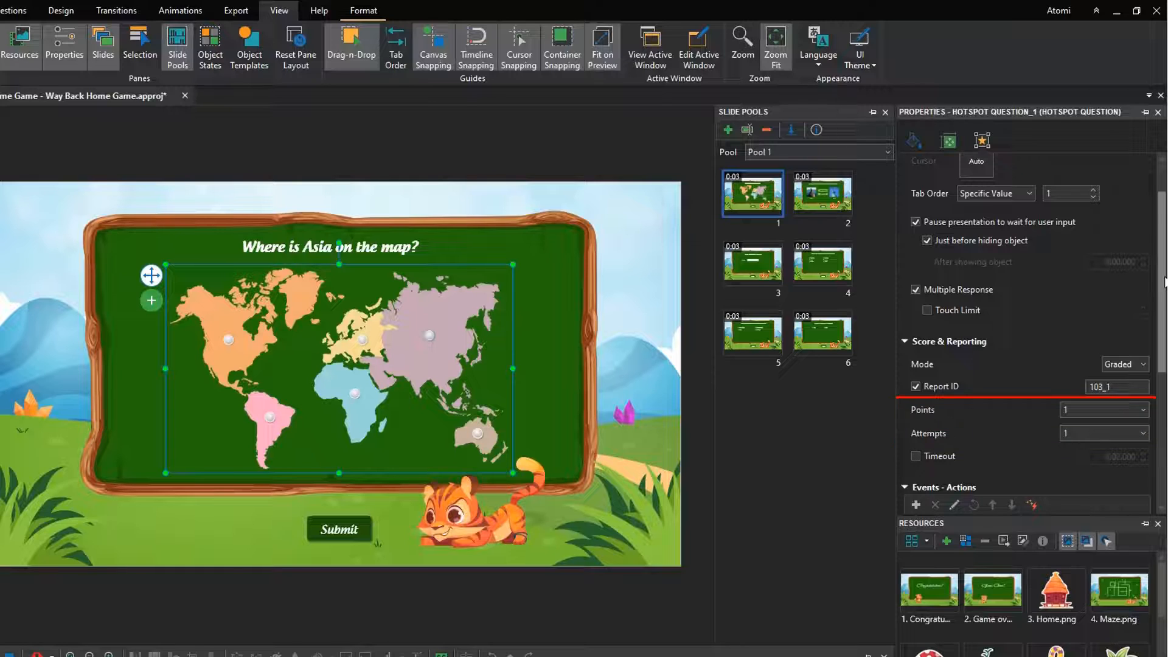
{"action": "scroll", "scroll_direction": "down", "scroll_amount": 3}
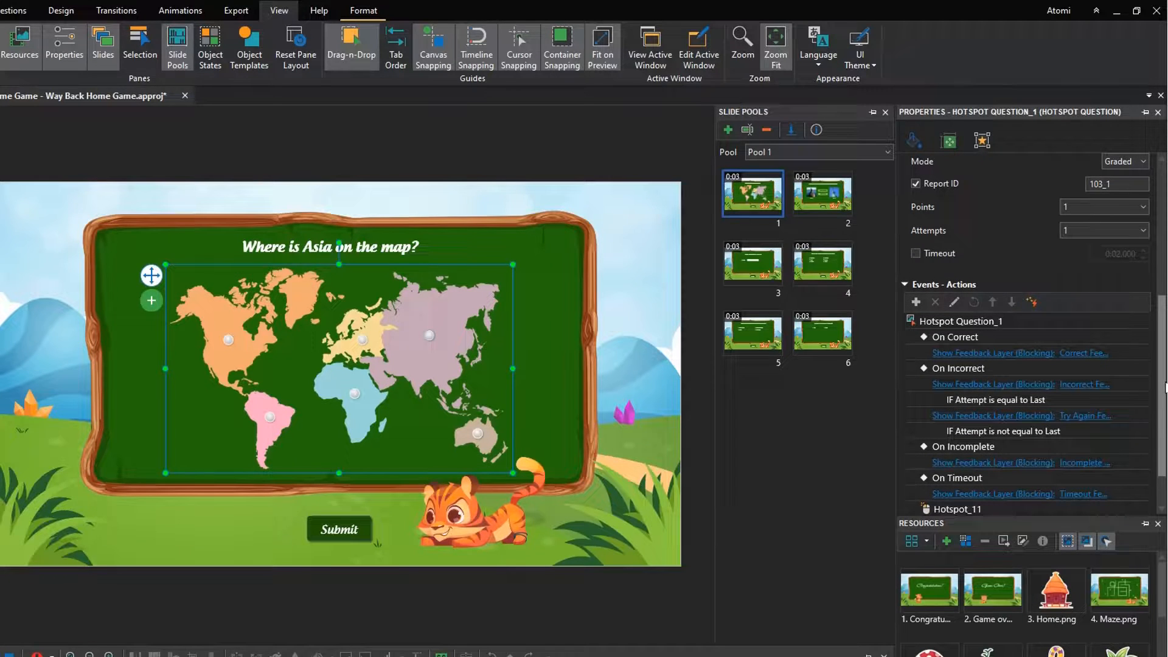
{"action": "mouse_move", "coordinate": [1132, 388]}
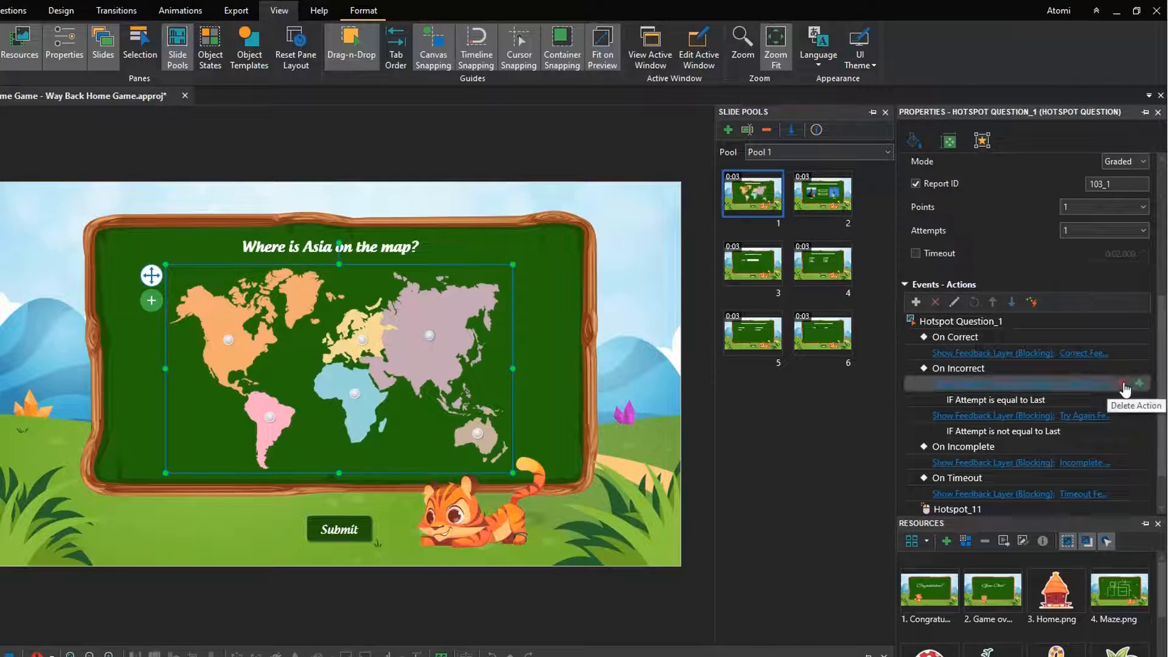
{"action": "left_click", "coordinate": [1139, 382]}
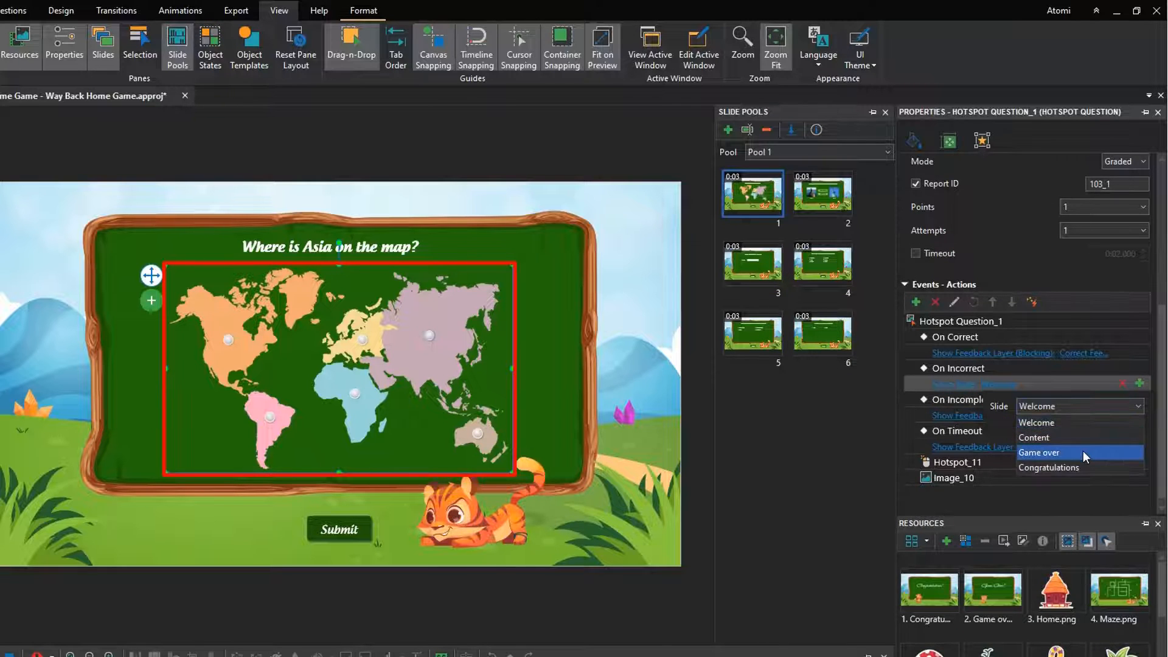
{"action": "left_click", "coordinate": [1038, 453]}
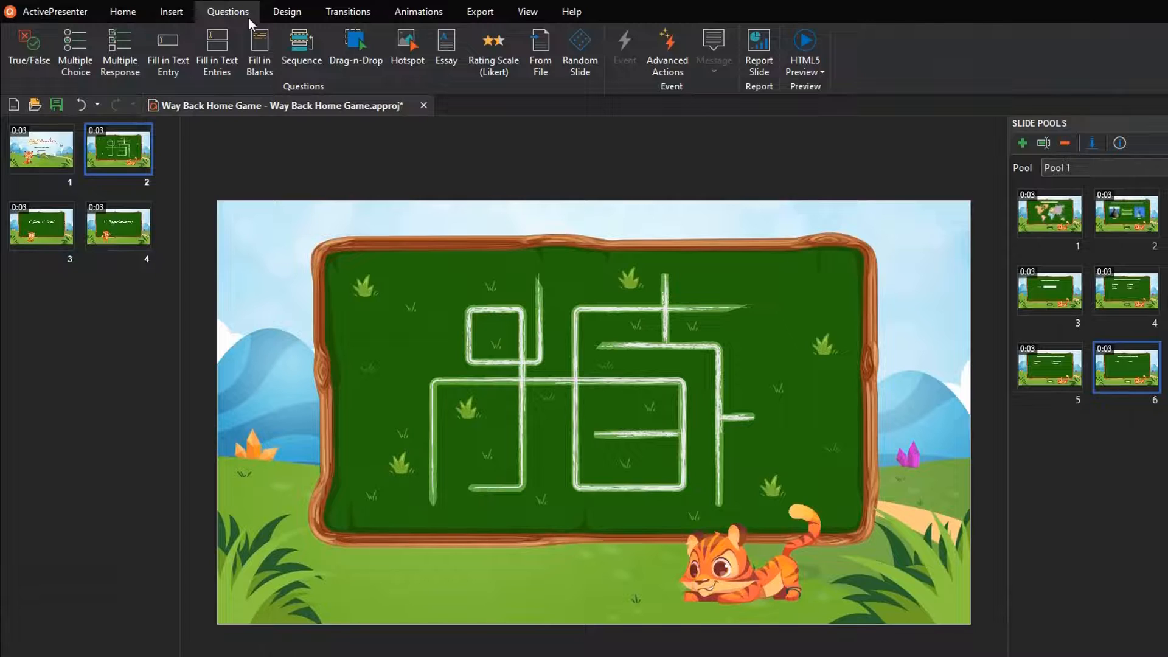
Start inserting Random Slides drawn from Pool 1 after the Content slide
{"action": "left_click", "coordinate": [580, 50]}
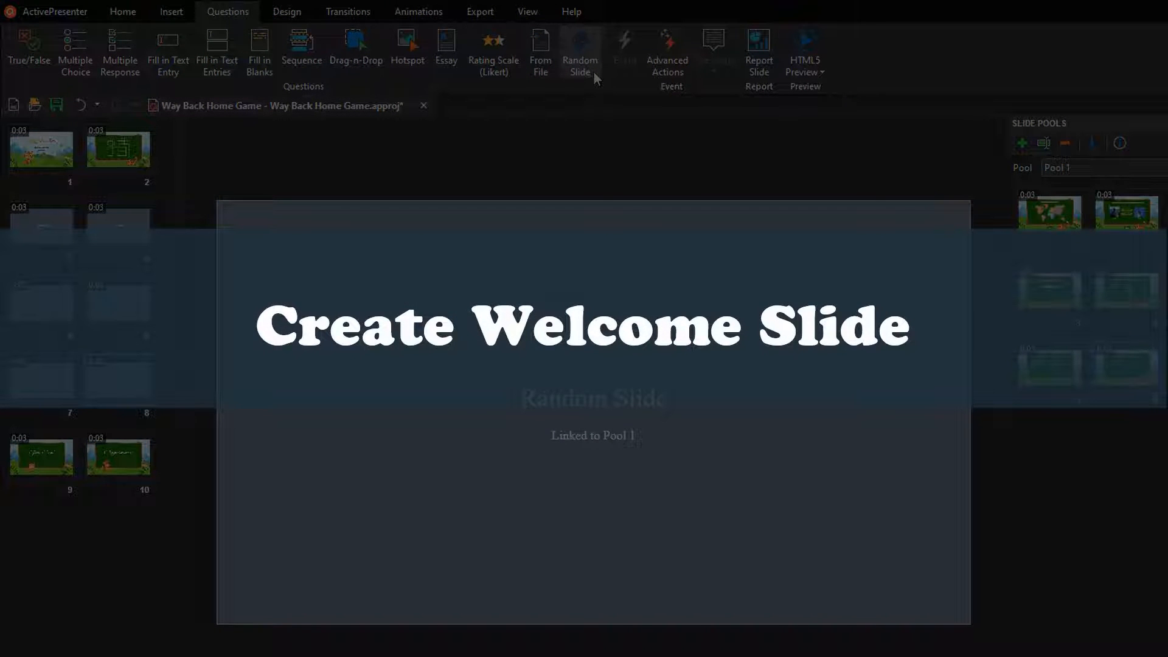
Add a final Pool 1 random slide, then a PLAY button with state images and On Click event
{"action": "left_click", "coordinate": [41, 149]}
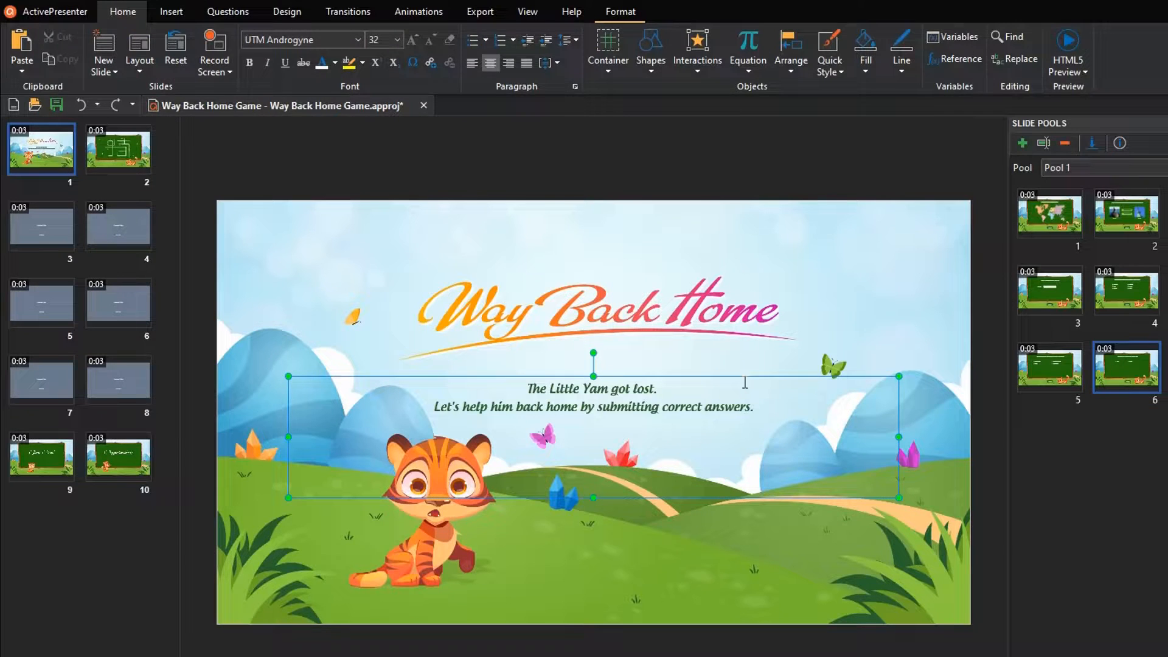
{"action": "left_click", "coordinate": [788, 52]}
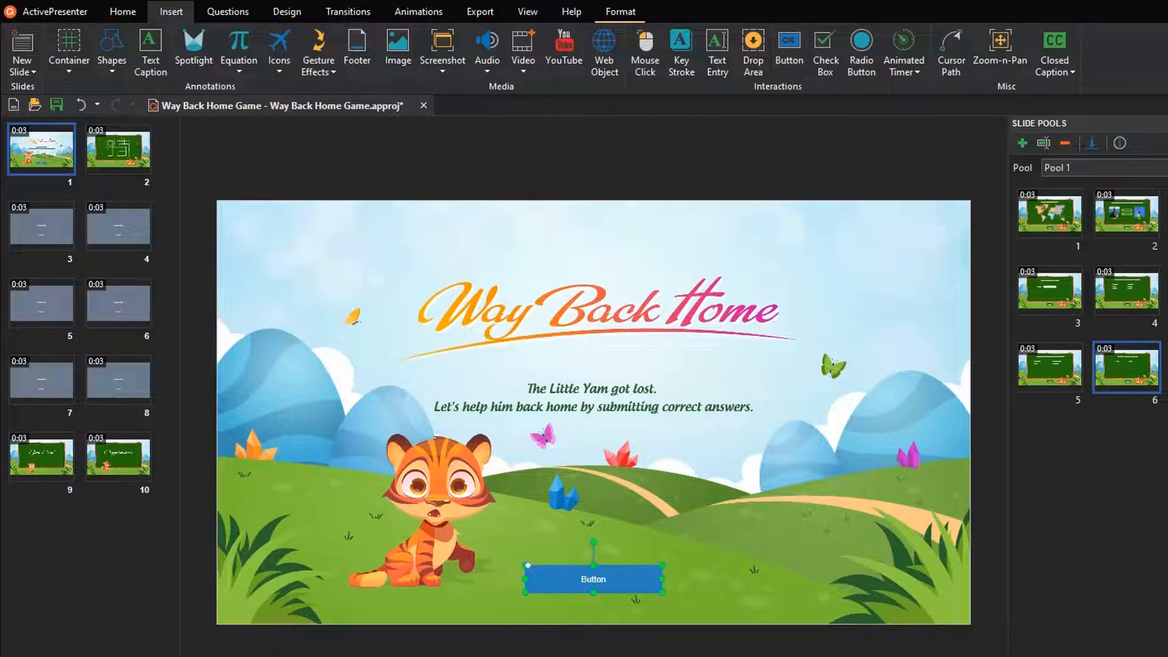
{"action": "left_click", "coordinate": [527, 11]}
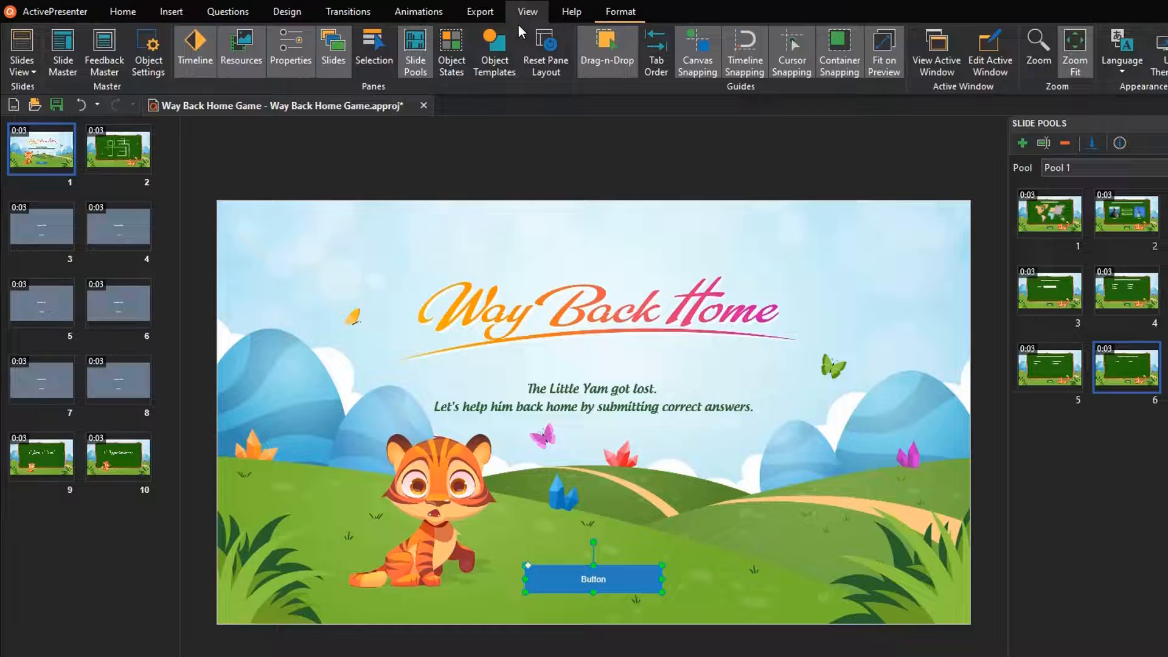
{"action": "left_click", "coordinate": [451, 53]}
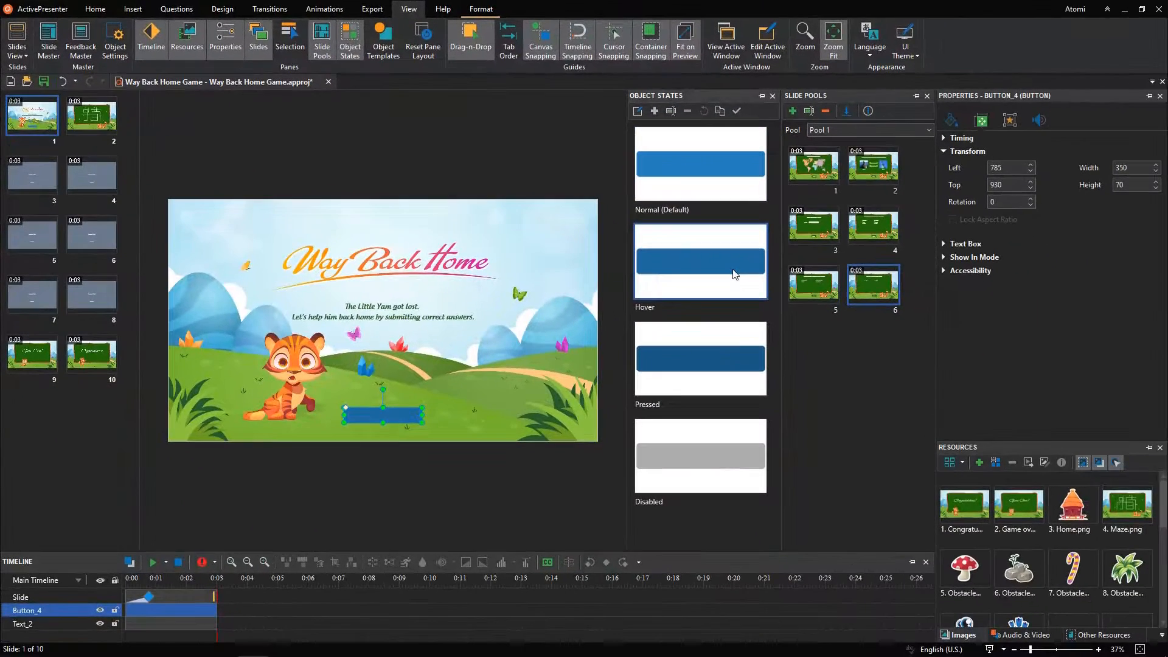
{"action": "left_click", "coordinate": [638, 110]}
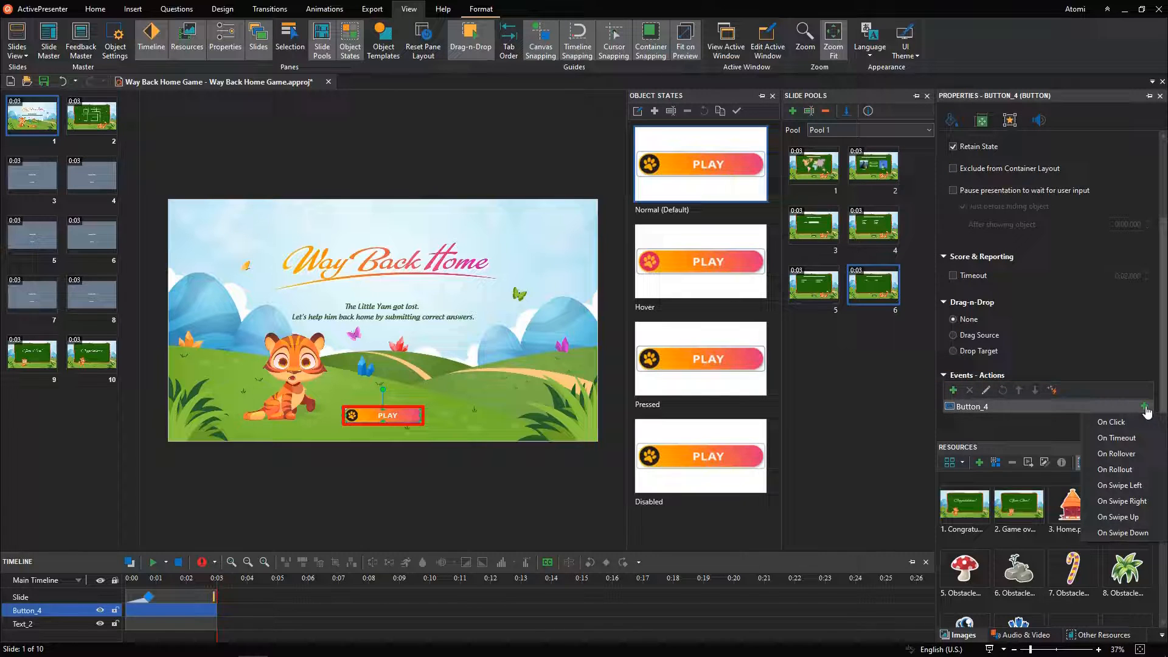
{"action": "left_click", "coordinate": [1112, 421]}
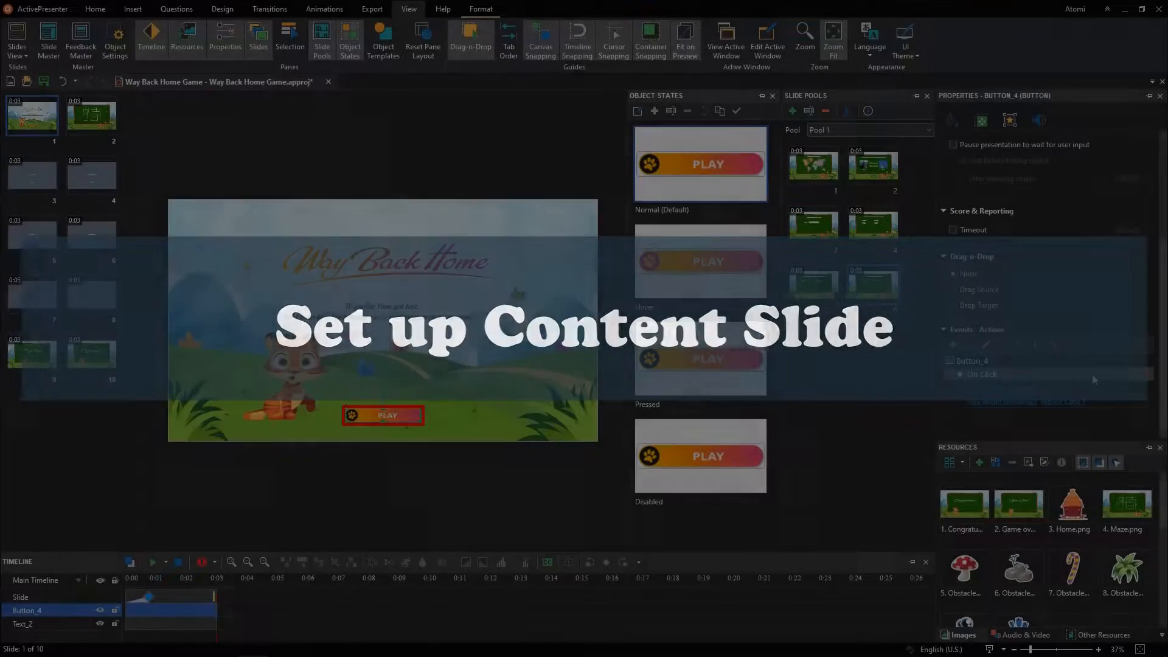
Place the tiger character, obstacle and home images on the Content maze slide
{"action": "left_click", "coordinate": [91, 116]}
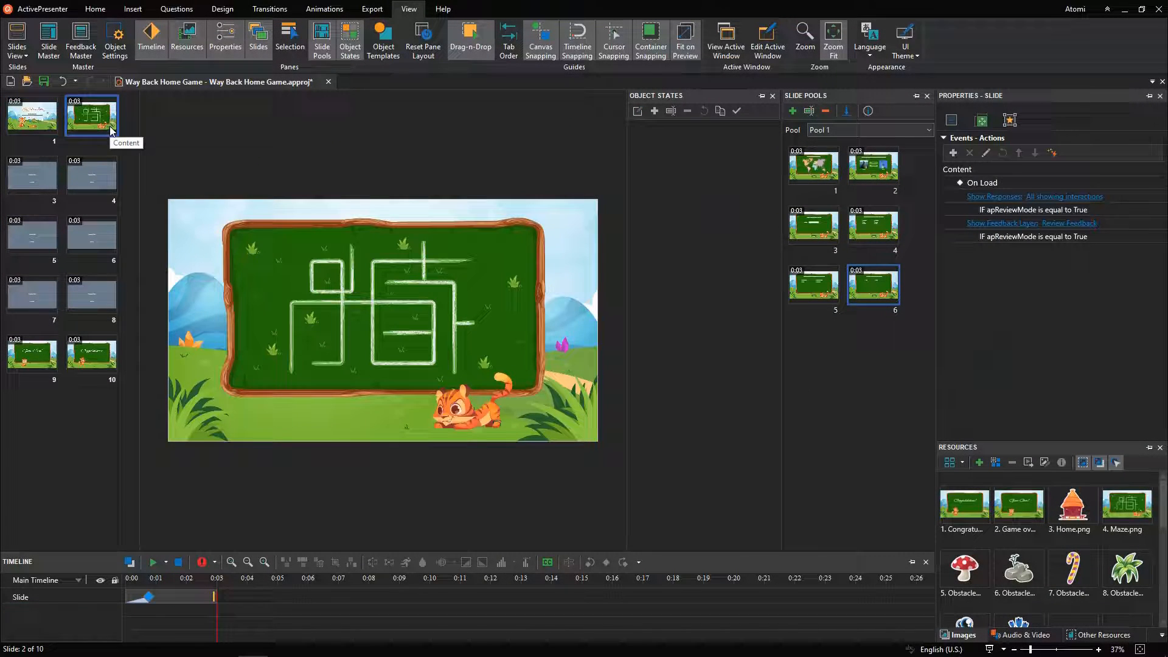
{"action": "left_click", "coordinate": [773, 96]}
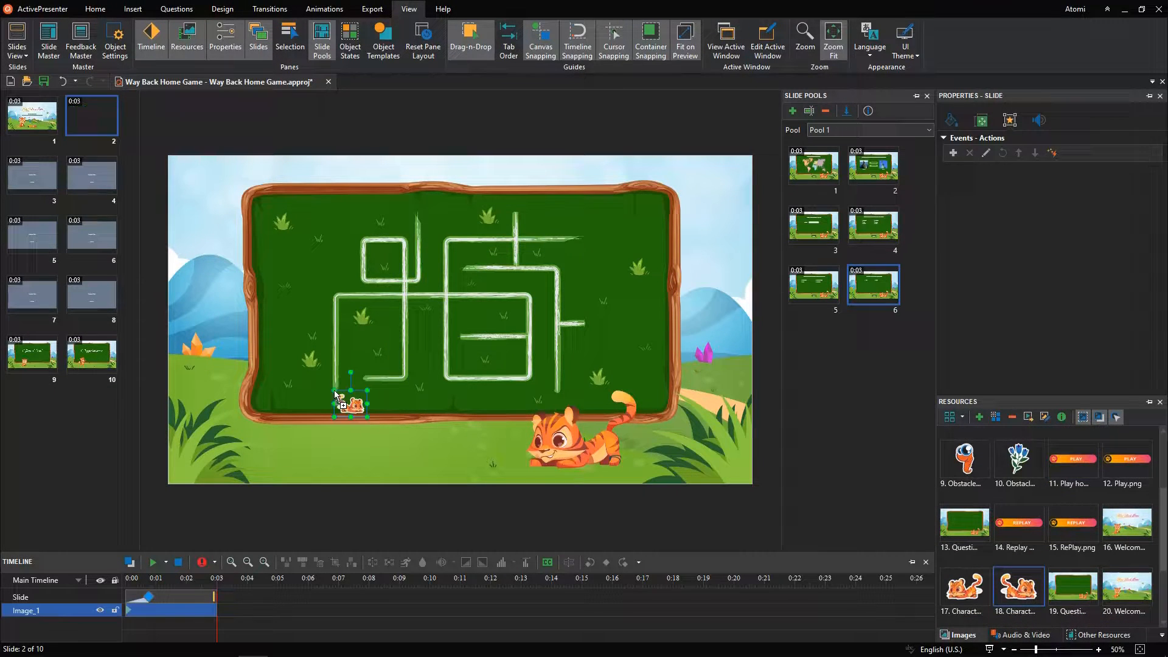
{"action": "left_click", "coordinate": [351, 404]}
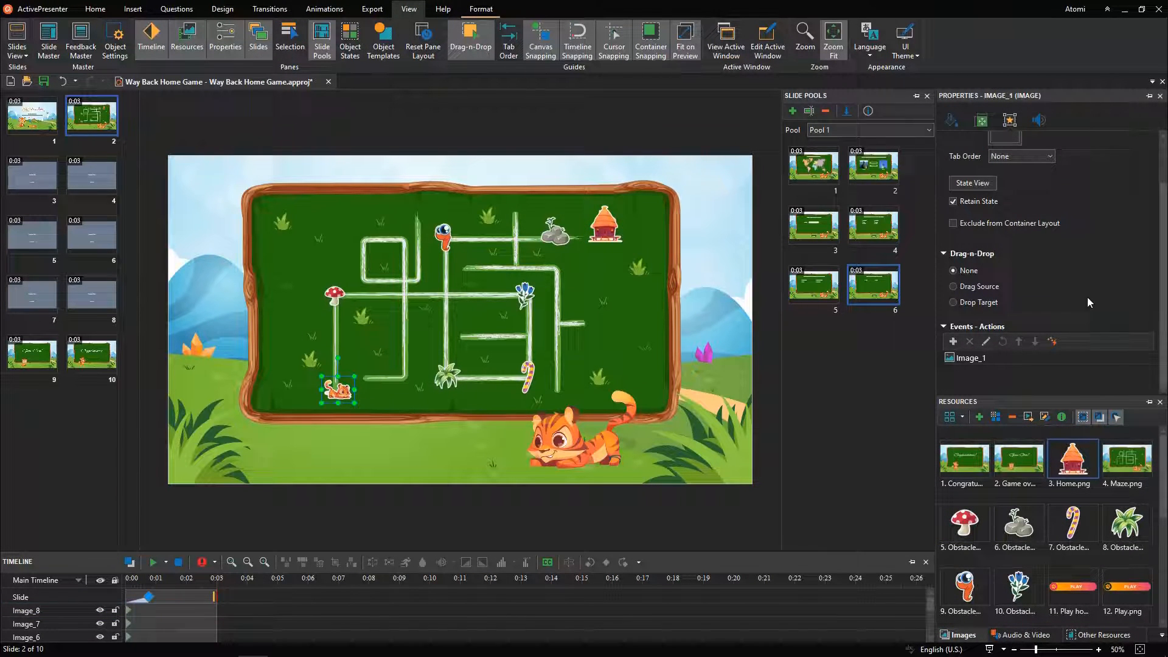
Give the tiger a 'Change direction' state showing the turned tiger picture
{"action": "left_click", "coordinate": [334, 291]}
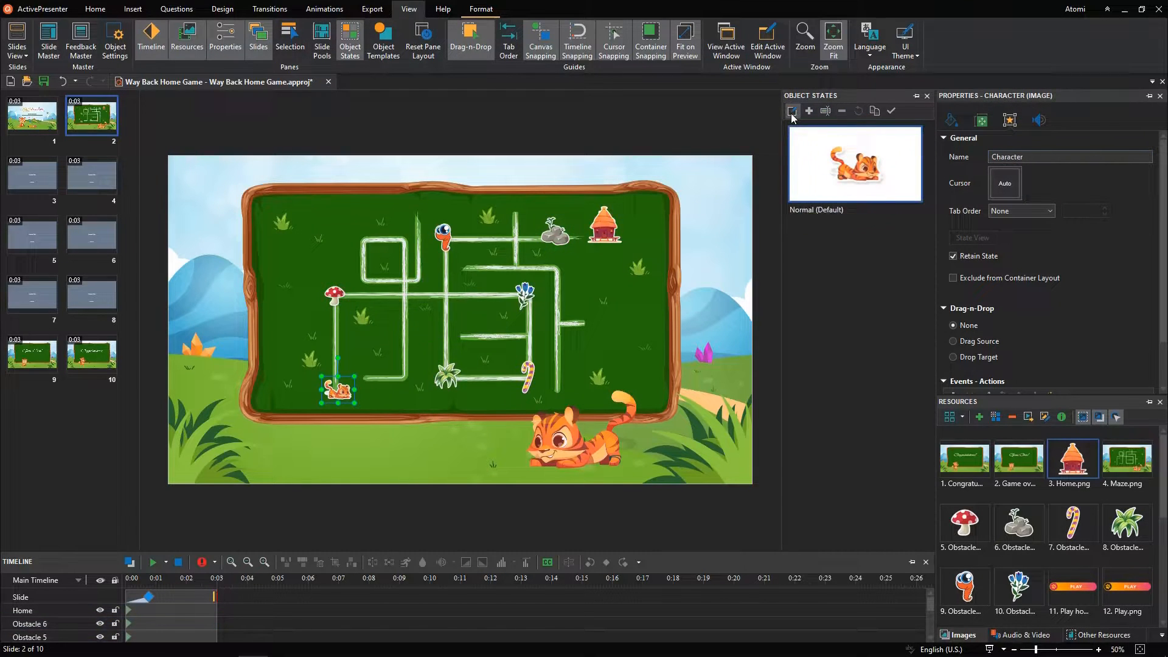
{"action": "left_click", "coordinate": [792, 110]}
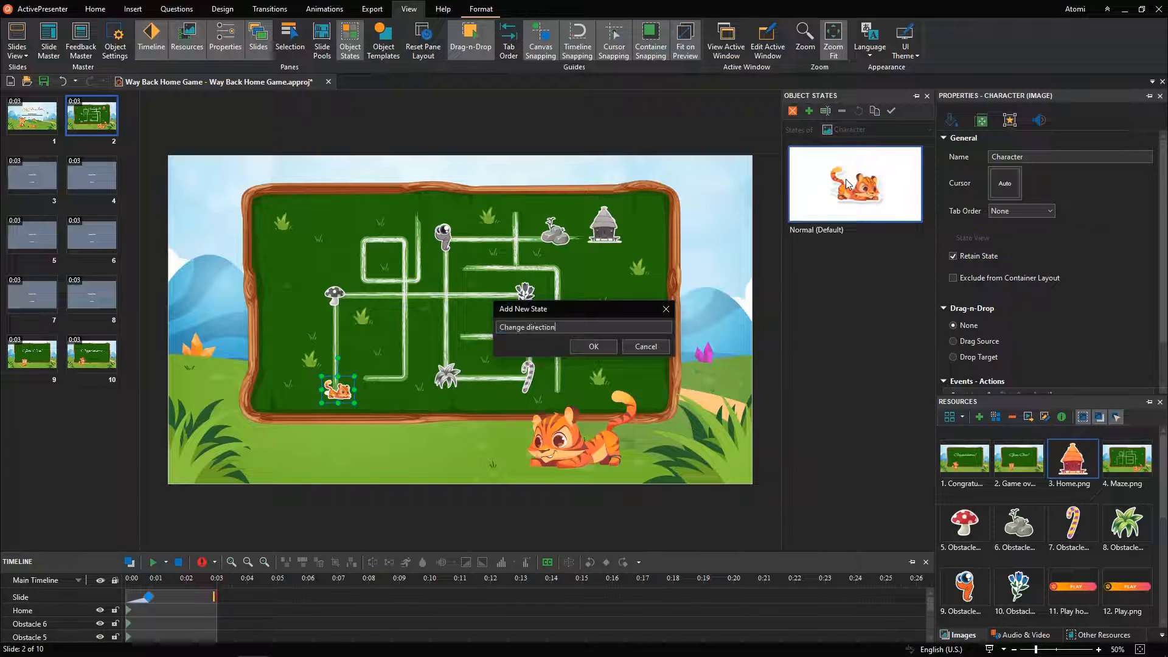
{"action": "left_click", "coordinate": [591, 346]}
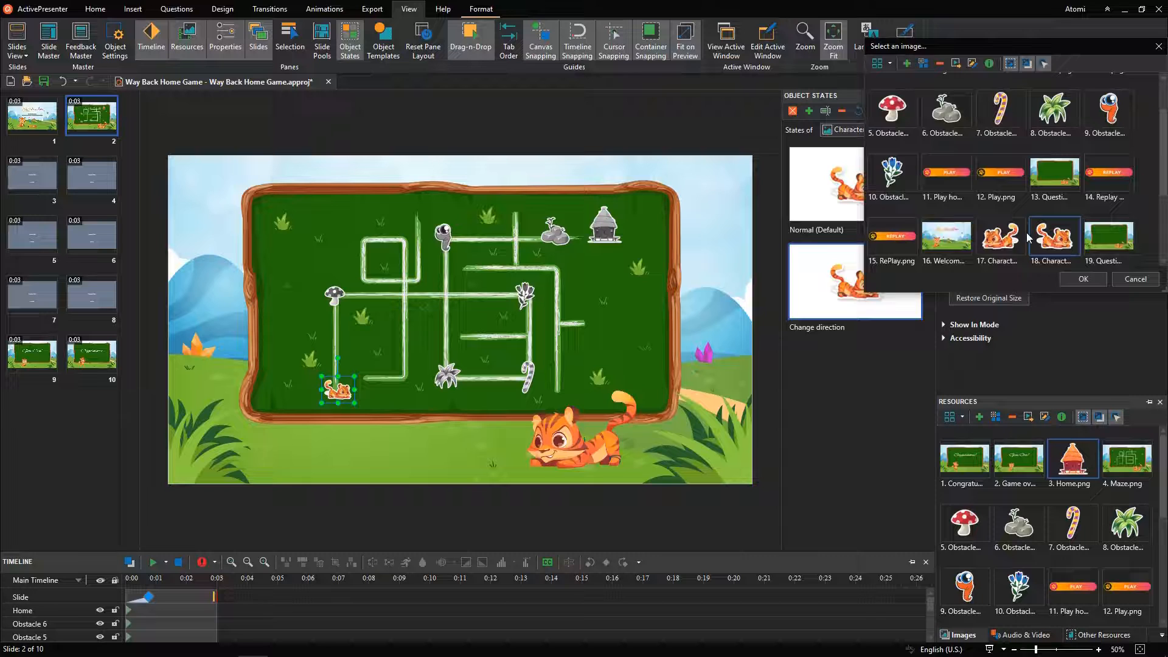
{"action": "left_click", "coordinate": [1082, 278]}
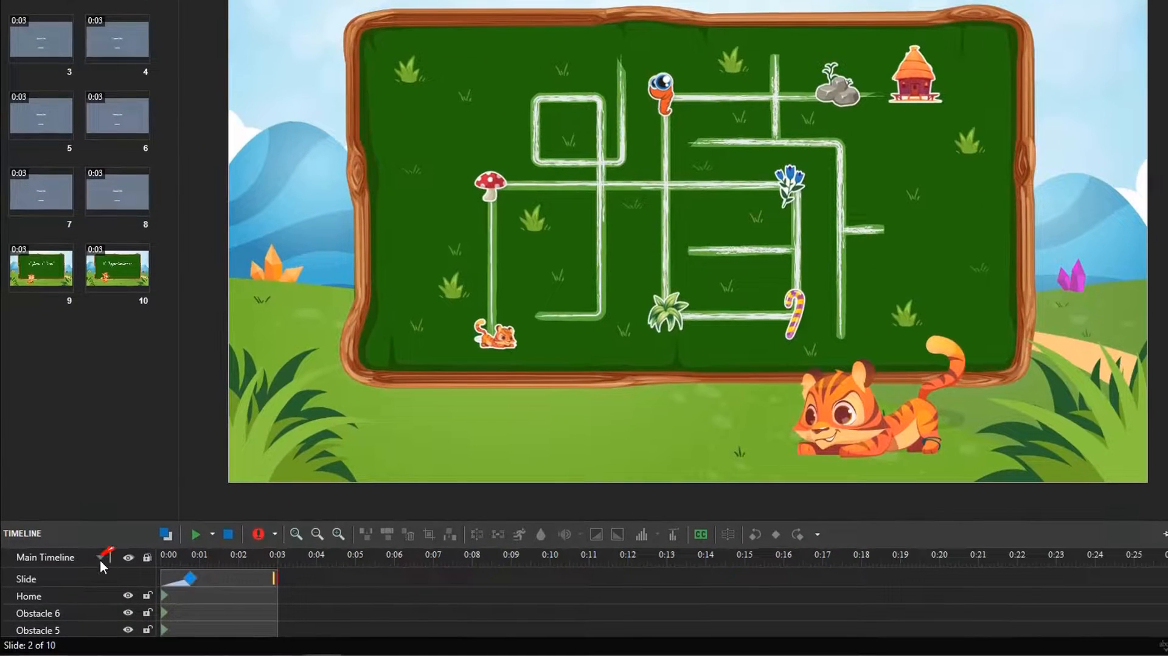
Add a new timeline named Way 1 to the maze slide
{"action": "left_click", "coordinate": [100, 558]}
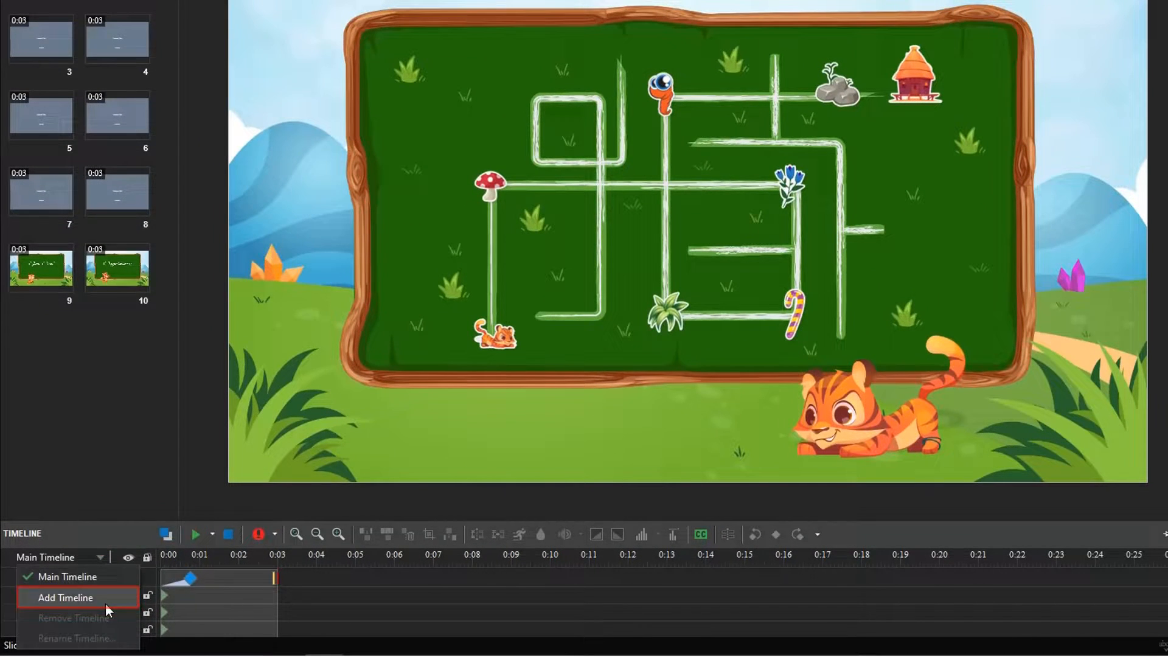
{"action": "left_click", "coordinate": [66, 597]}
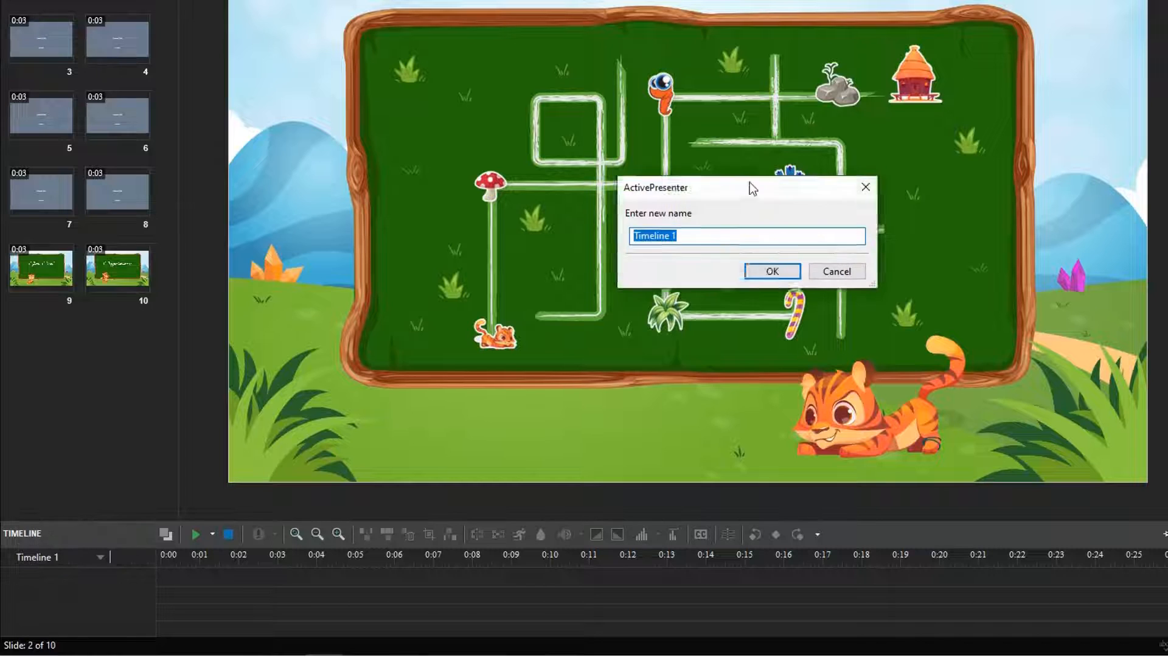
{"action": "left_click", "coordinate": [771, 270]}
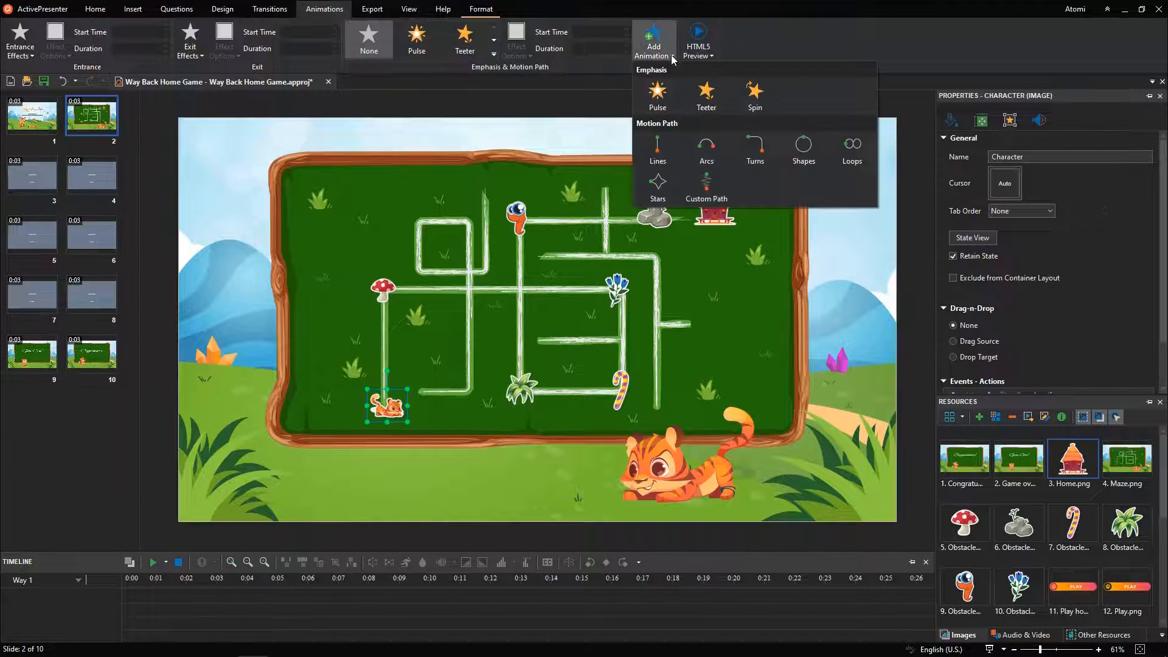
Animate the tiger along a Lines motion path up to the mushroom and preview it
{"action": "left_click", "coordinate": [657, 152]}
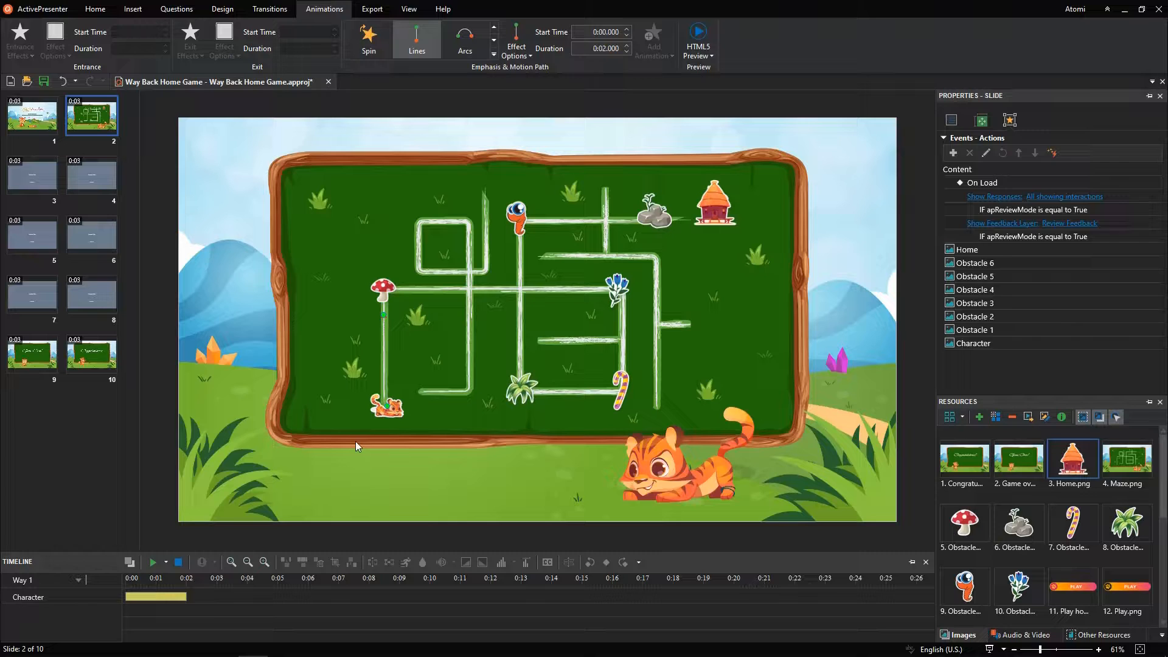
{"action": "left_click", "coordinate": [388, 406]}
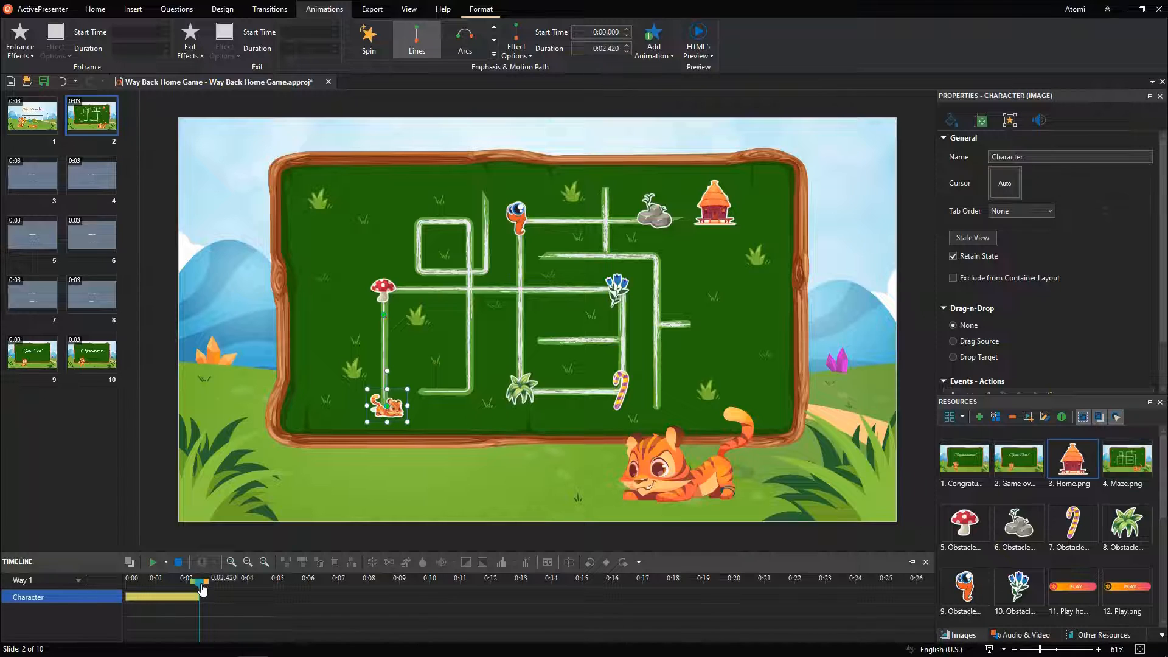
{"action": "left_click", "coordinate": [384, 289]}
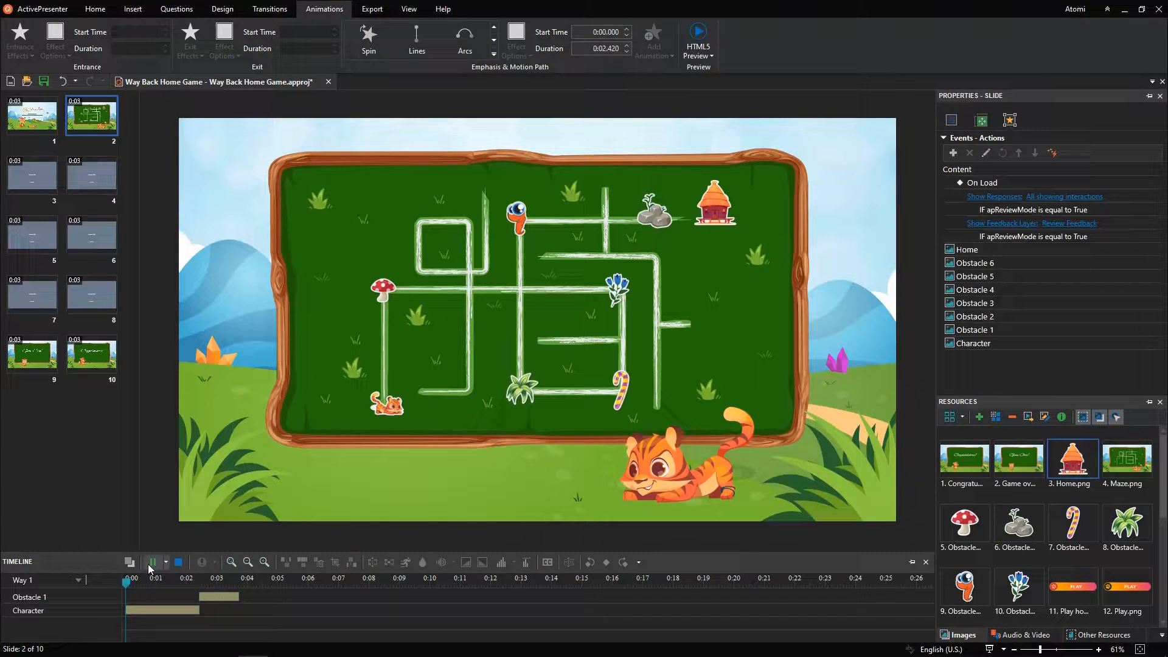
{"action": "left_click", "coordinate": [153, 562]}
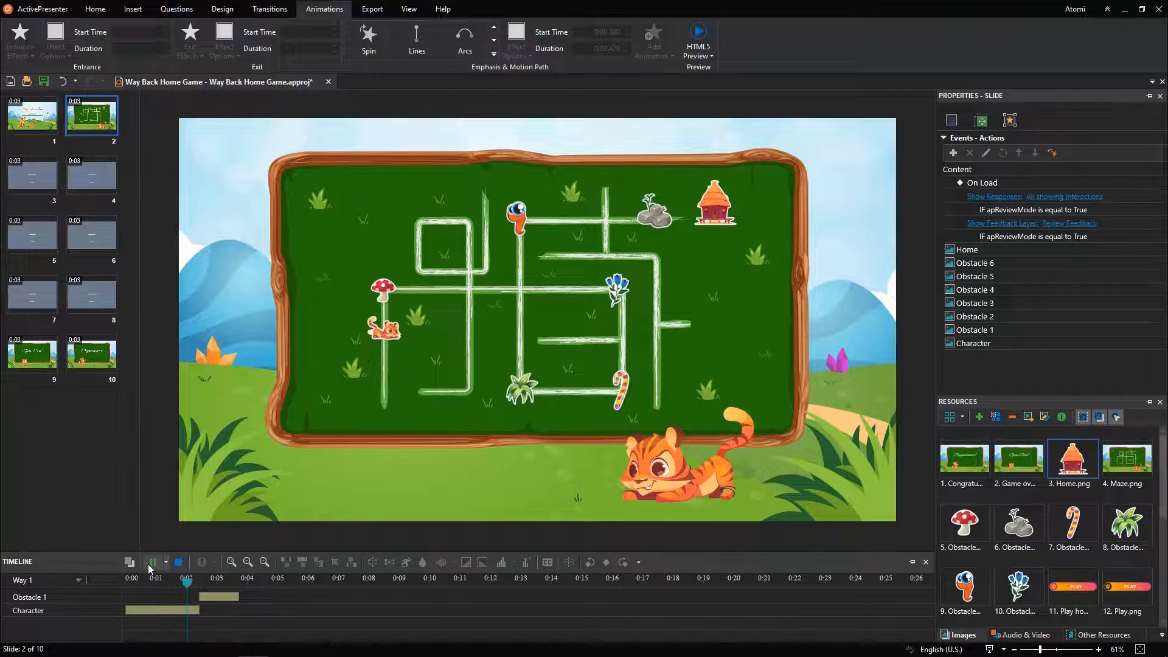
{"action": "left_click", "coordinate": [153, 562]}
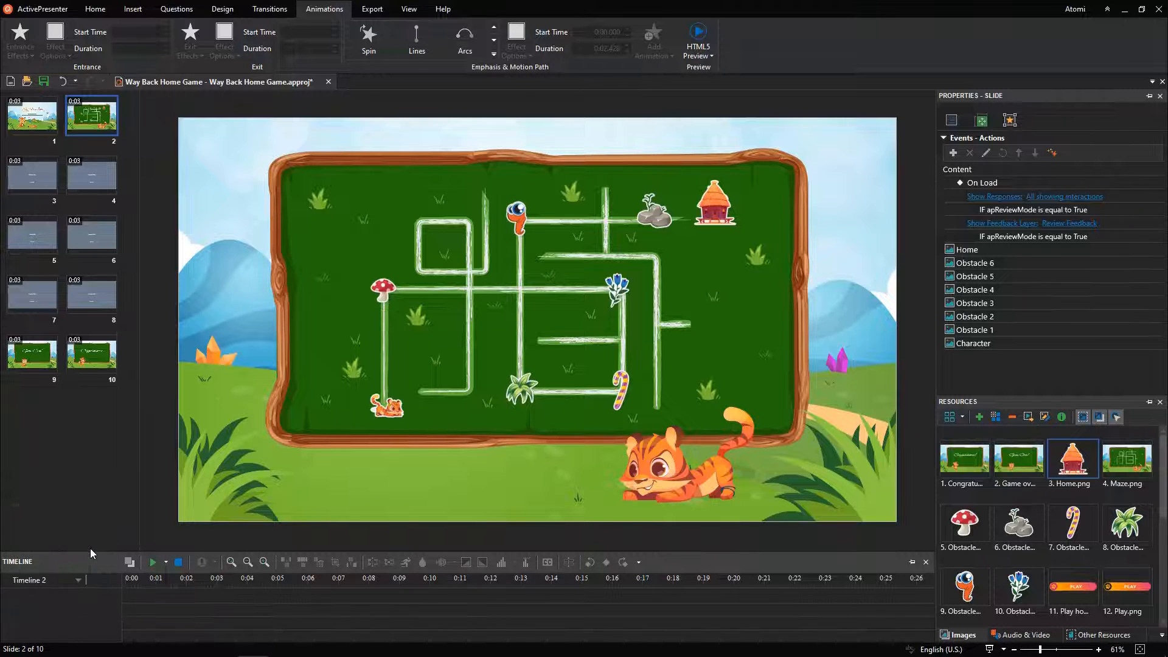
Add the remaining timelines Way 2 through Way 6 from the timeline list
{"action": "left_click", "coordinate": [71, 580]}
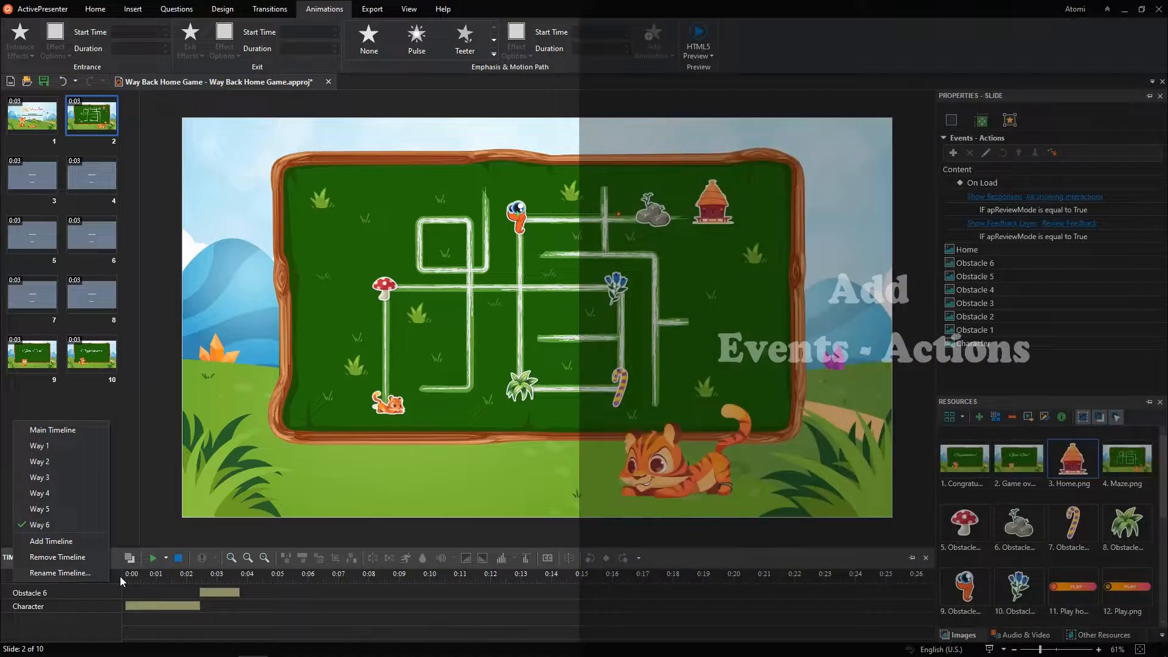
{"action": "left_click", "coordinate": [53, 430]}
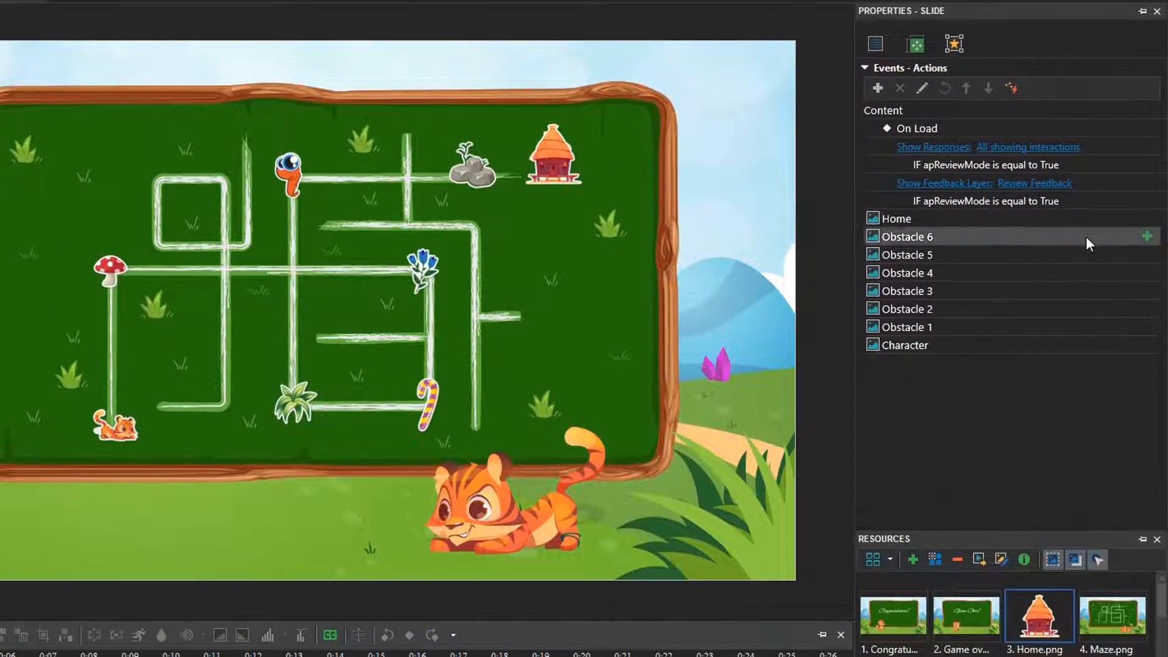
Add an apQuizScore-conditioned On Load Start Timeline action and an Obstacle 1 click event
{"action": "left_click", "coordinate": [877, 88]}
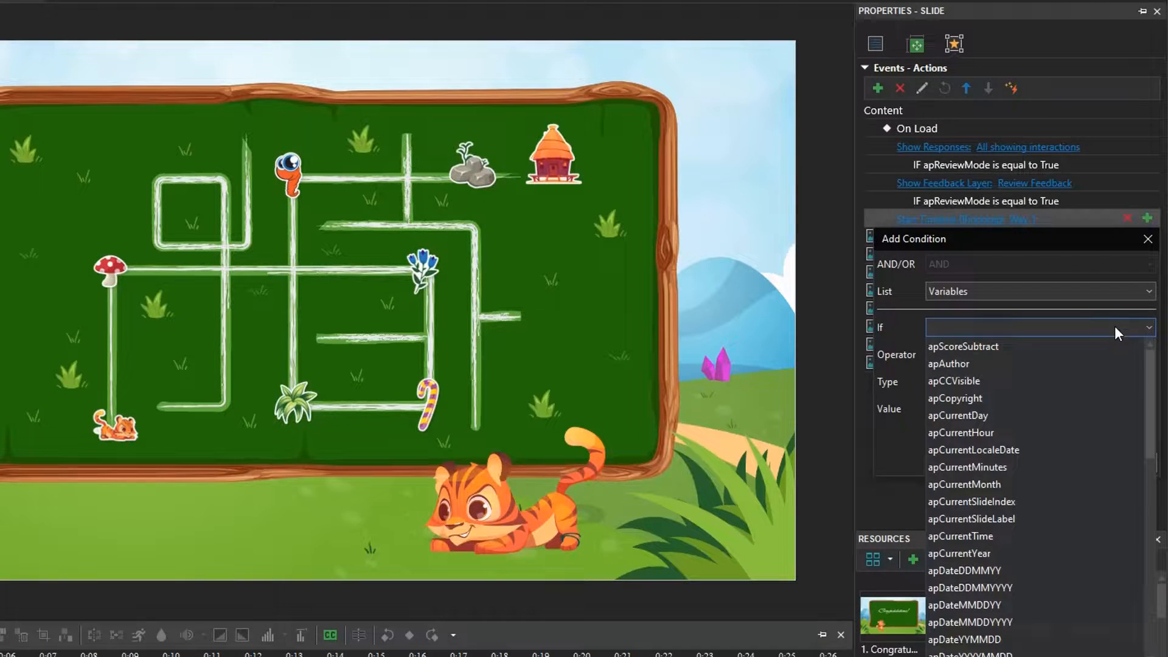
{"action": "left_click", "coordinate": [955, 328]}
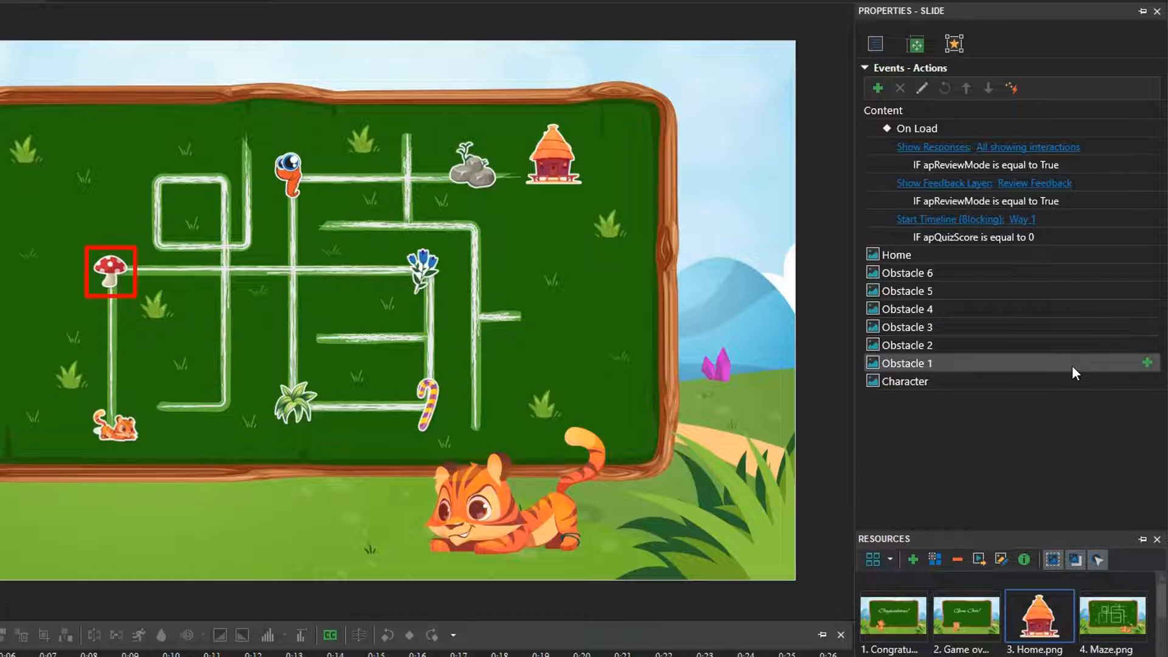
{"action": "left_click", "coordinate": [1146, 363]}
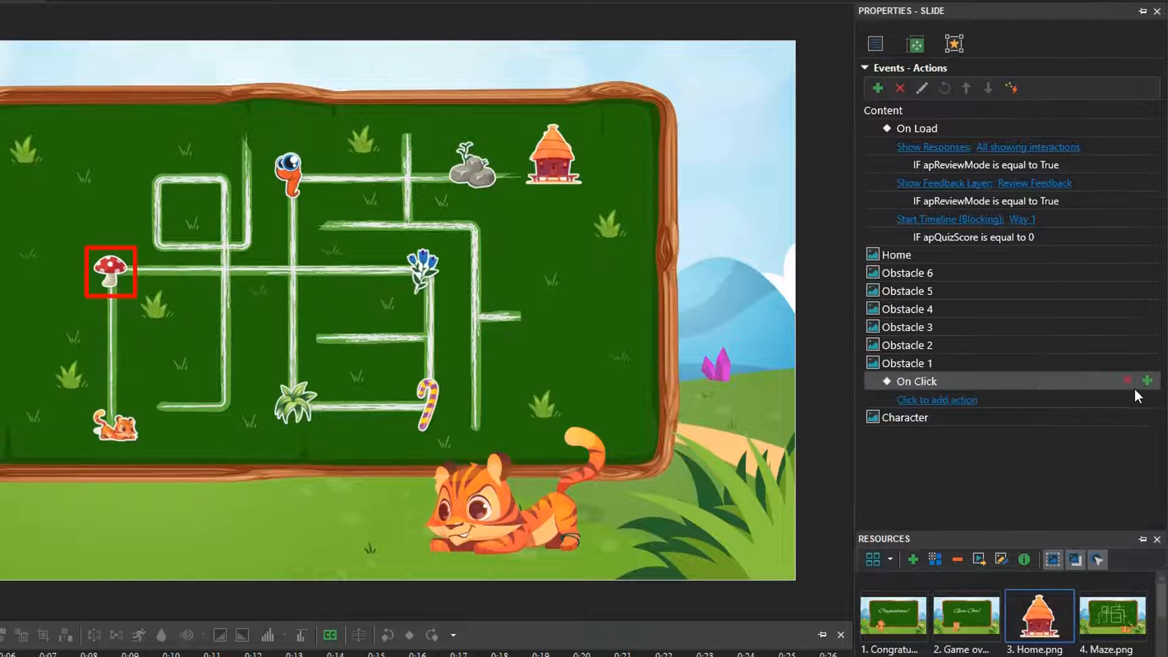
{"action": "left_click", "coordinate": [937, 399]}
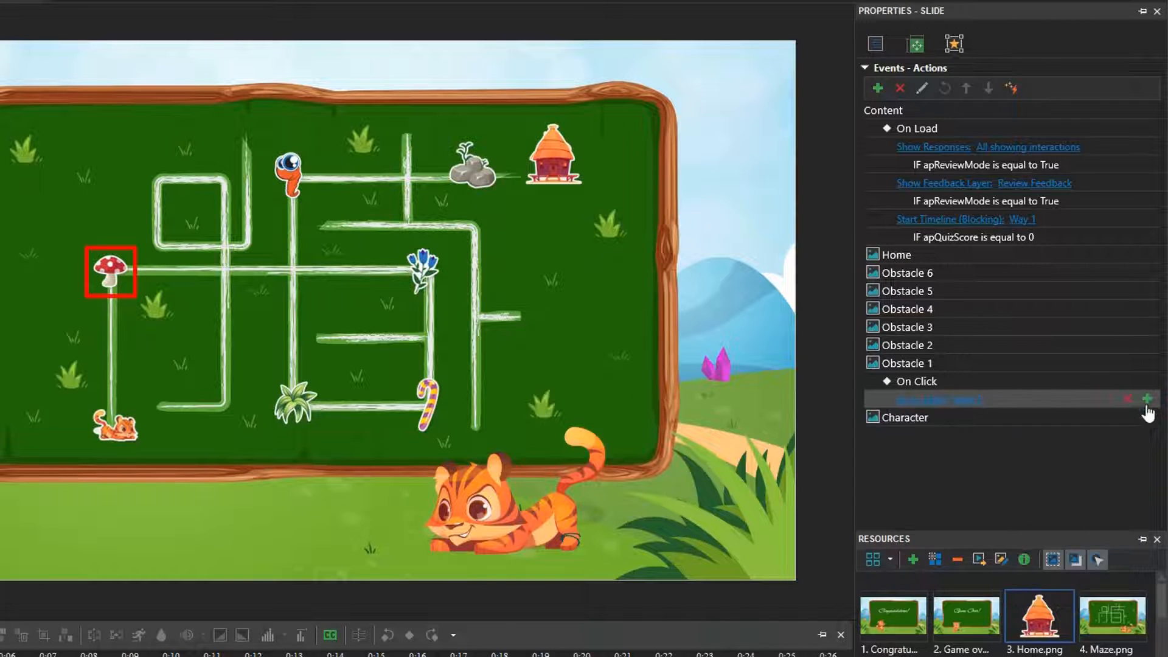
Add Hide Object actions for passed obstacles, conditioned on apQuizScore equal to 6
{"action": "left_click", "coordinate": [1146, 398]}
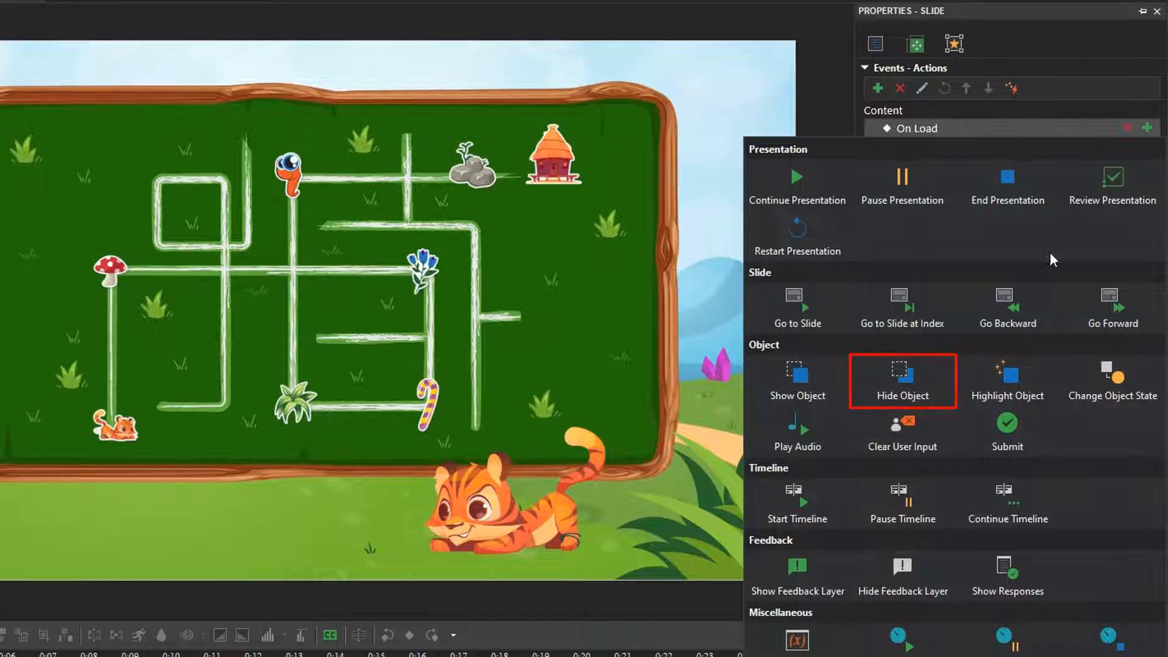
{"action": "left_click", "coordinate": [902, 381]}
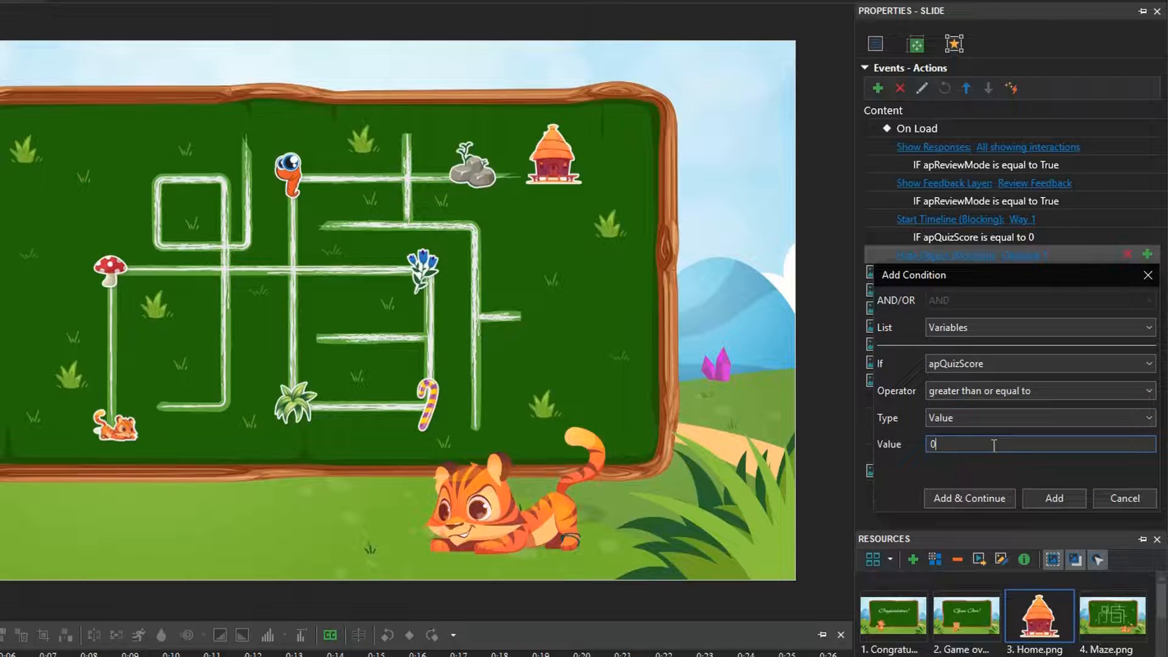
{"action": "left_click", "coordinate": [1053, 498]}
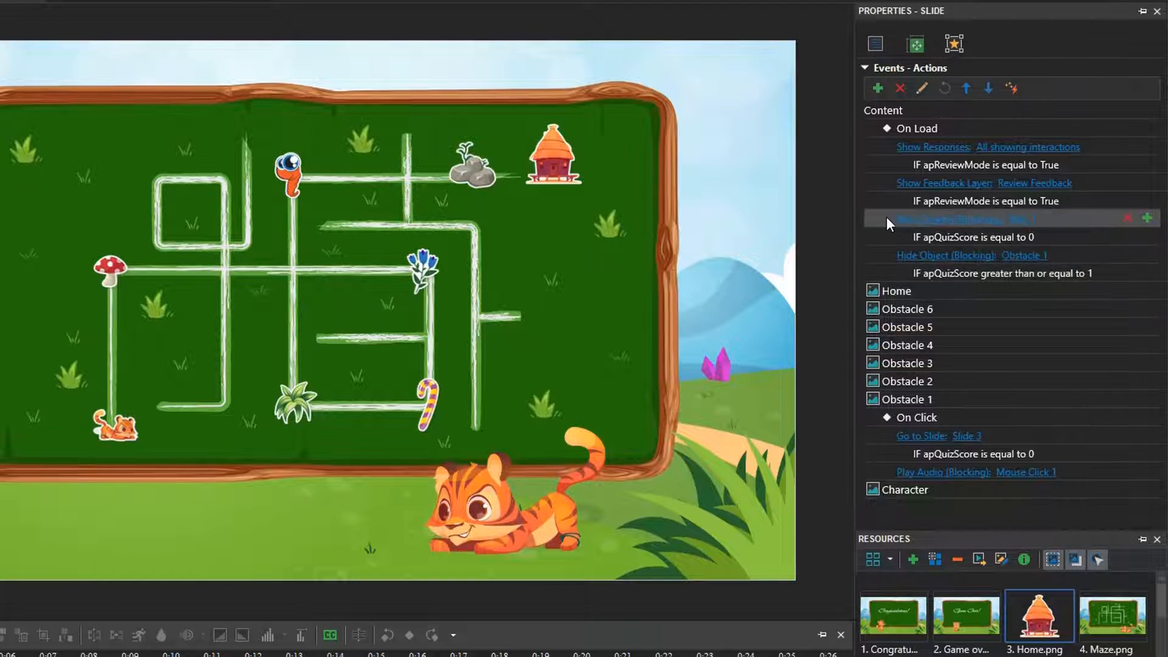
{"action": "right_click", "coordinate": [946, 255]}
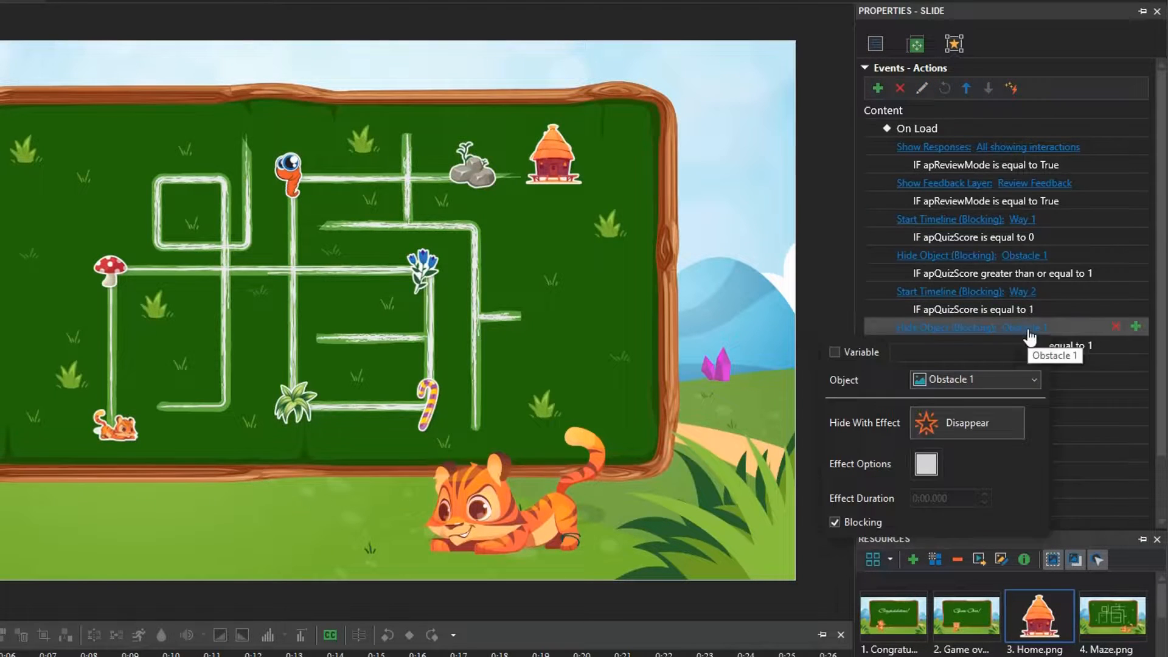
{"action": "left_click", "coordinate": [1137, 345]}
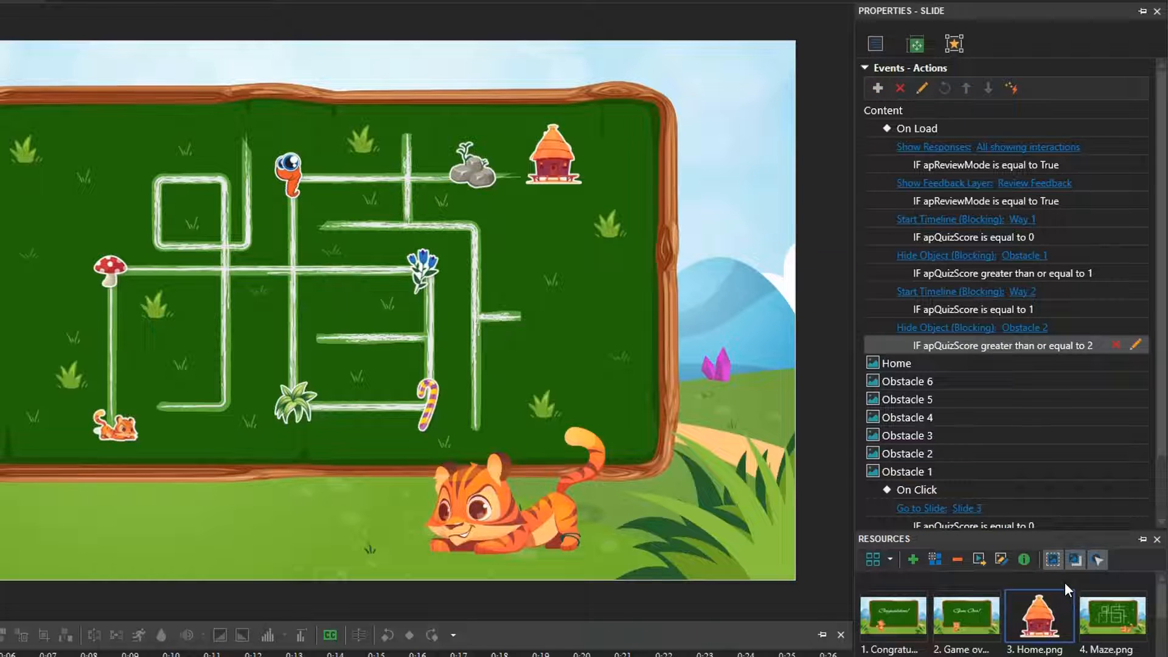
{"action": "mouse_move", "coordinate": [866, 287]}
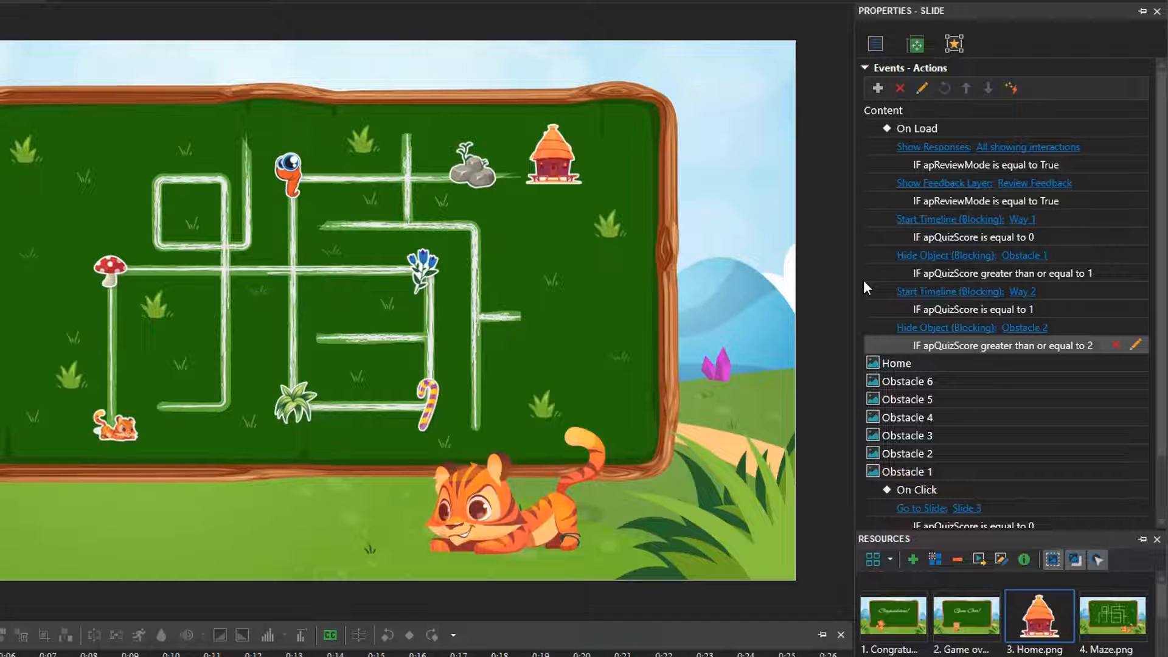
{"action": "mouse_move", "coordinate": [1135, 128]}
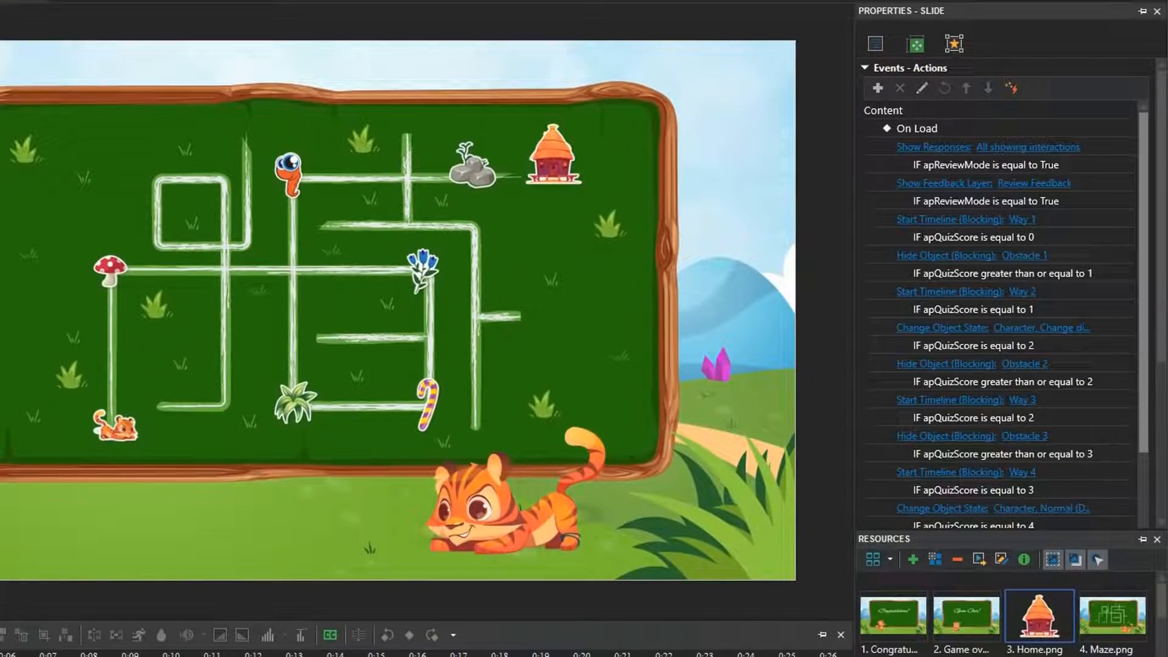
{"action": "mouse_move", "coordinate": [1124, 129]}
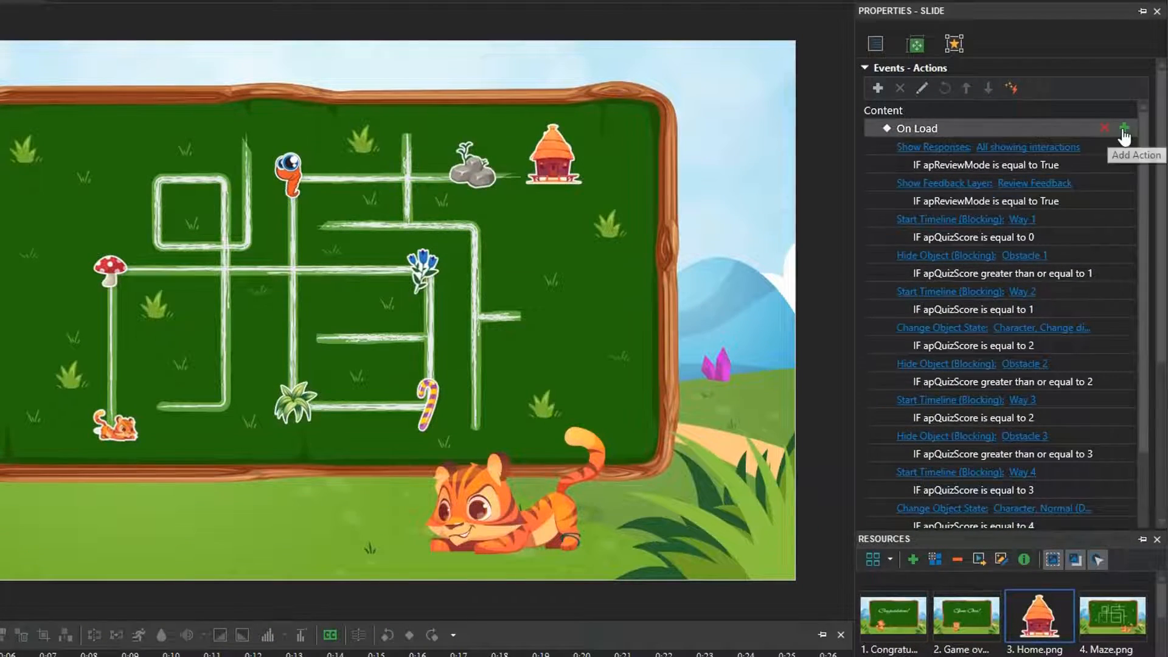
{"action": "scroll", "scroll_direction": "down", "scroll_amount": 3}
{"action": "type", "text": "6"}
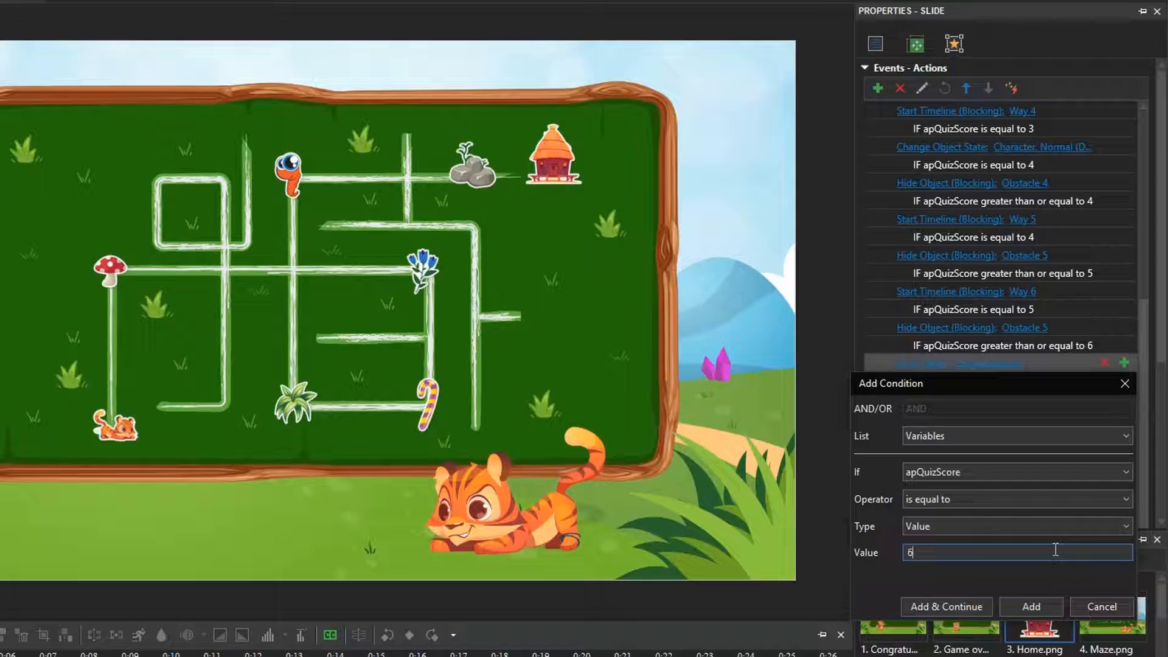
{"action": "left_click", "coordinate": [1029, 607]}
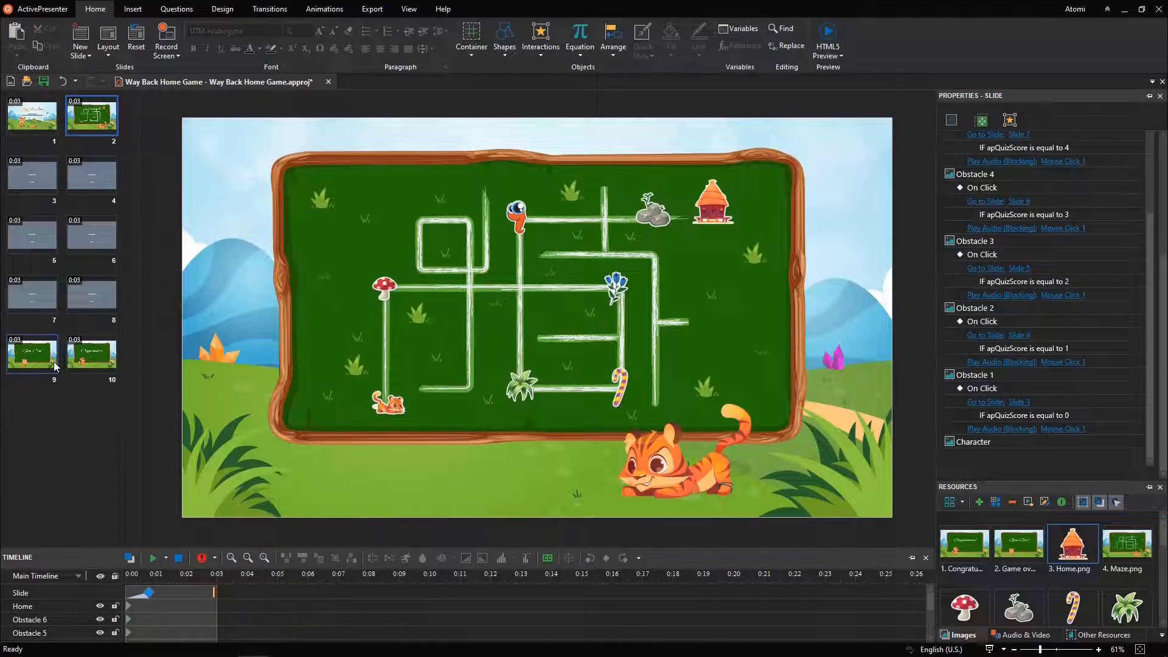
Add a coloured 'You lost the game.' caption and a Play/RePlay image button to Game Over
{"action": "left_click", "coordinate": [32, 354]}
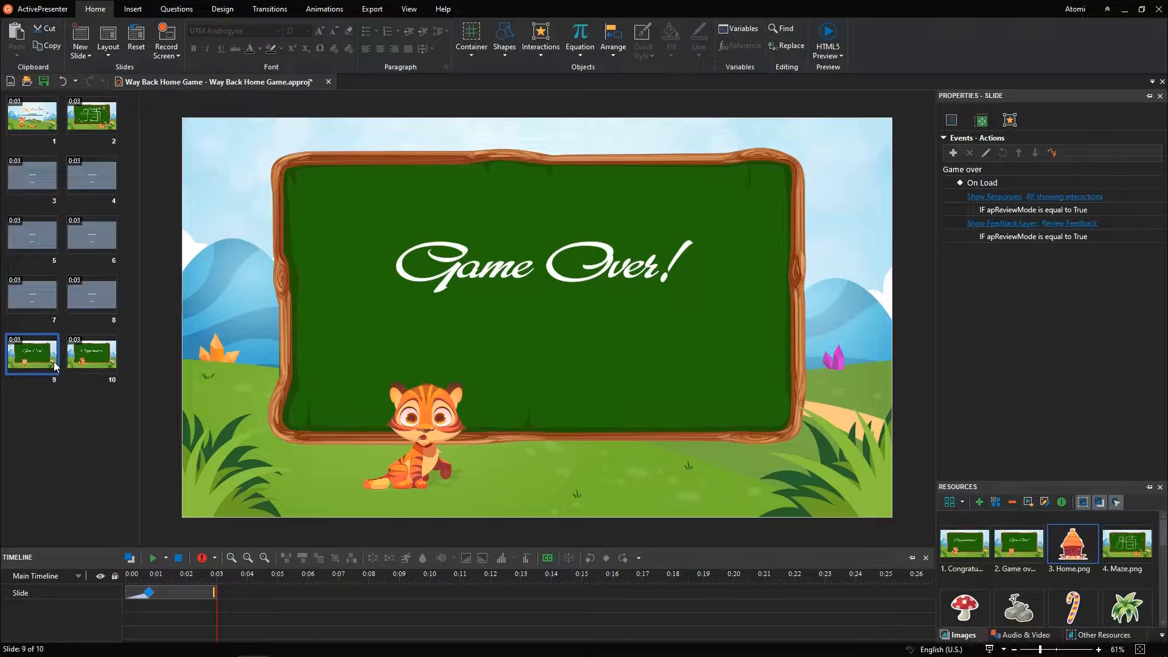
{"action": "left_click", "coordinate": [116, 37]}
{"action": "type", "text": "You lost the game."}
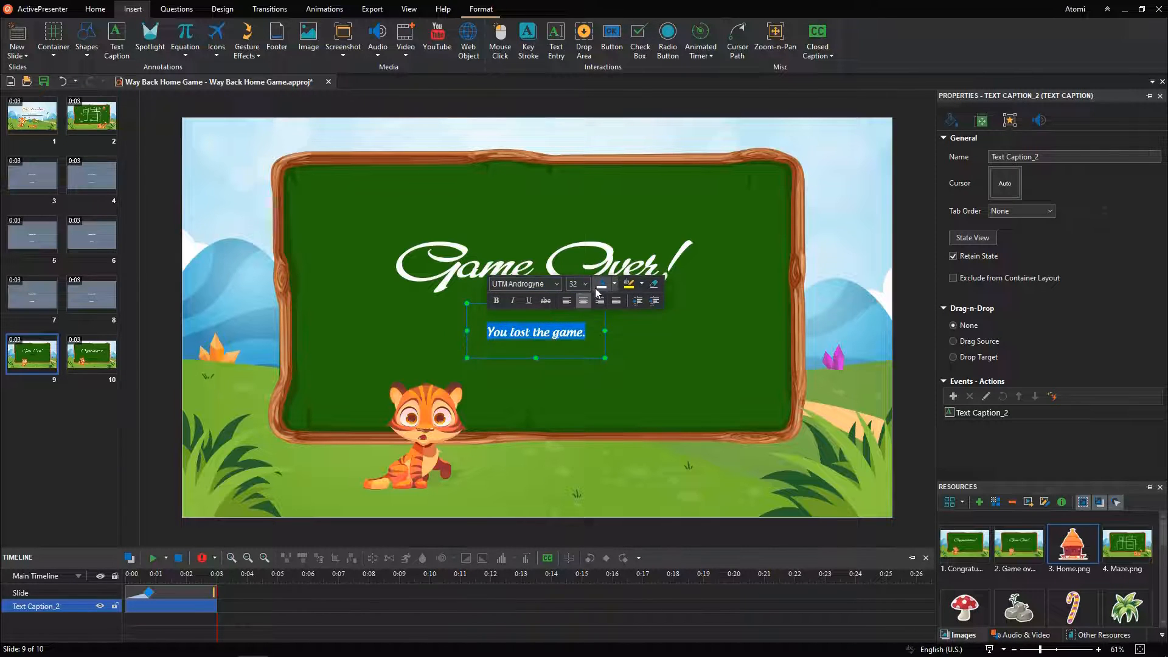
{"action": "left_click", "coordinate": [536, 475]}
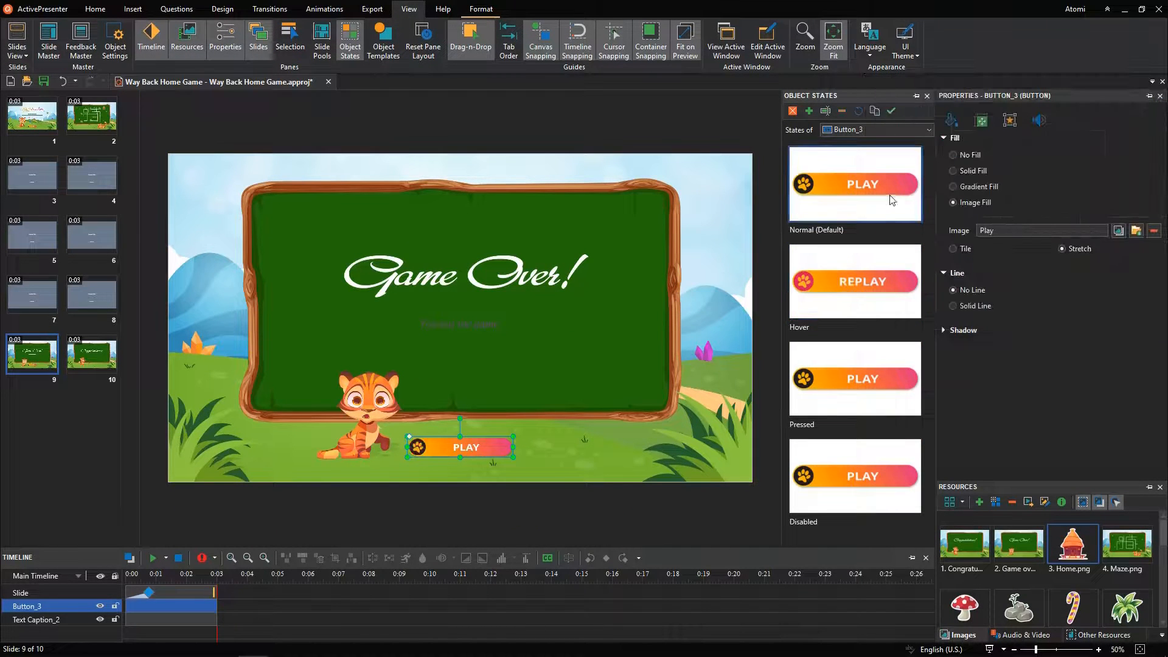
{"action": "left_click", "coordinate": [1136, 229]}
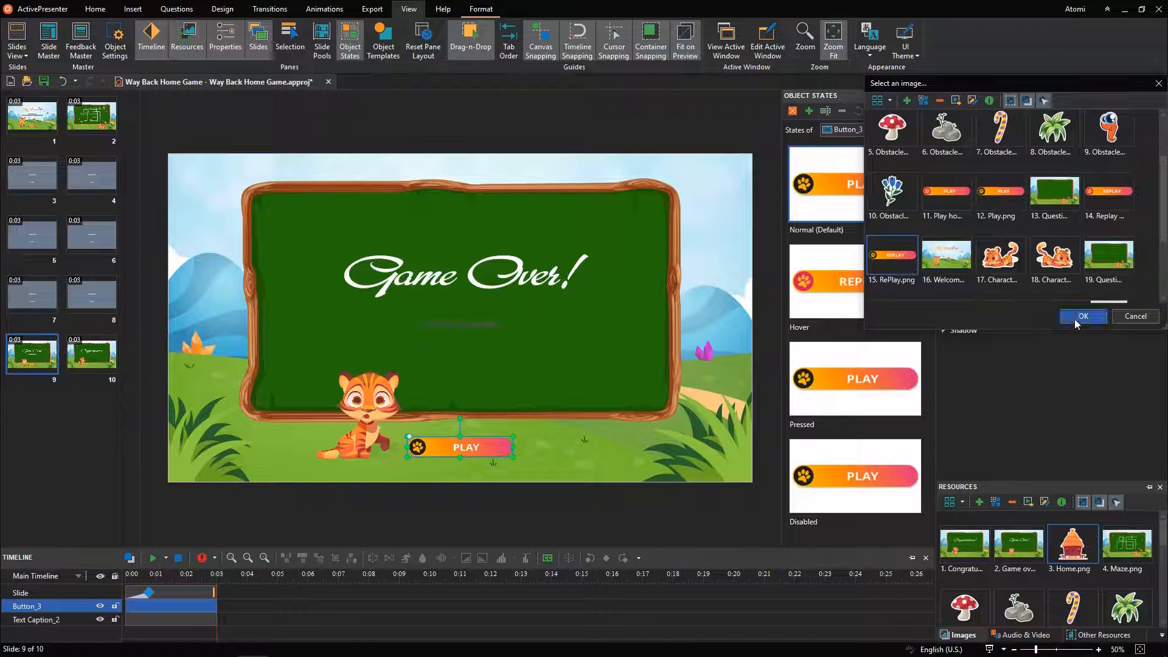
{"action": "left_click", "coordinate": [1082, 316]}
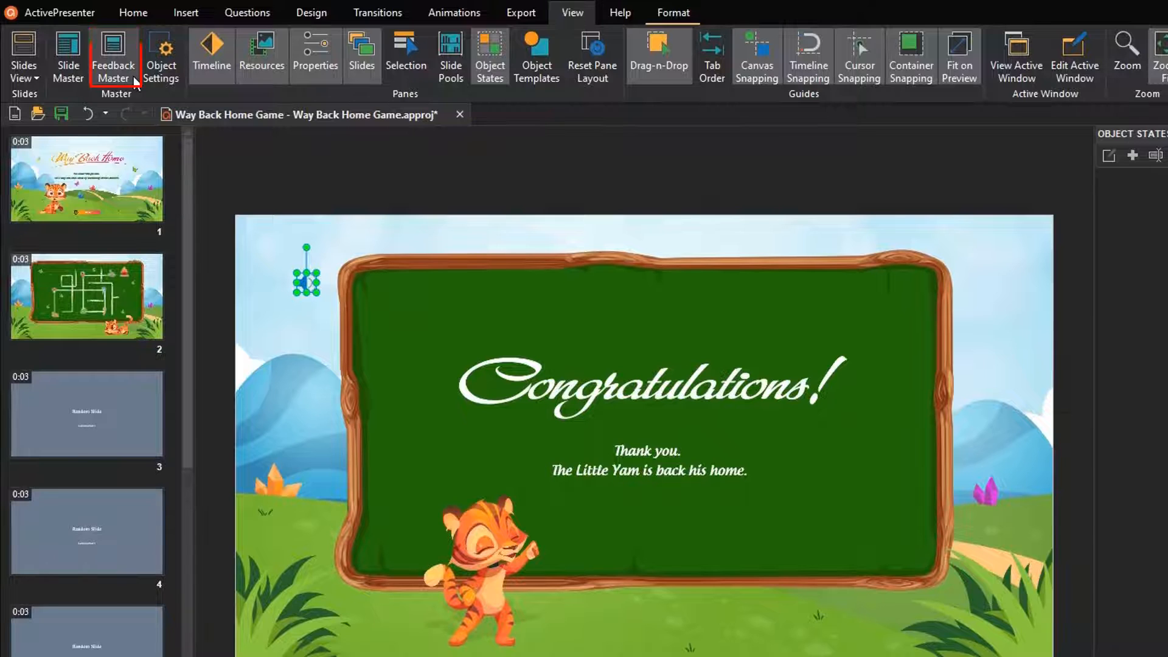
In Feedback Master, retitle the Correct layer 'That's great!' with 'Your answer is correct.'
{"action": "left_click", "coordinate": [113, 56]}
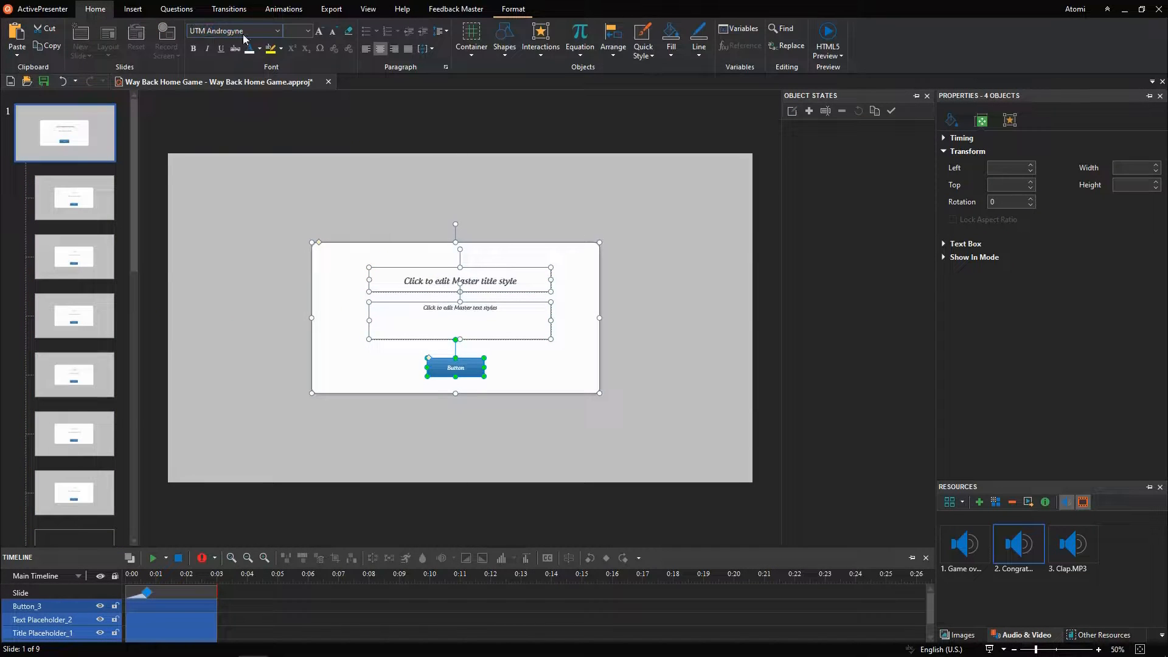
{"action": "left_click", "coordinate": [460, 308]}
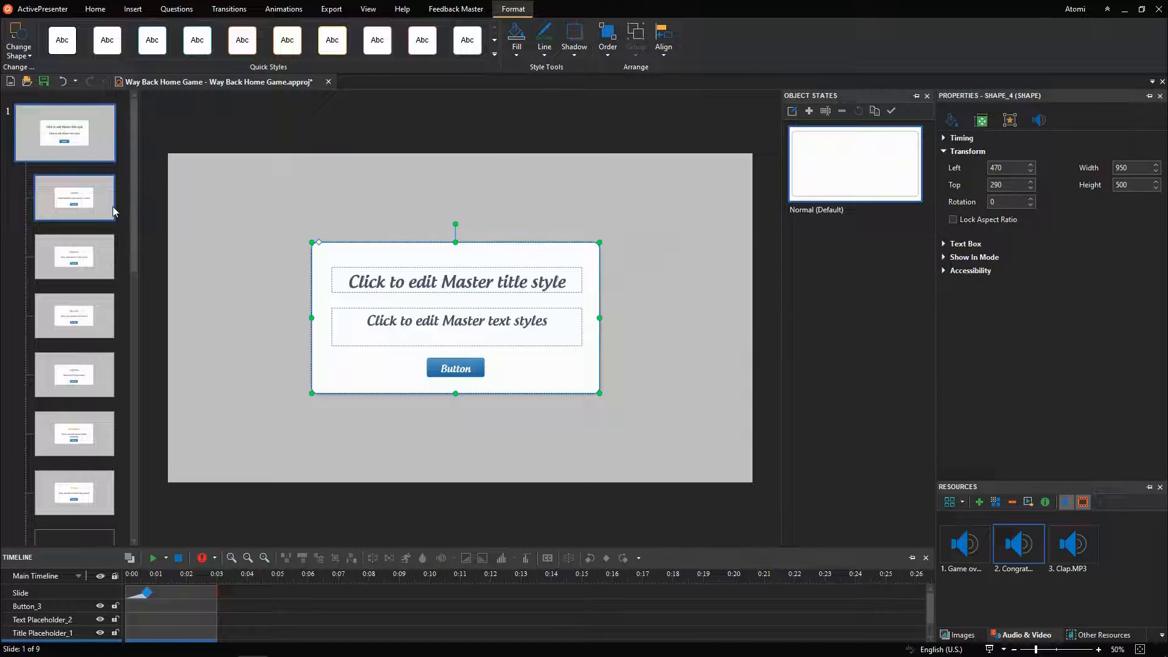
{"action": "left_click", "coordinate": [74, 197]}
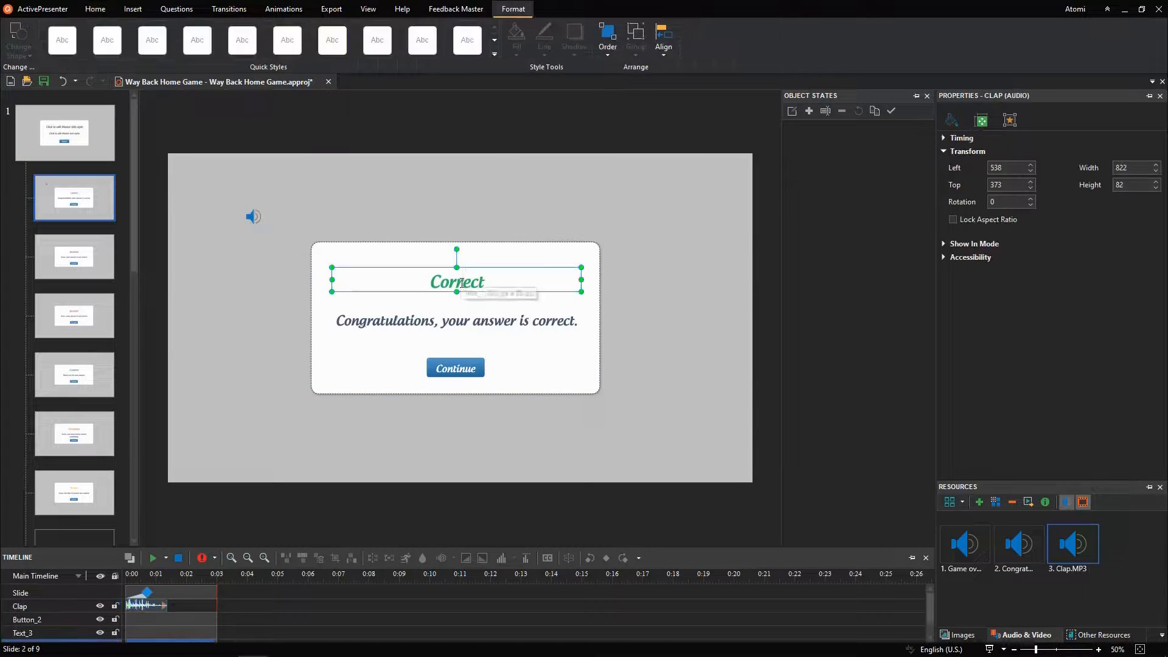
{"action": "left_click", "coordinate": [456, 321]}
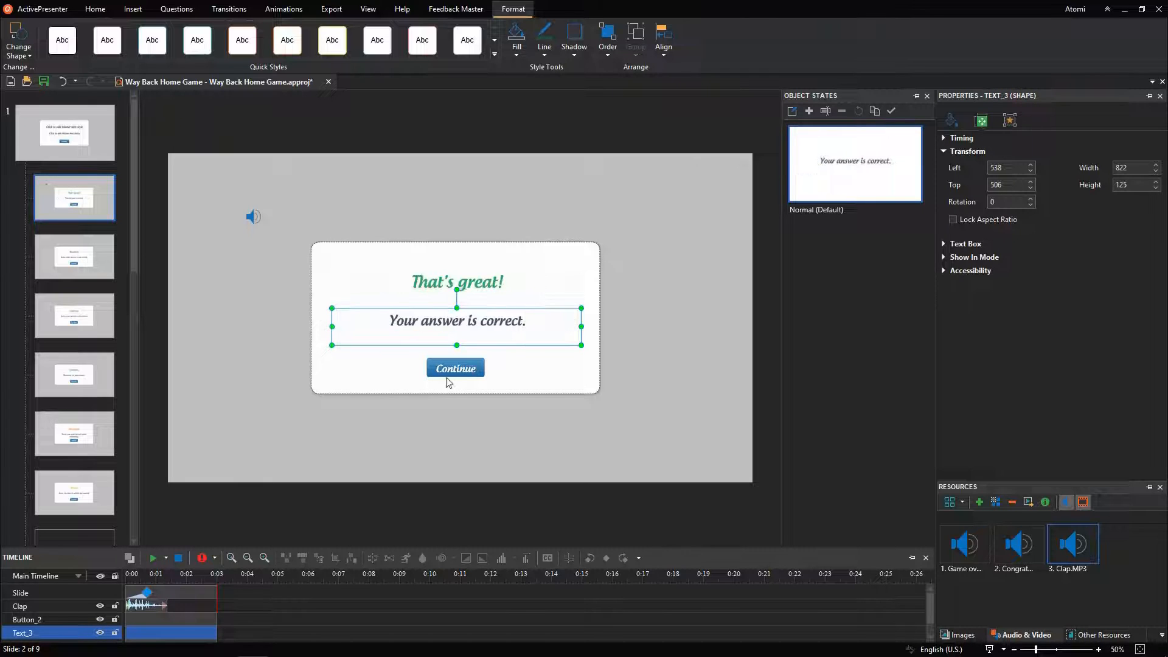
Give the Continue button a CONTINUE image fill and review its click events
{"action": "left_click", "coordinate": [455, 368]}
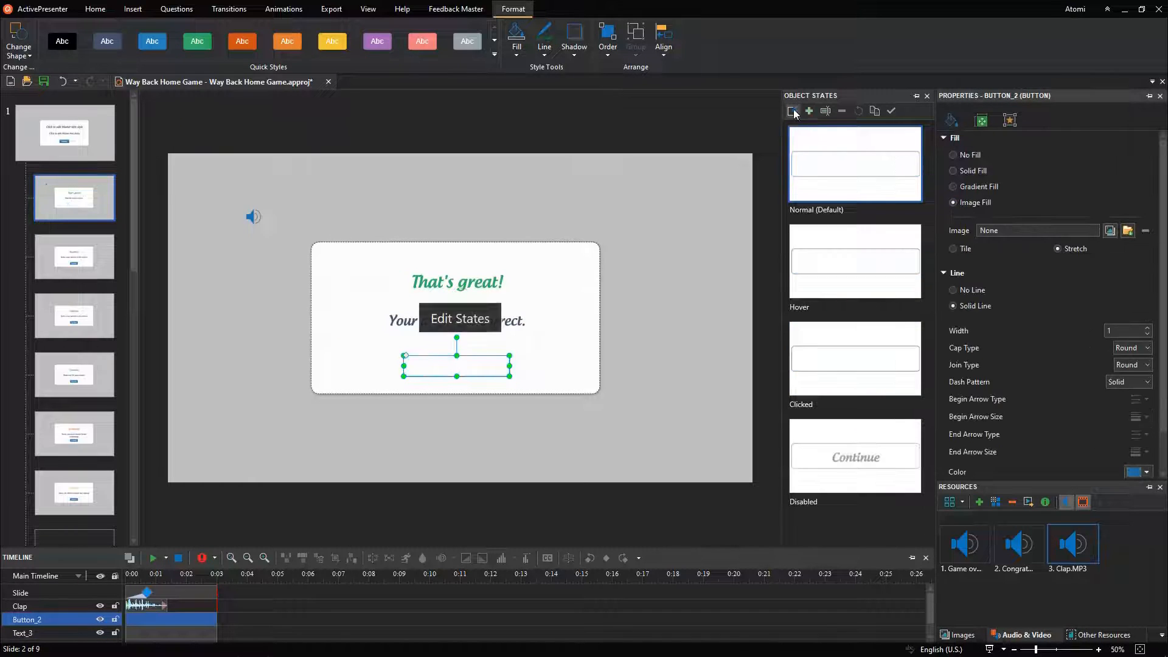
{"action": "left_click", "coordinate": [1126, 230]}
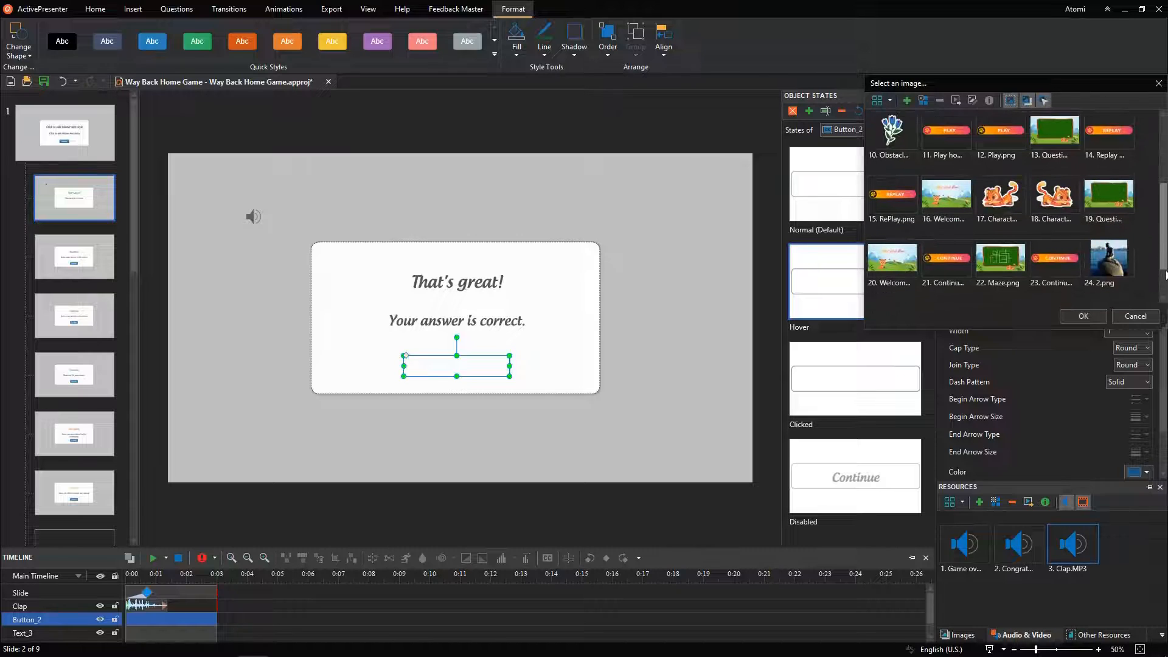
{"action": "scroll", "scroll_direction": "up", "scroll_amount": 3}
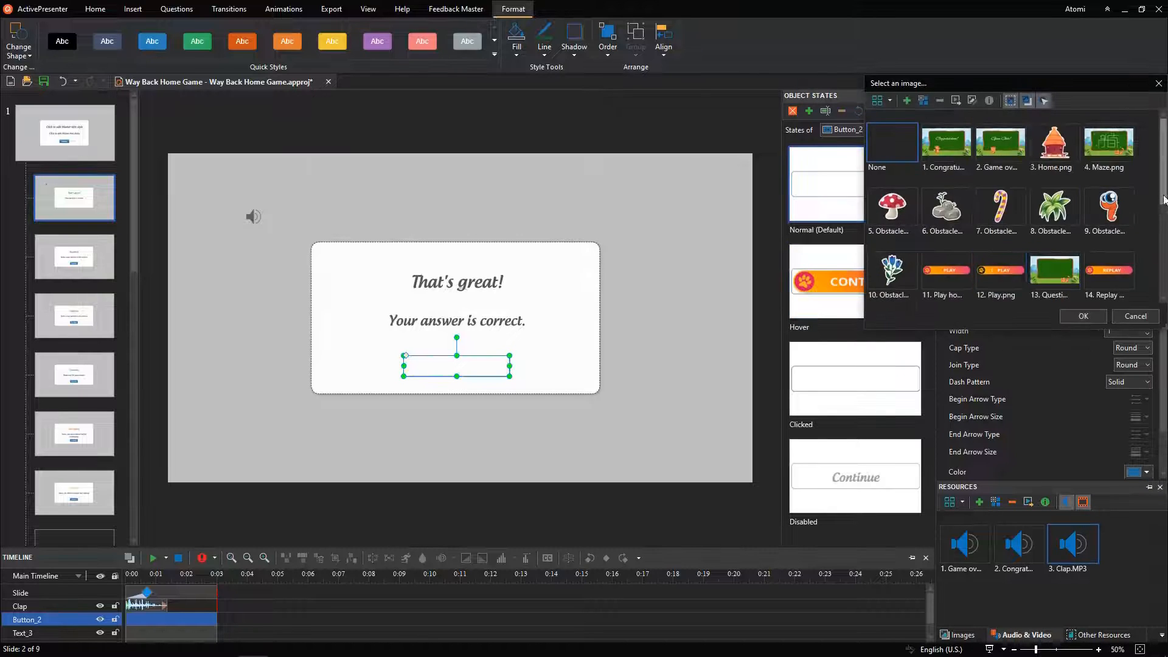
{"action": "left_click", "coordinate": [1082, 316]}
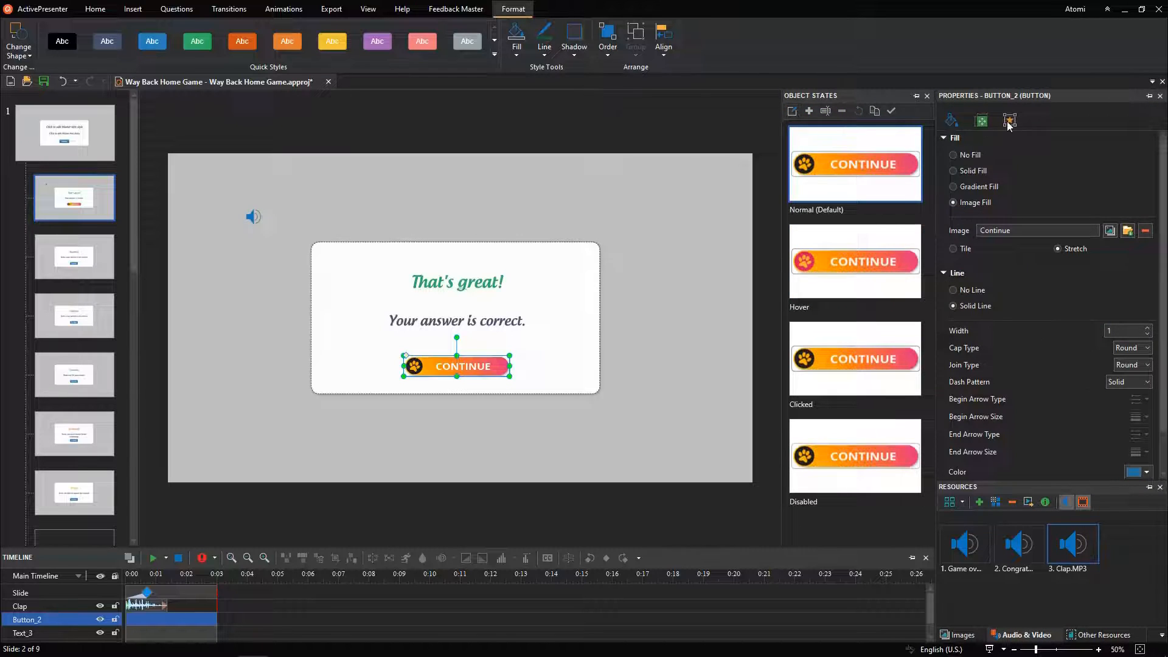
{"action": "left_click", "coordinate": [1010, 120]}
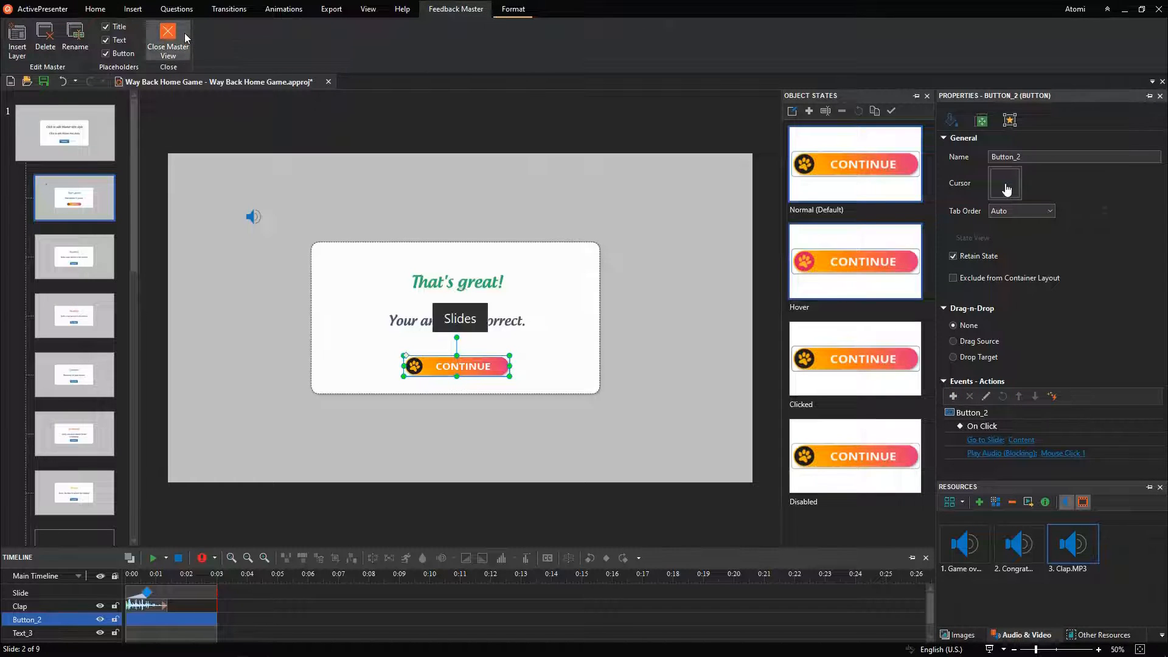
Exit feedback master editing and return to the ten-slide project on the Congratulations slide
{"action": "left_click", "coordinate": [167, 41]}
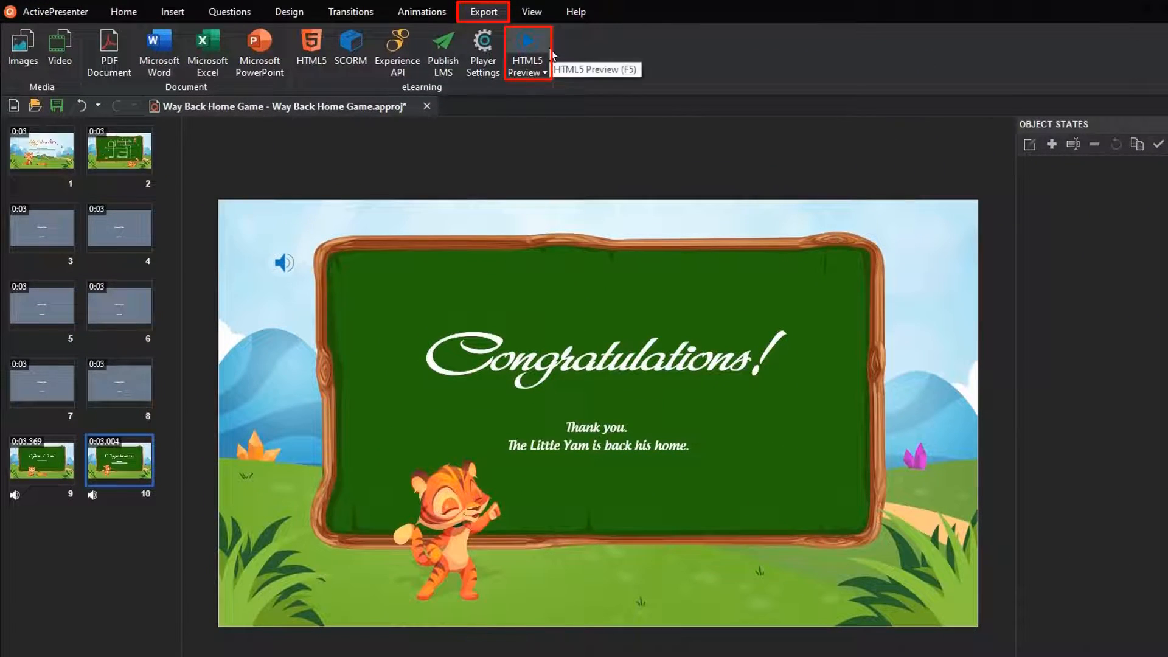
{"action": "mouse_move", "coordinate": [333, 93]}
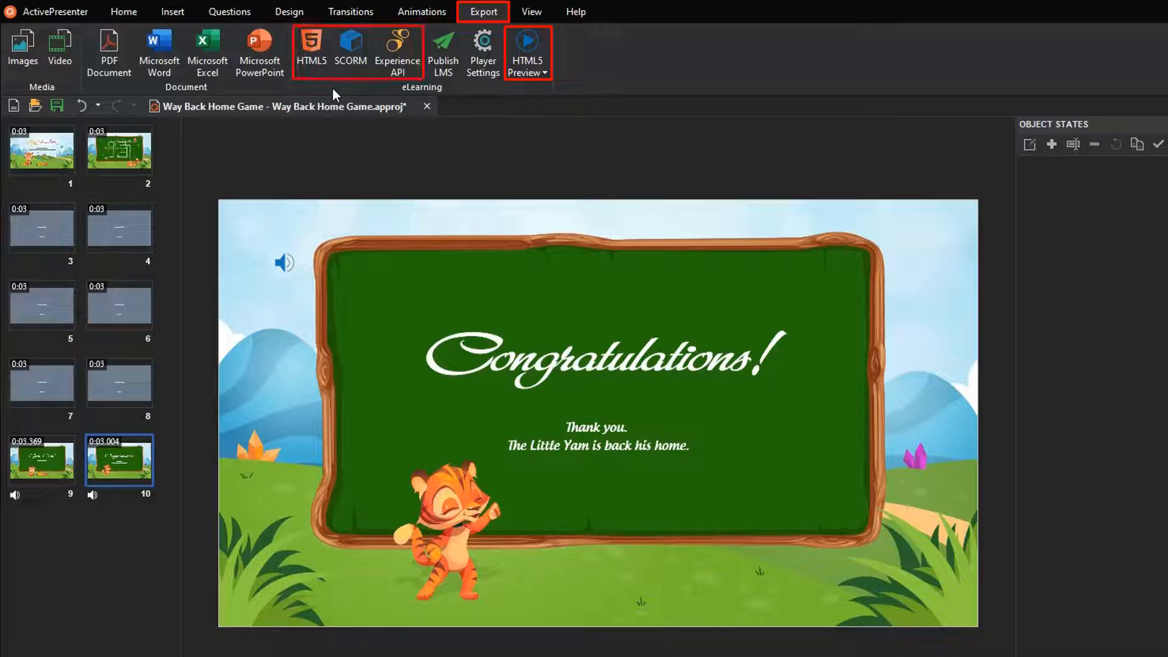